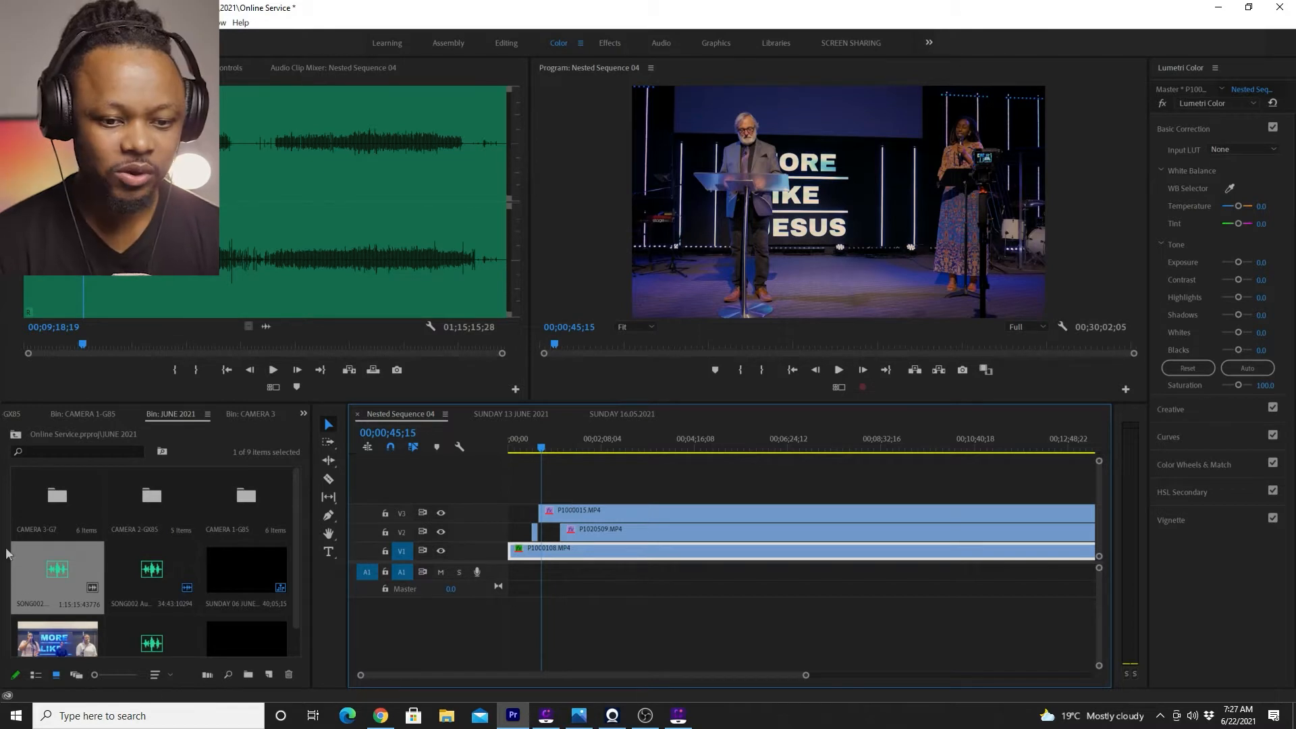
pyautogui.moveTo(527, 427)
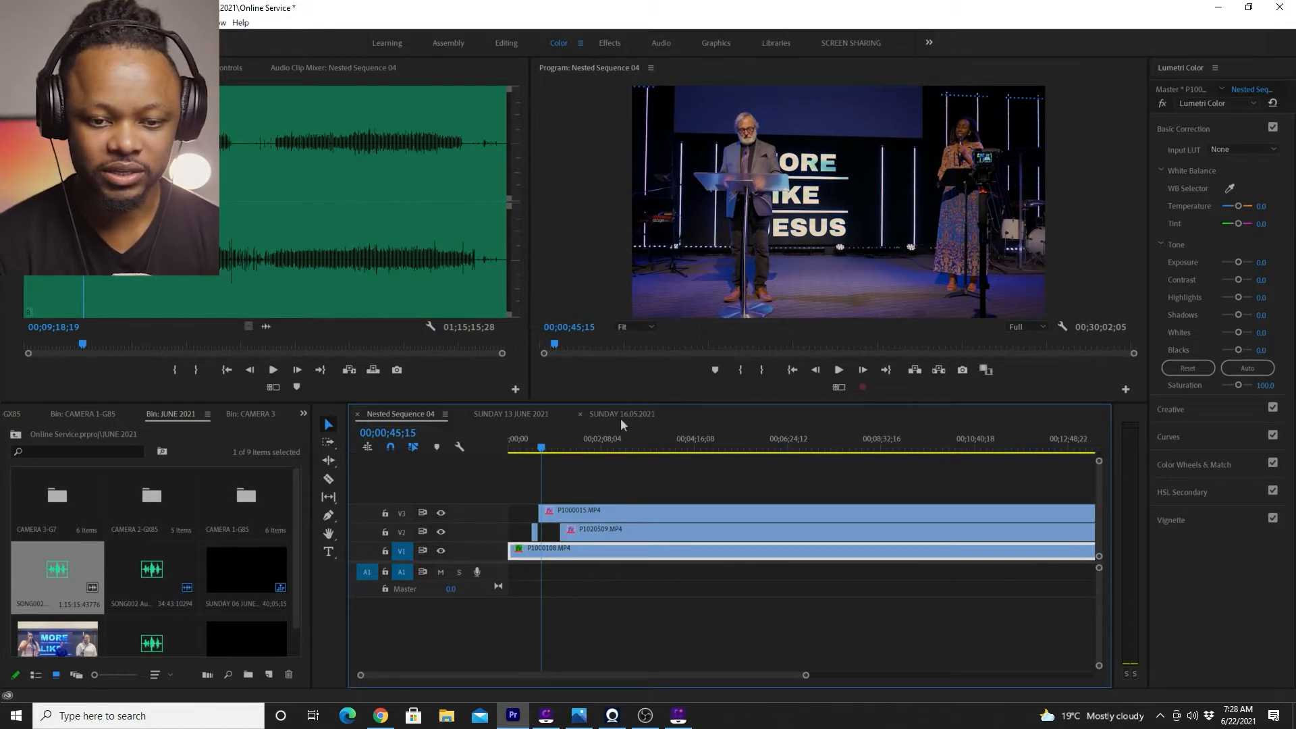
# Switch to the SUNDAY 13 JUNE 2021 sequence, review its footage, and select the second SONG002 clip
pyautogui.click(621, 413)
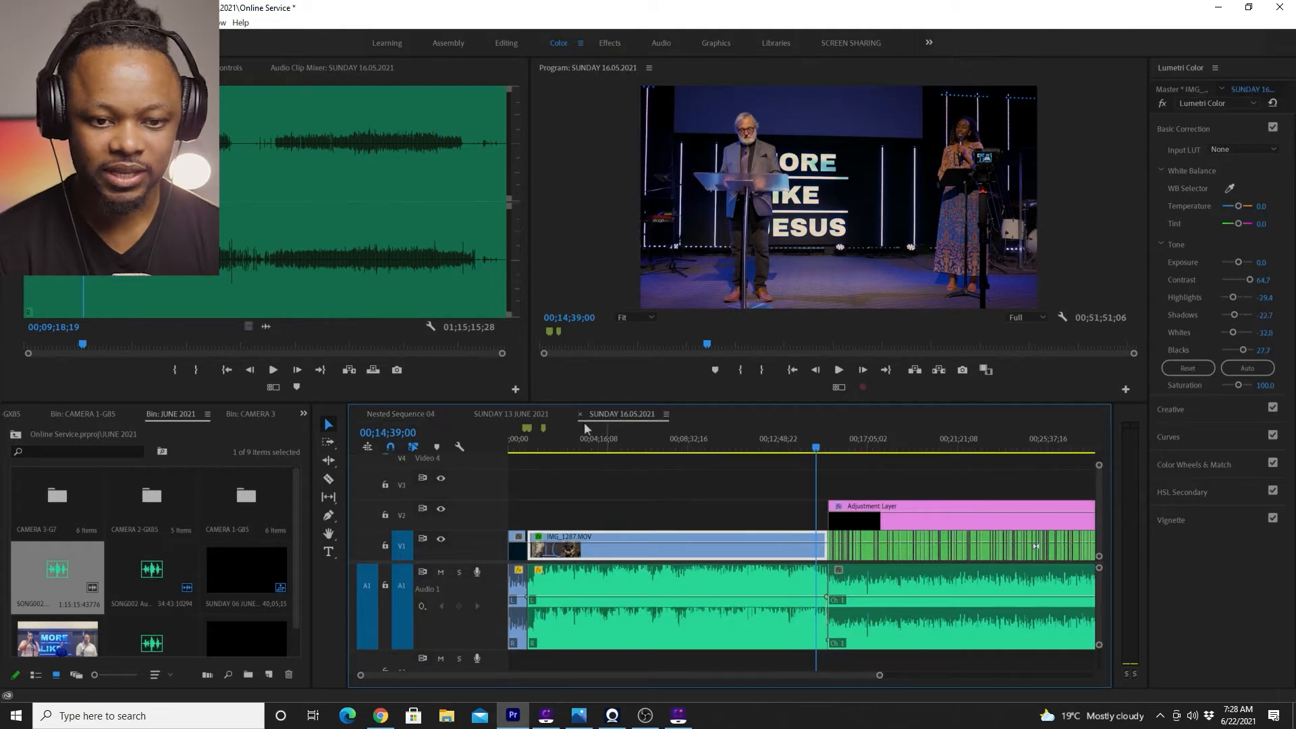
pyautogui.click(511, 413)
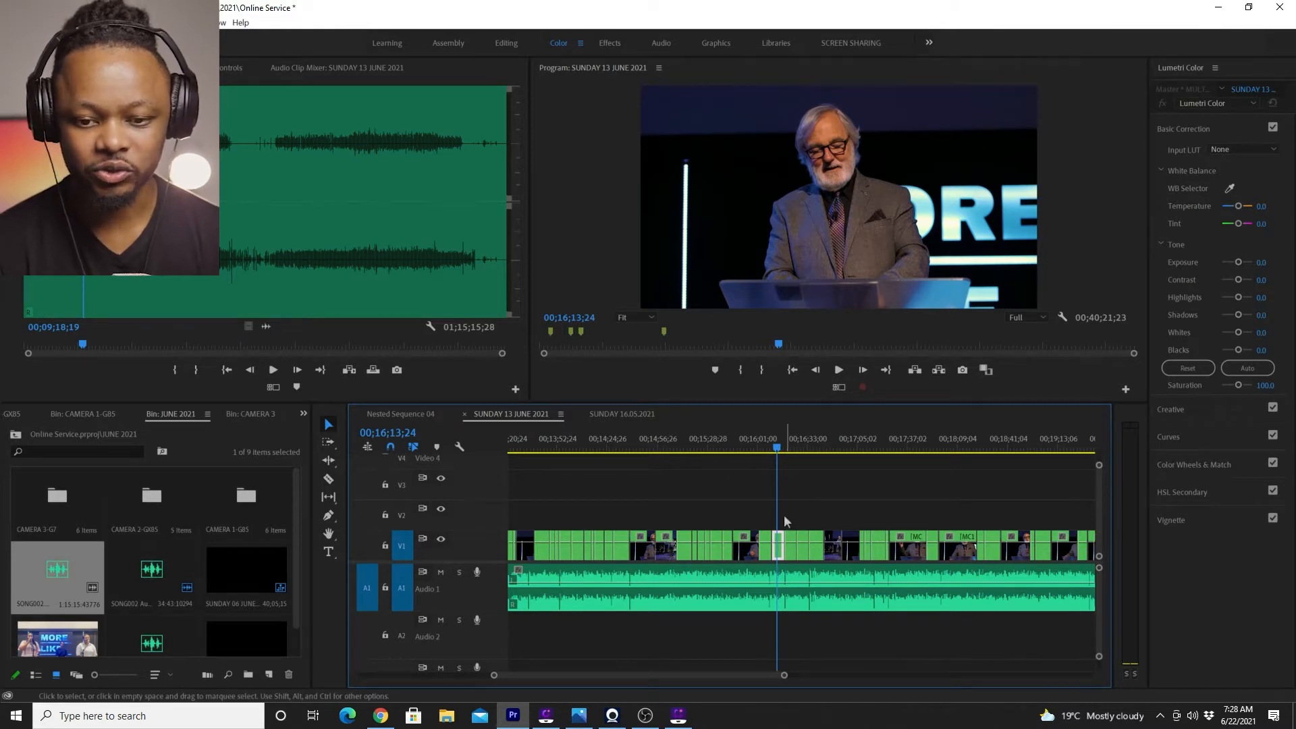
pyautogui.moveTo(837, 369)
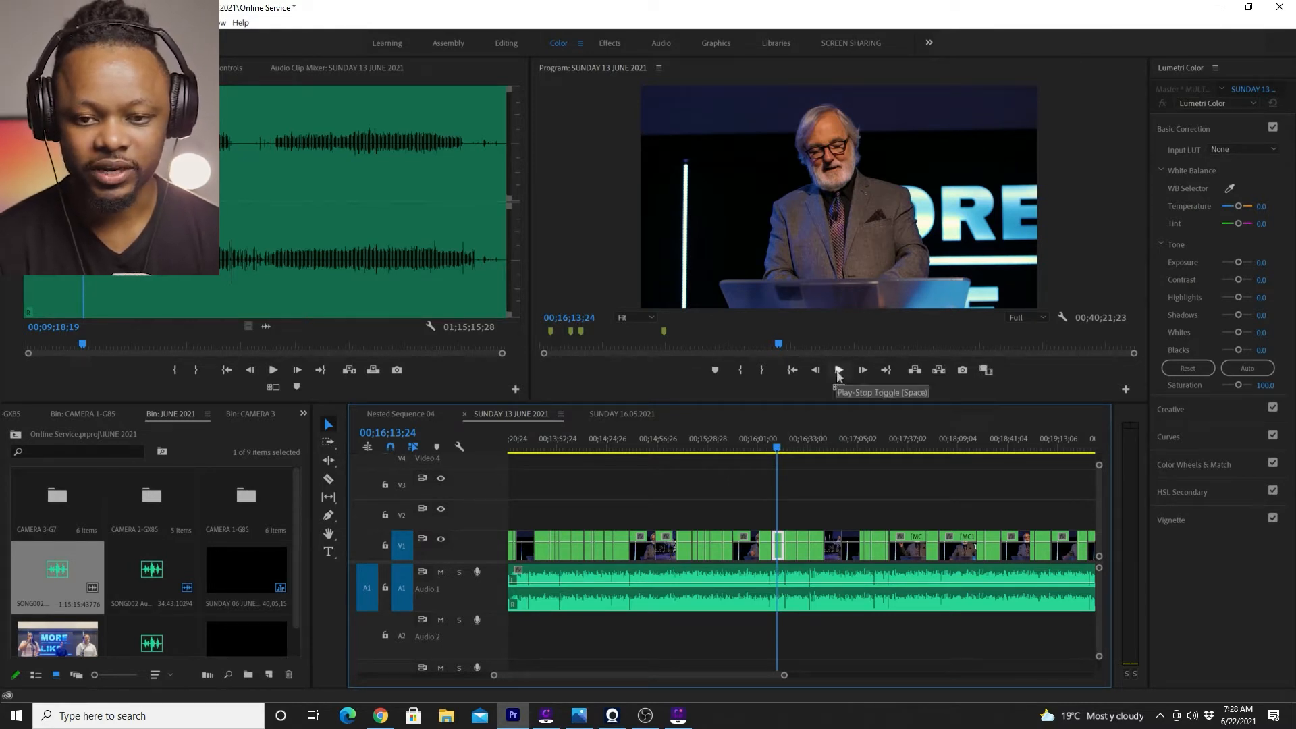
pyautogui.click(837, 369)
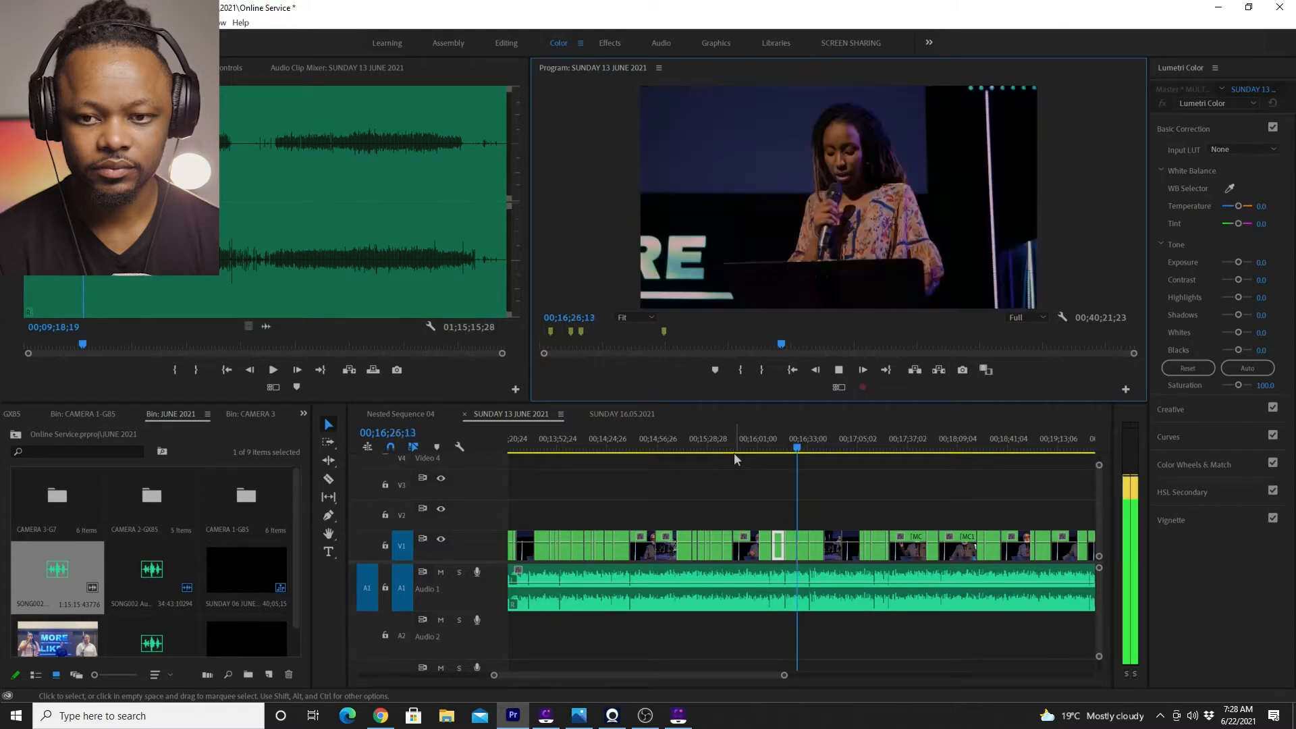
pyautogui.click(861, 369)
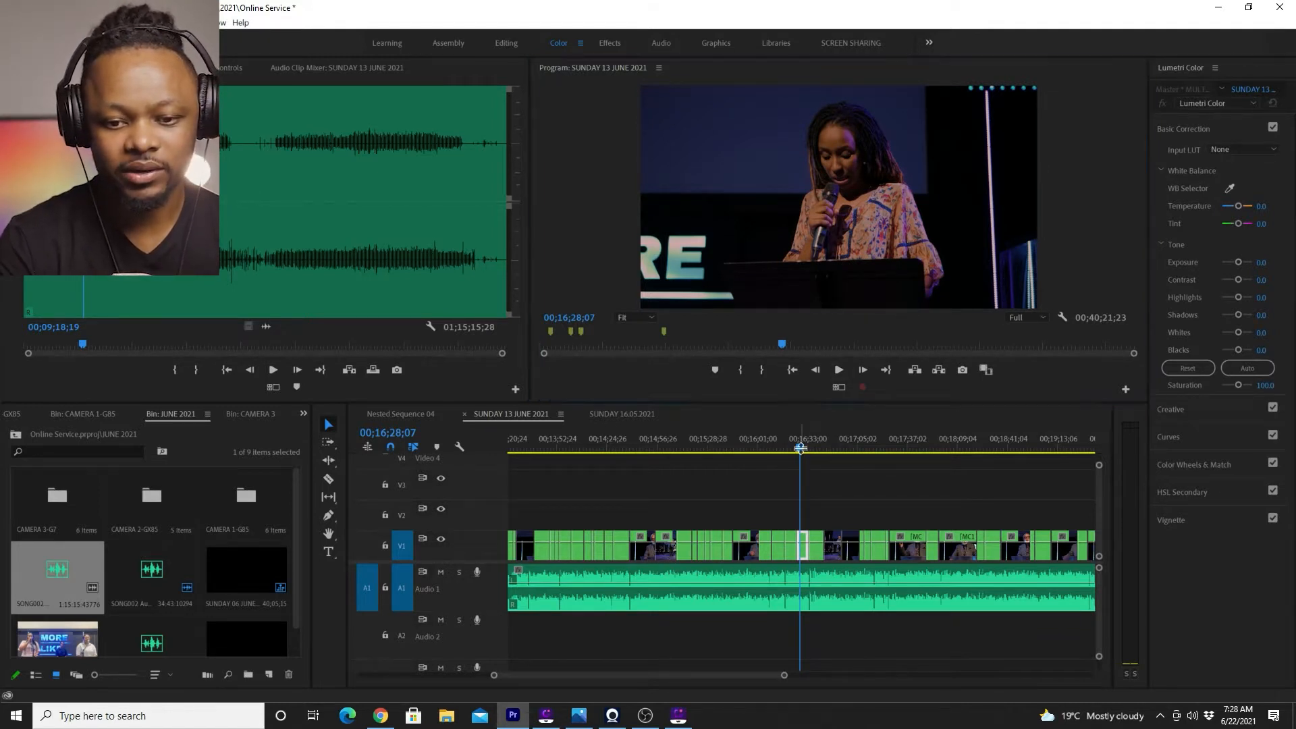
pyautogui.moveTo(800, 449); pyautogui.dragTo(789, 449)
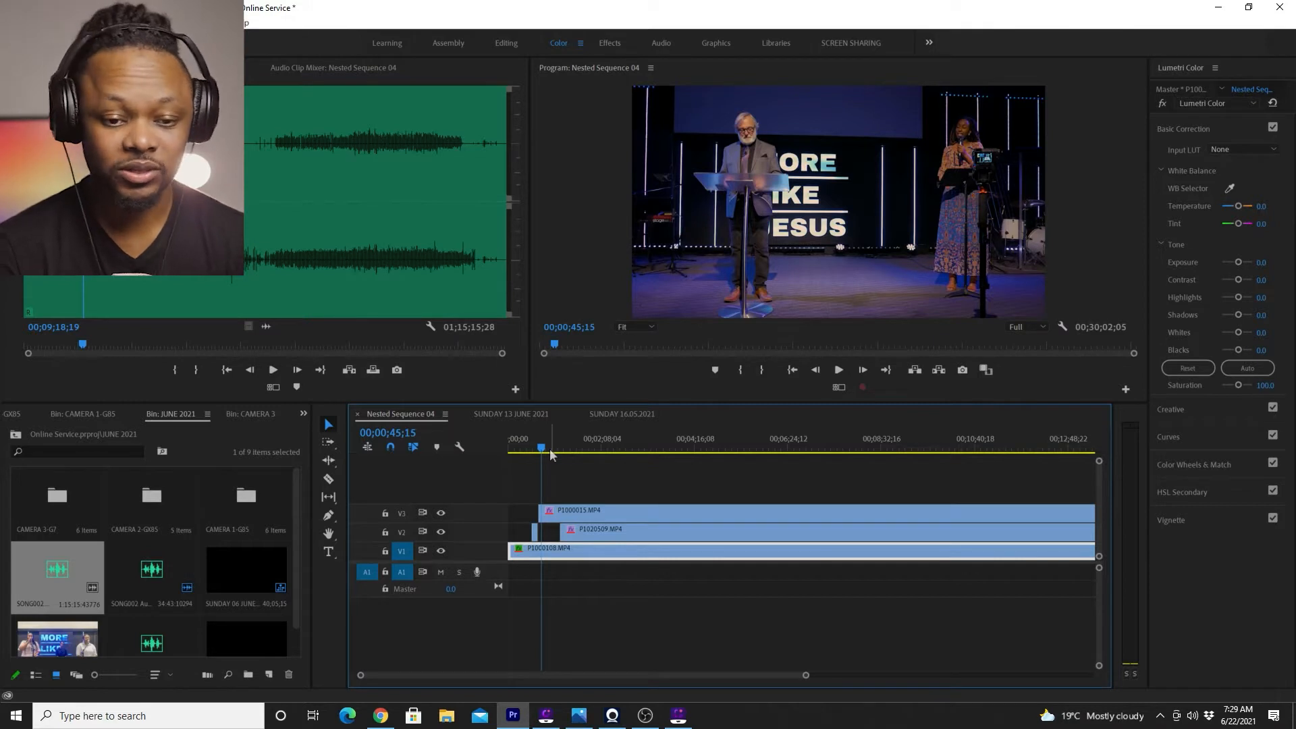
pyautogui.click(511, 413)
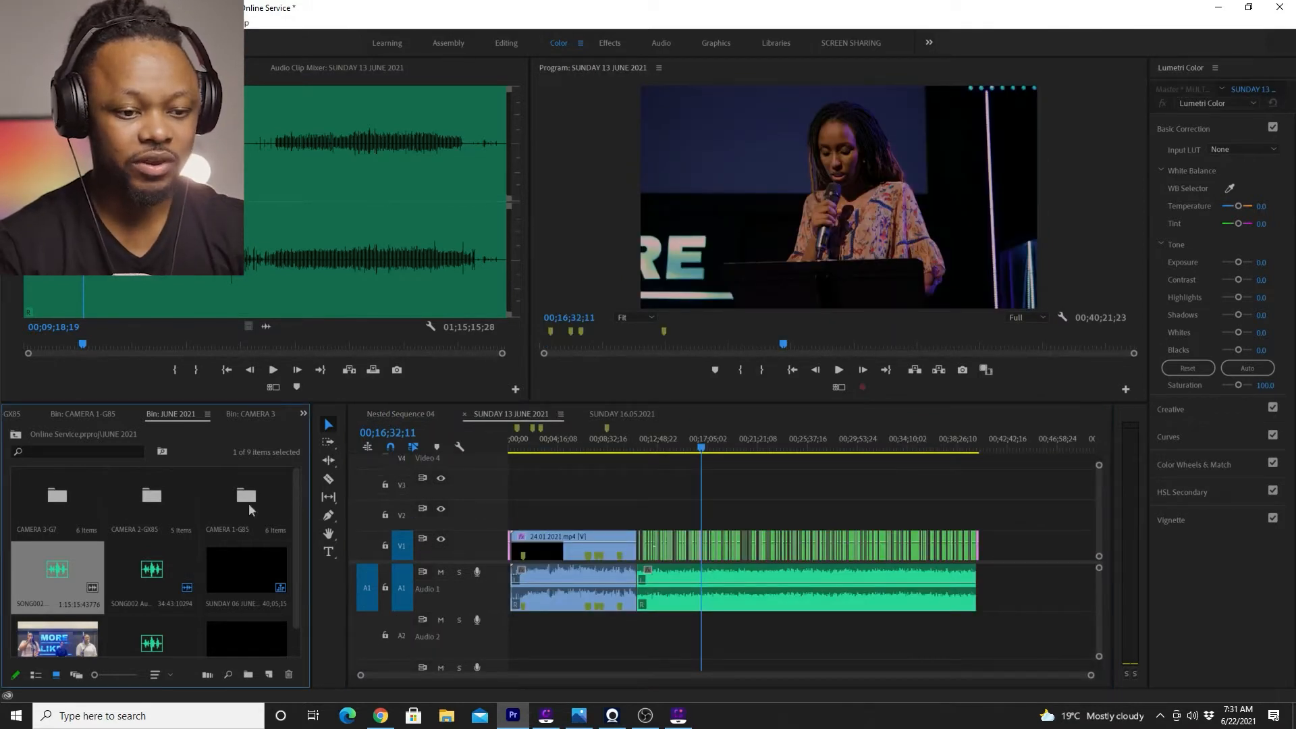
pyautogui.moveTo(71, 517)
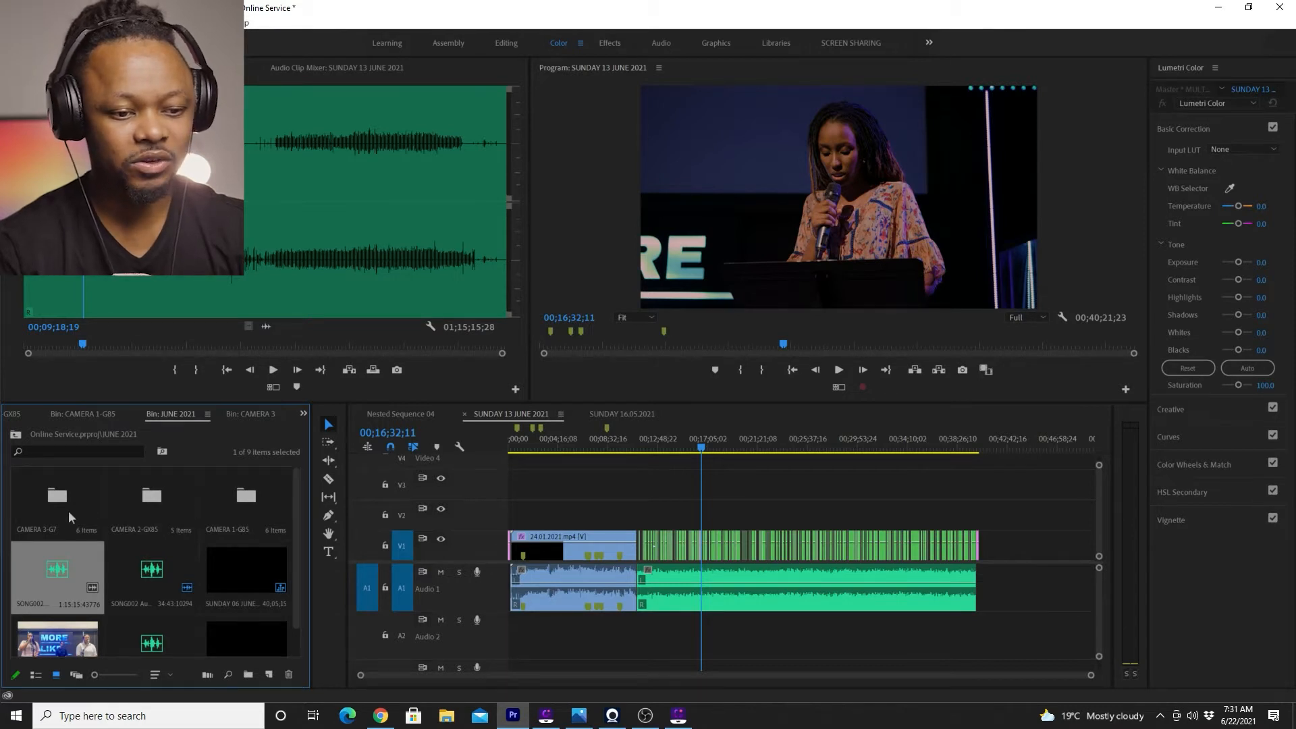
pyautogui.moveTo(169, 516)
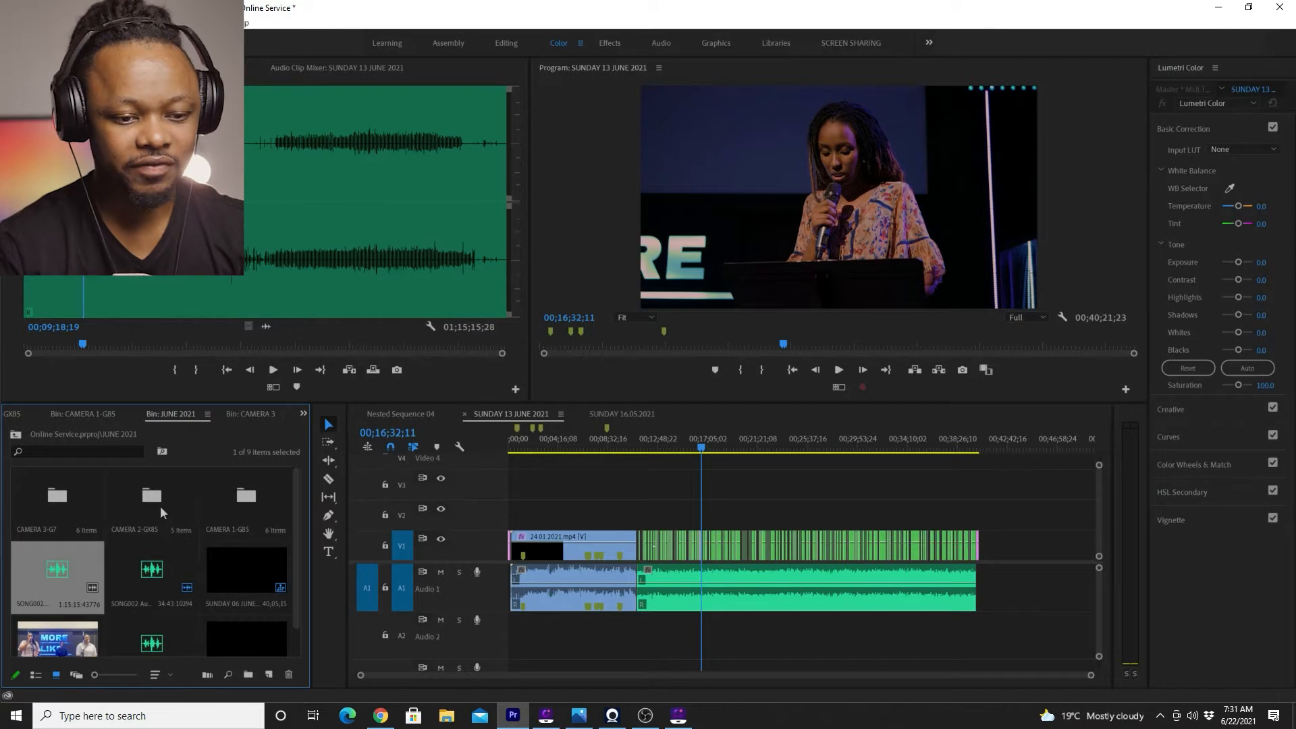
pyautogui.moveTo(266, 514)
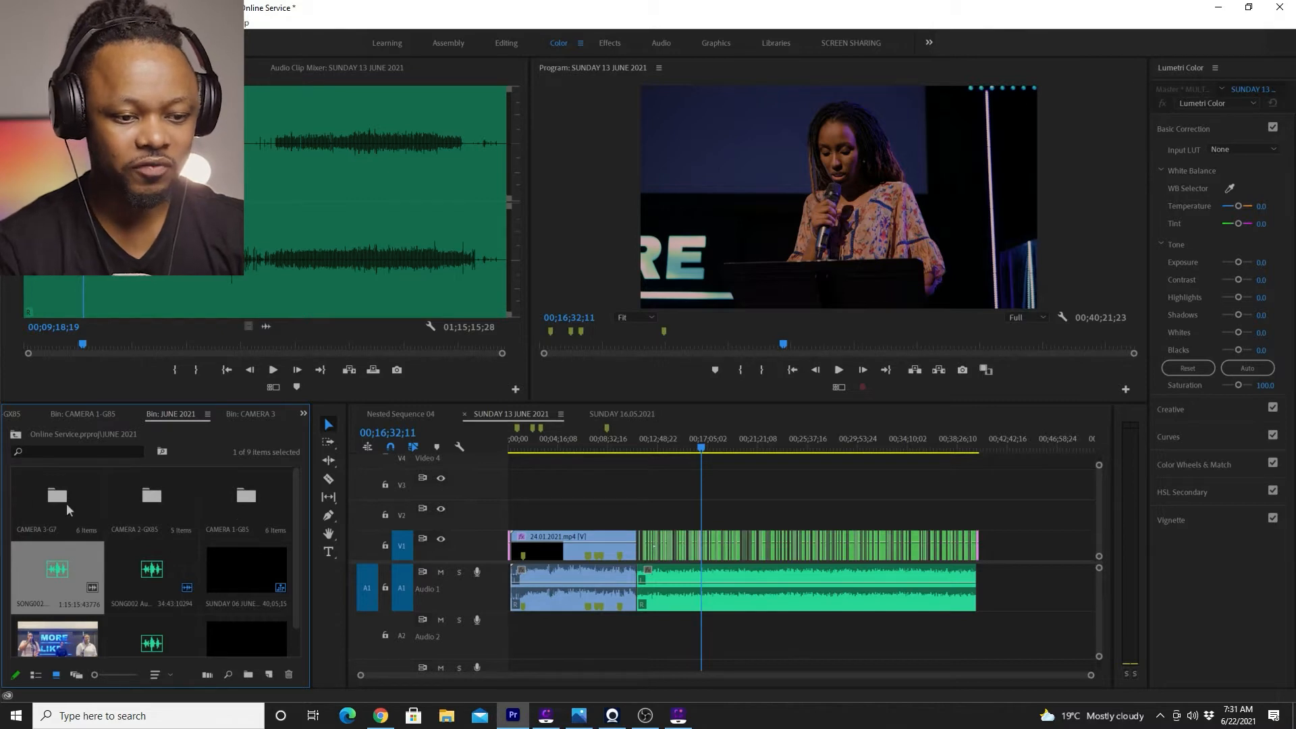
pyautogui.moveTo(186, 593)
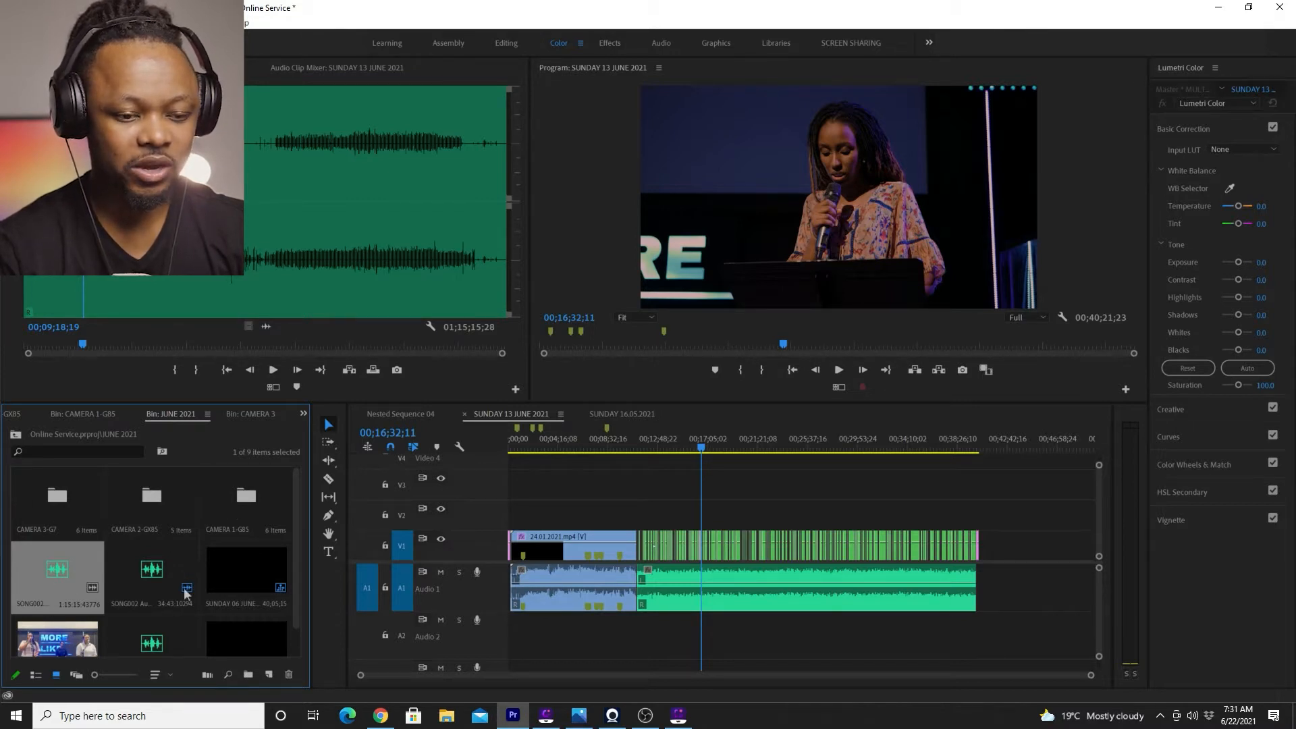
pyautogui.moveTo(124, 583)
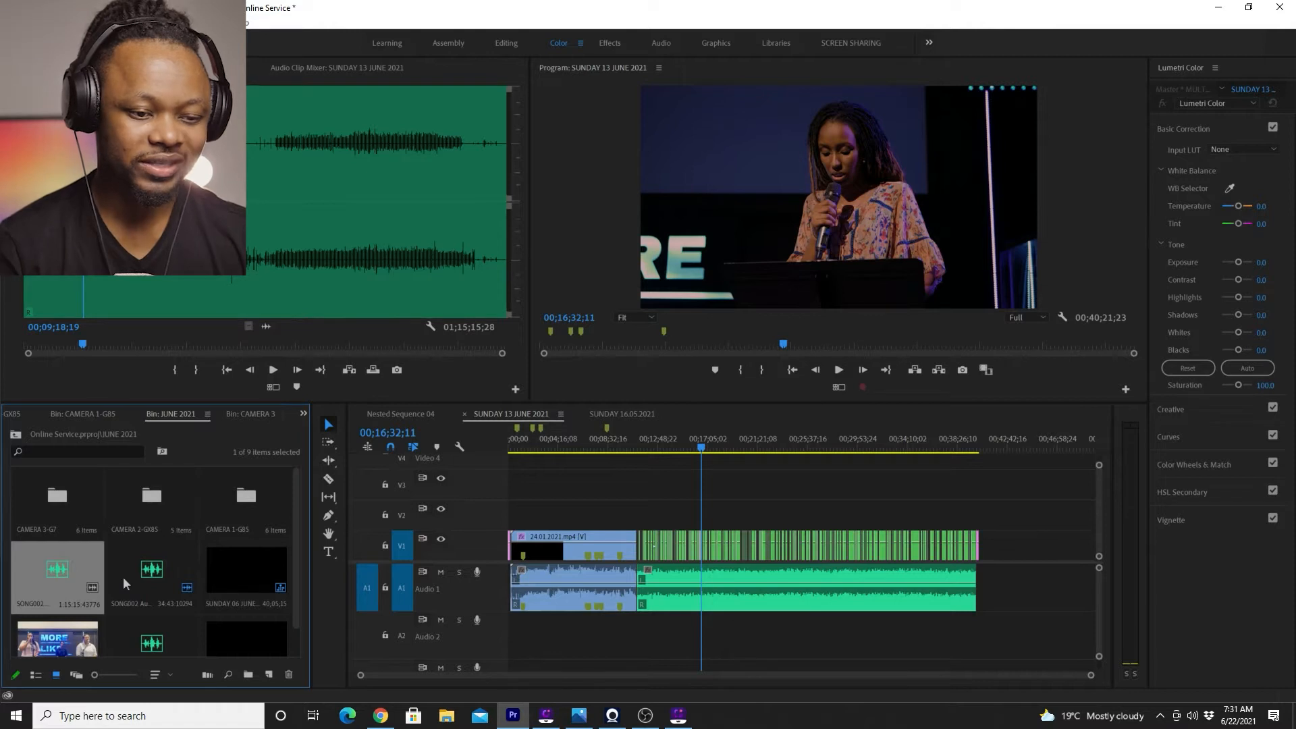
pyautogui.click(151, 570)
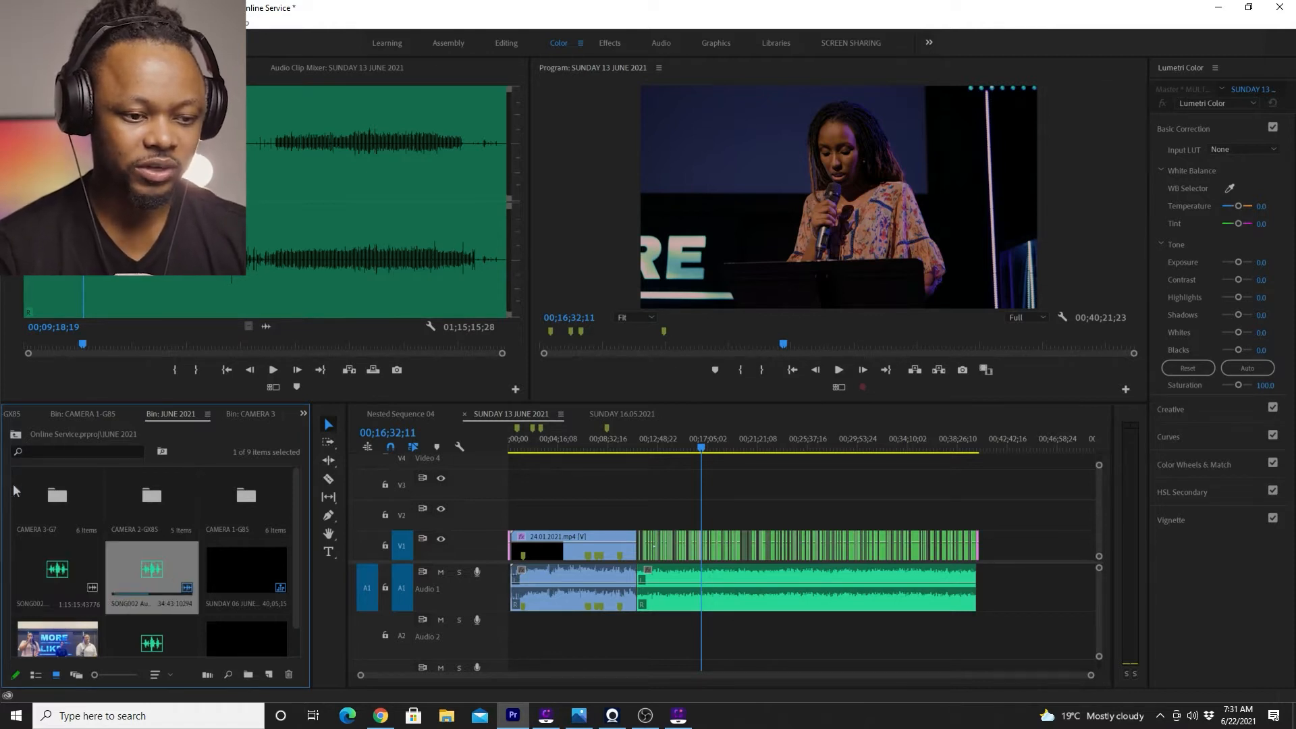
pyautogui.moveTo(369, 621)
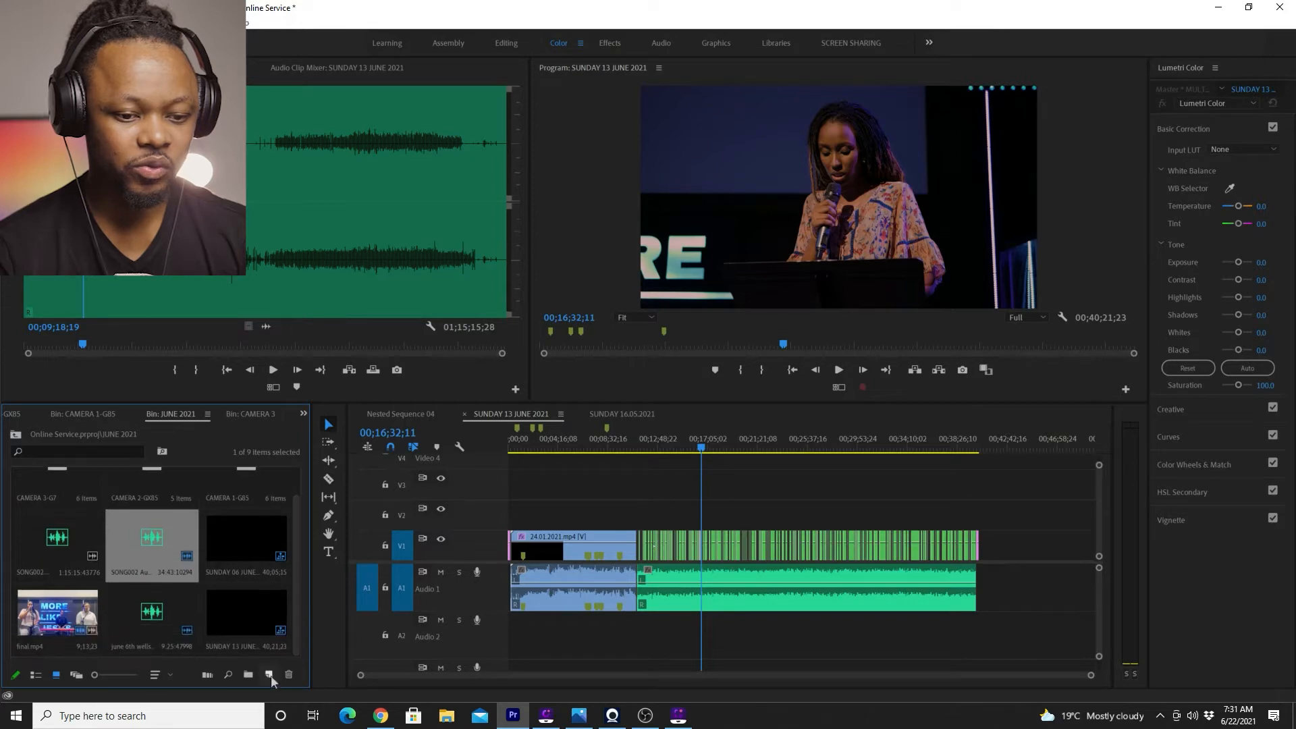
# Add a new sequence from the DSLR 1080p30 preset, named 'multi cam editing'
pyautogui.click(268, 674)
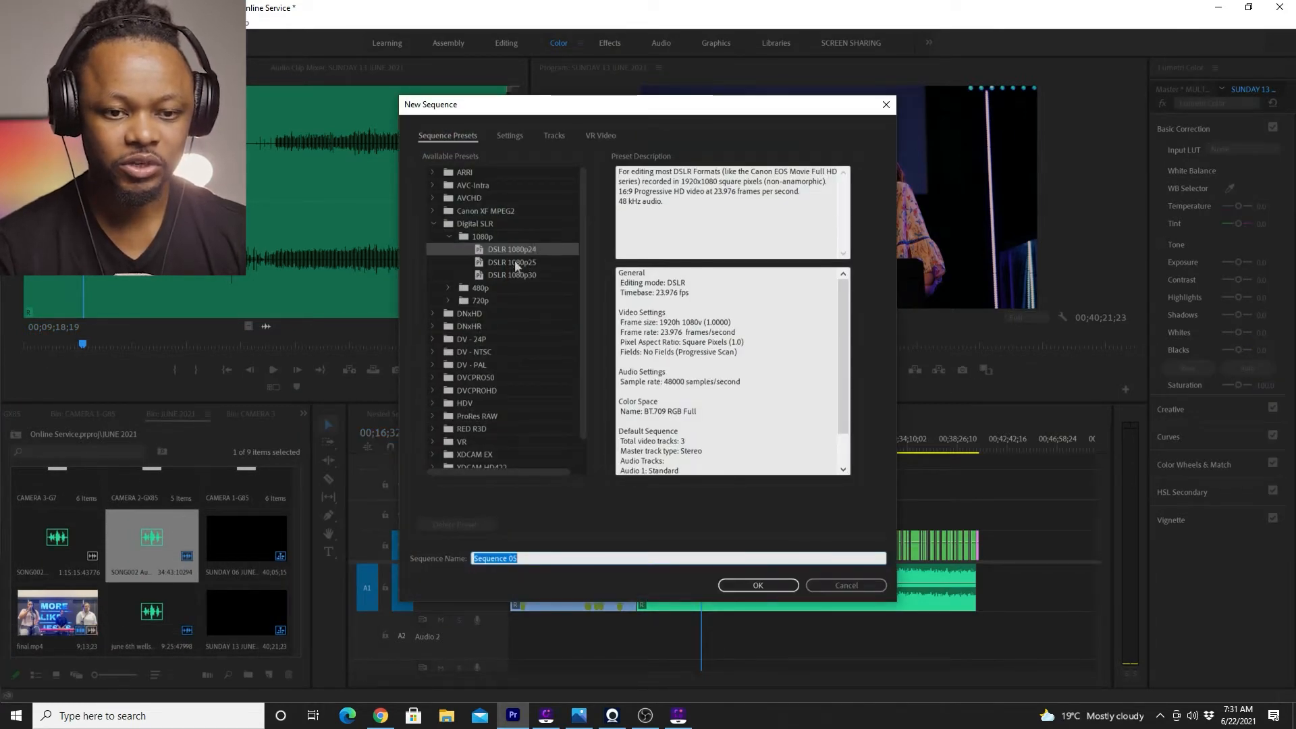
pyautogui.click(511, 275)
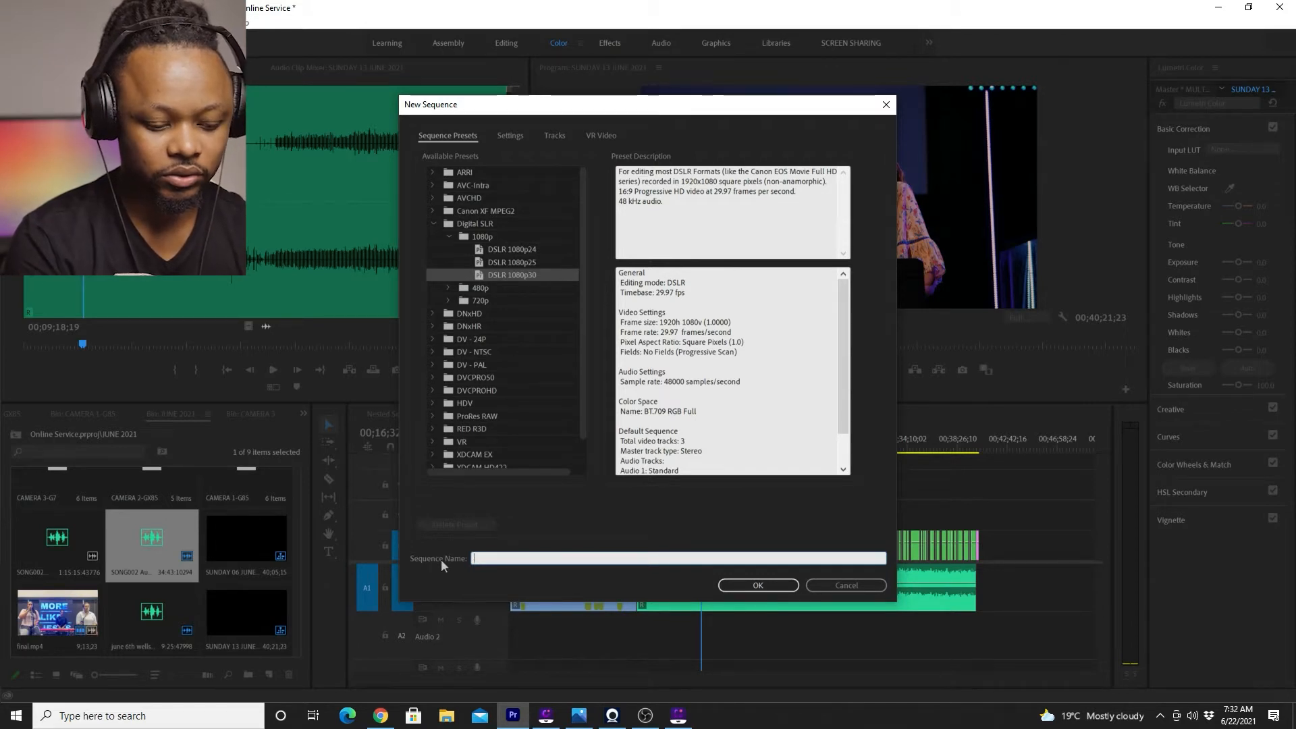
pyautogui.write('multi cam editing')
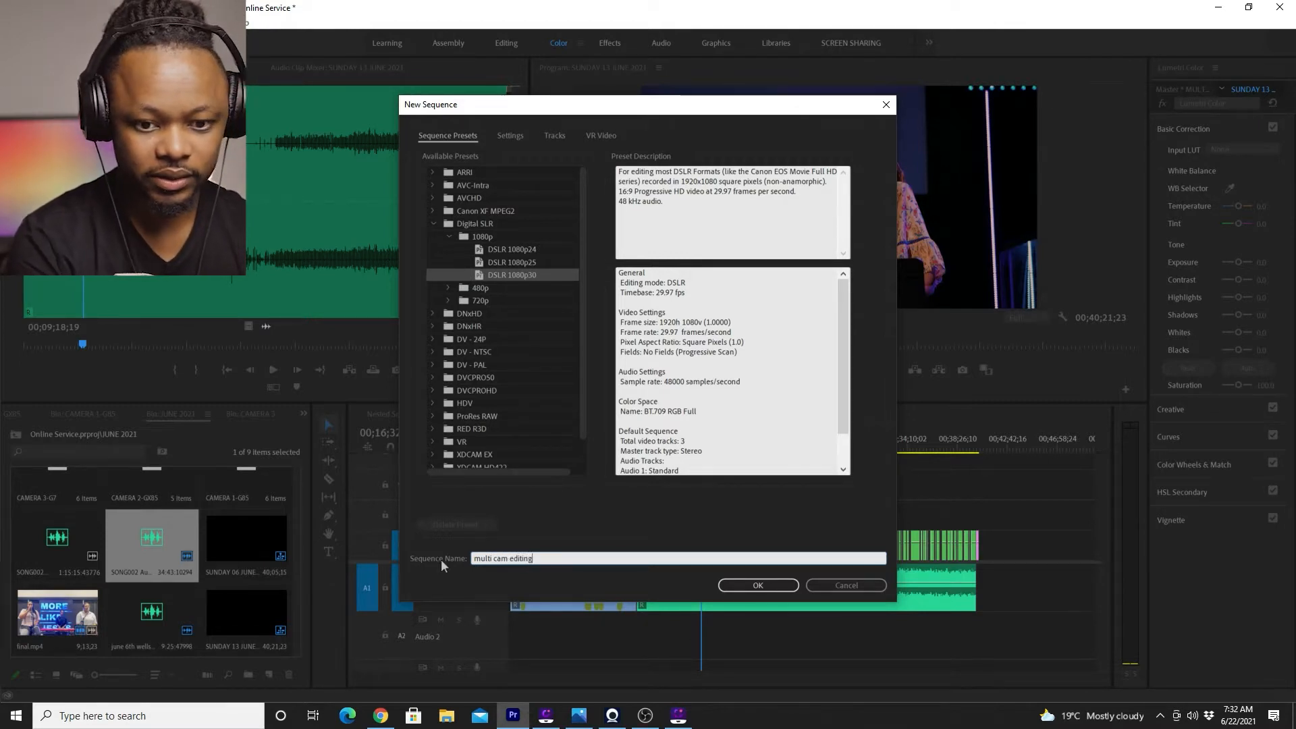
pyautogui.click(756, 586)
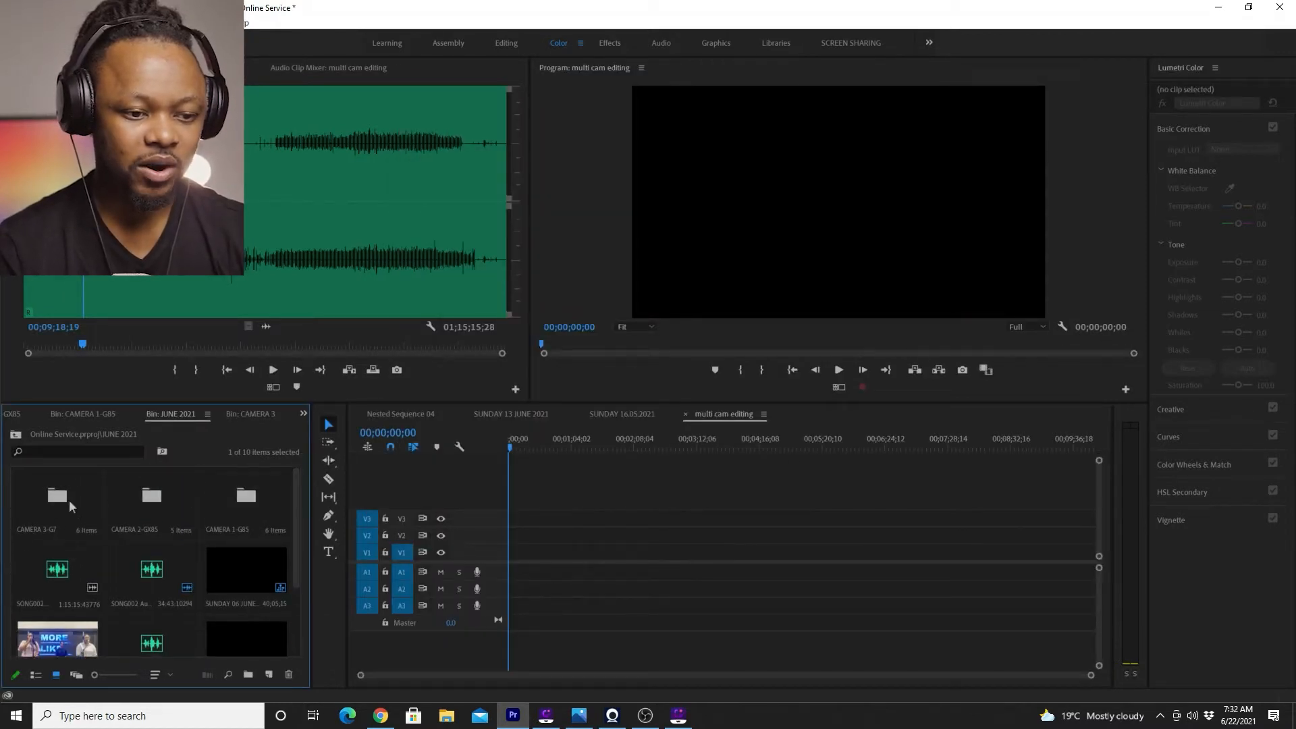
pyautogui.moveTo(255, 513)
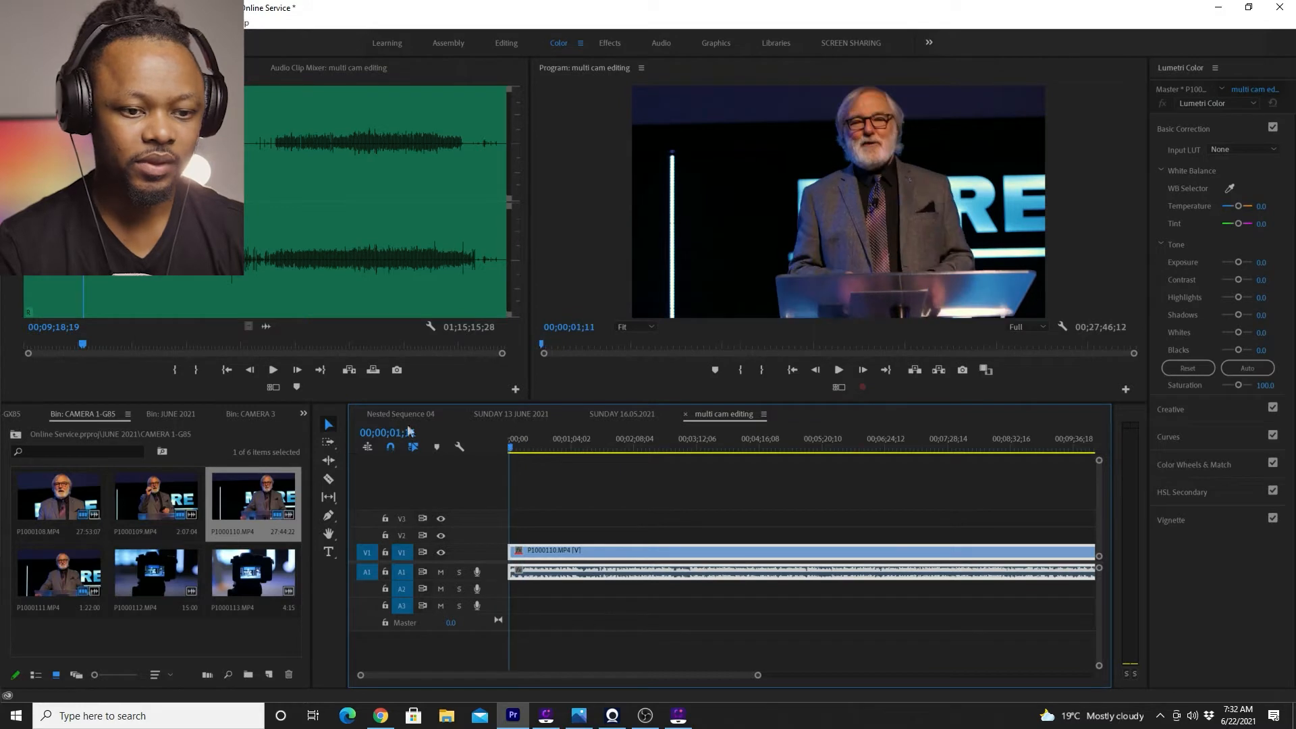
# Return to the JUNE 2021 bin and pick camera 2's P1020511.MP4 clip
pyautogui.click(171, 414)
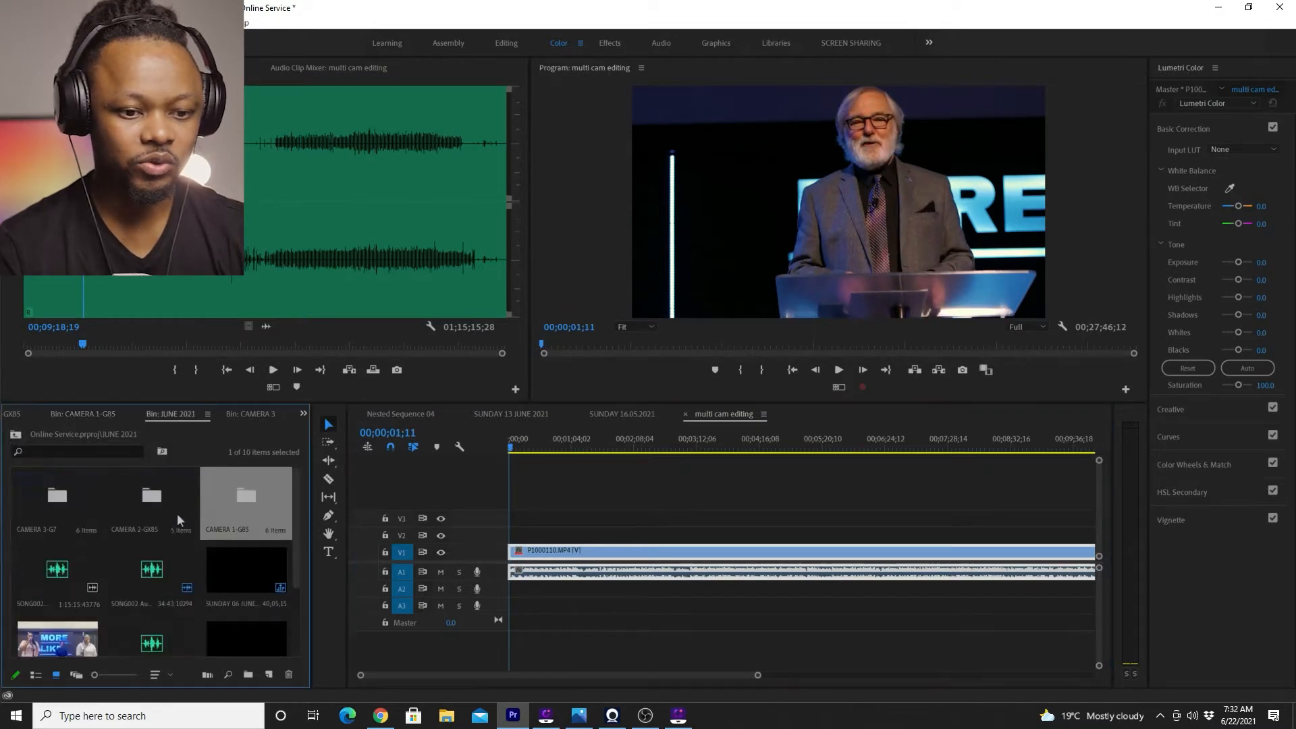
pyautogui.moveTo(79, 533)
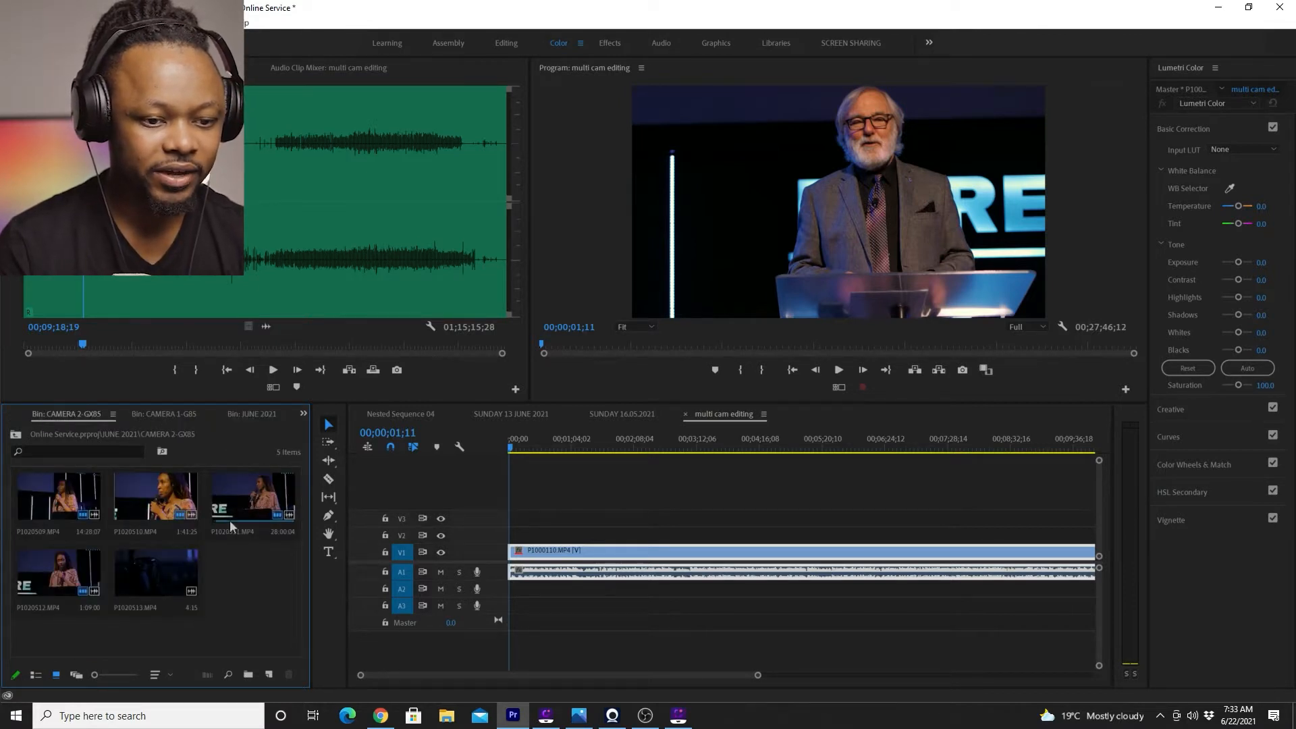
pyautogui.click(254, 496)
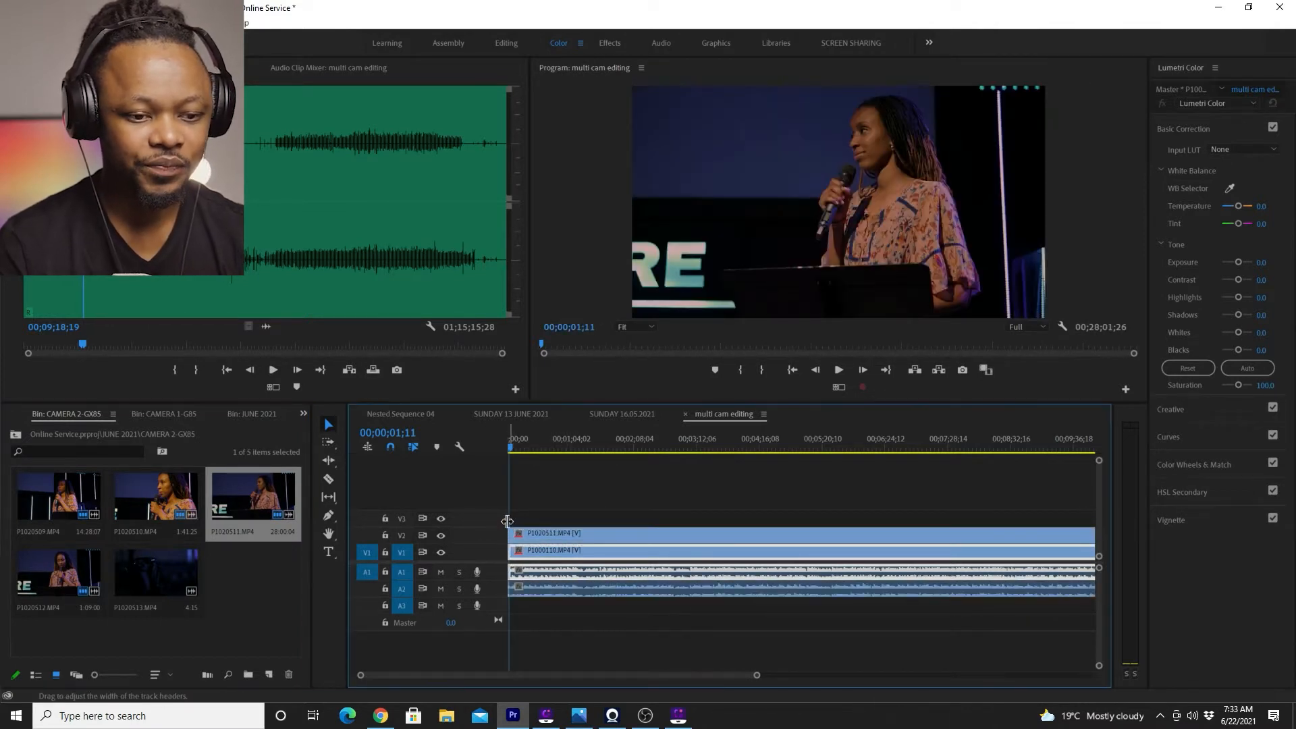
pyautogui.click(251, 413)
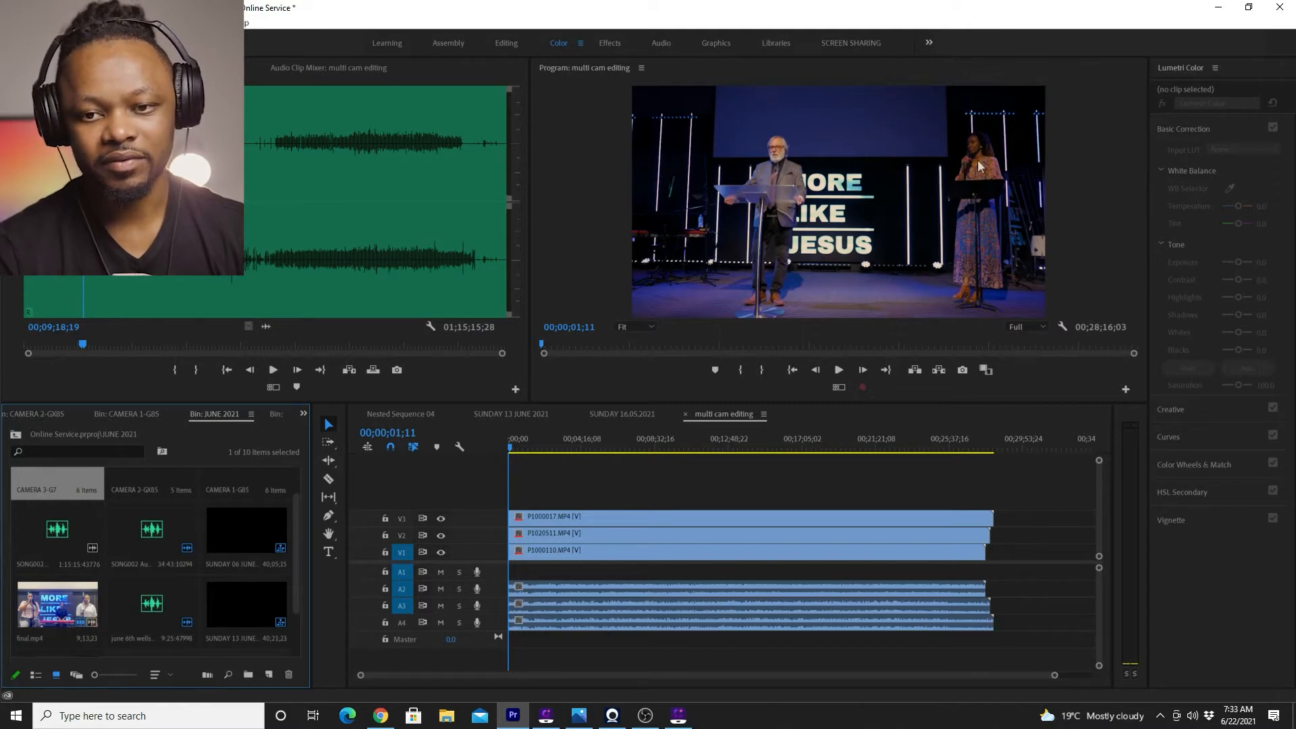
pyautogui.moveTo(967, 213)
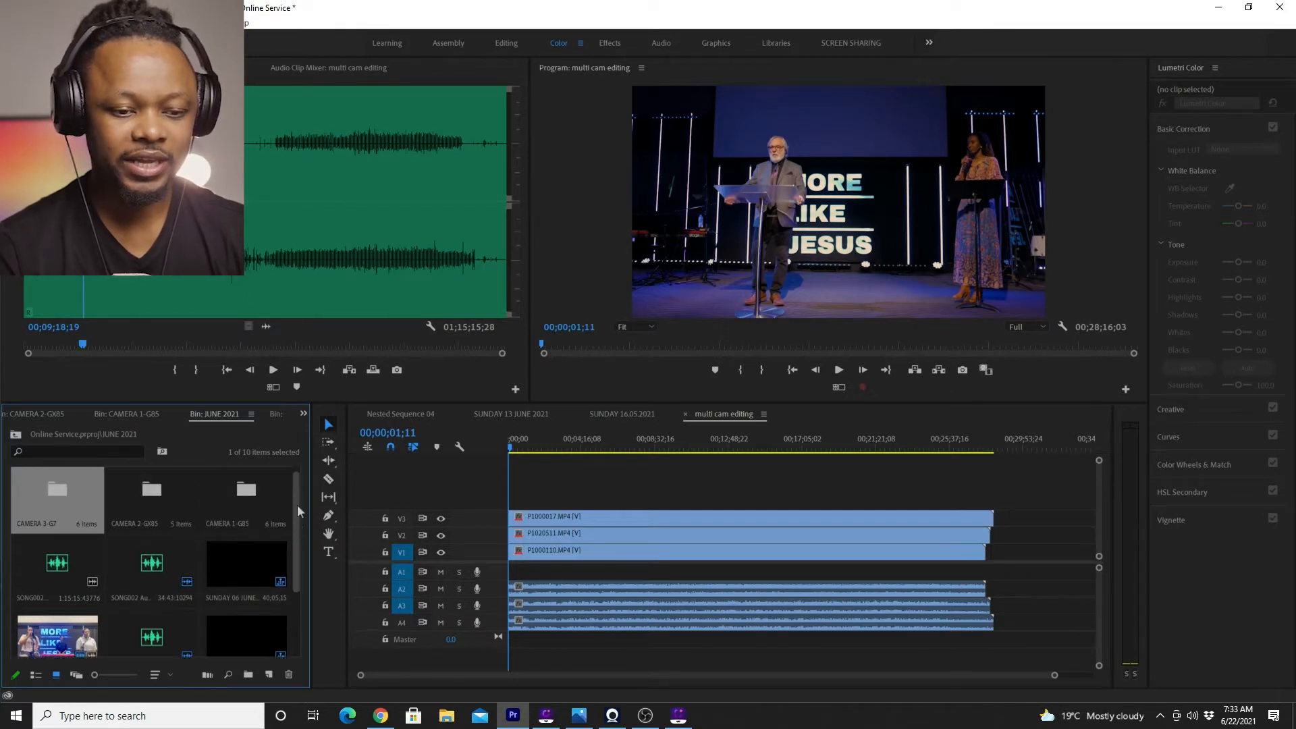
pyautogui.scroll(-3)
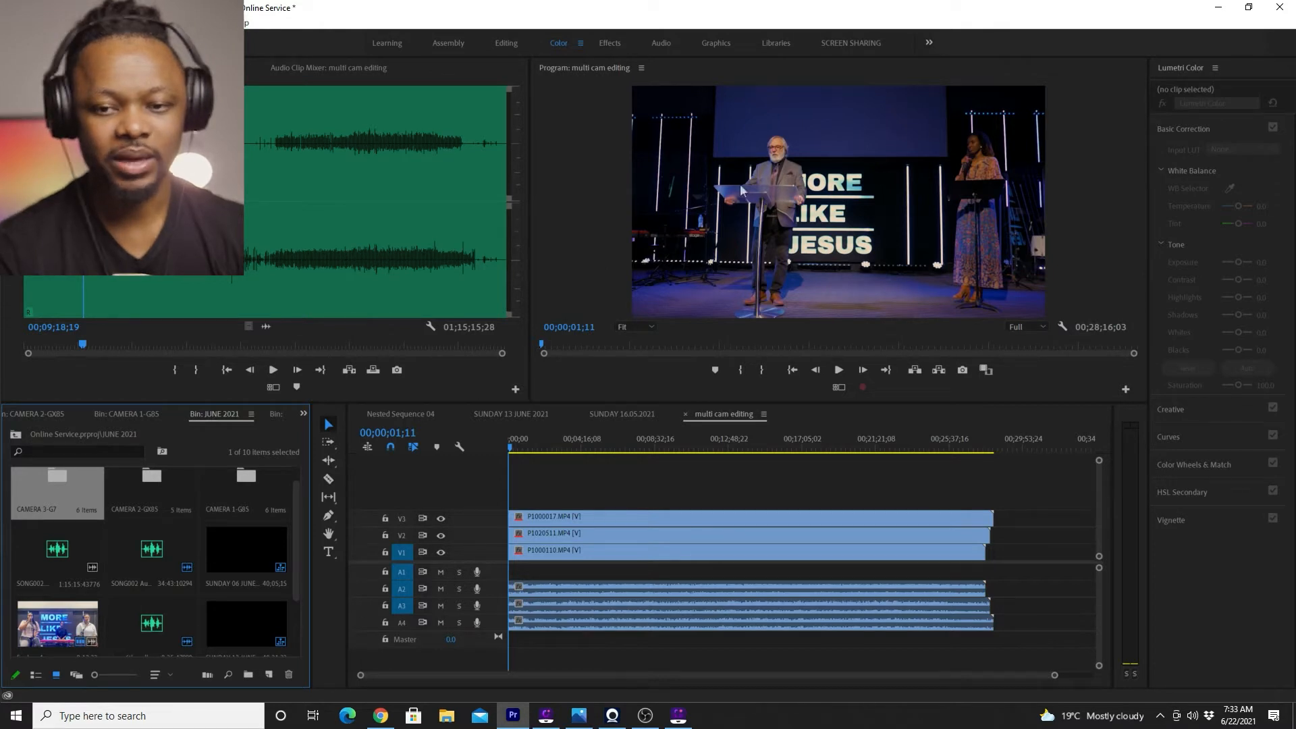
pyautogui.moveTo(970, 159)
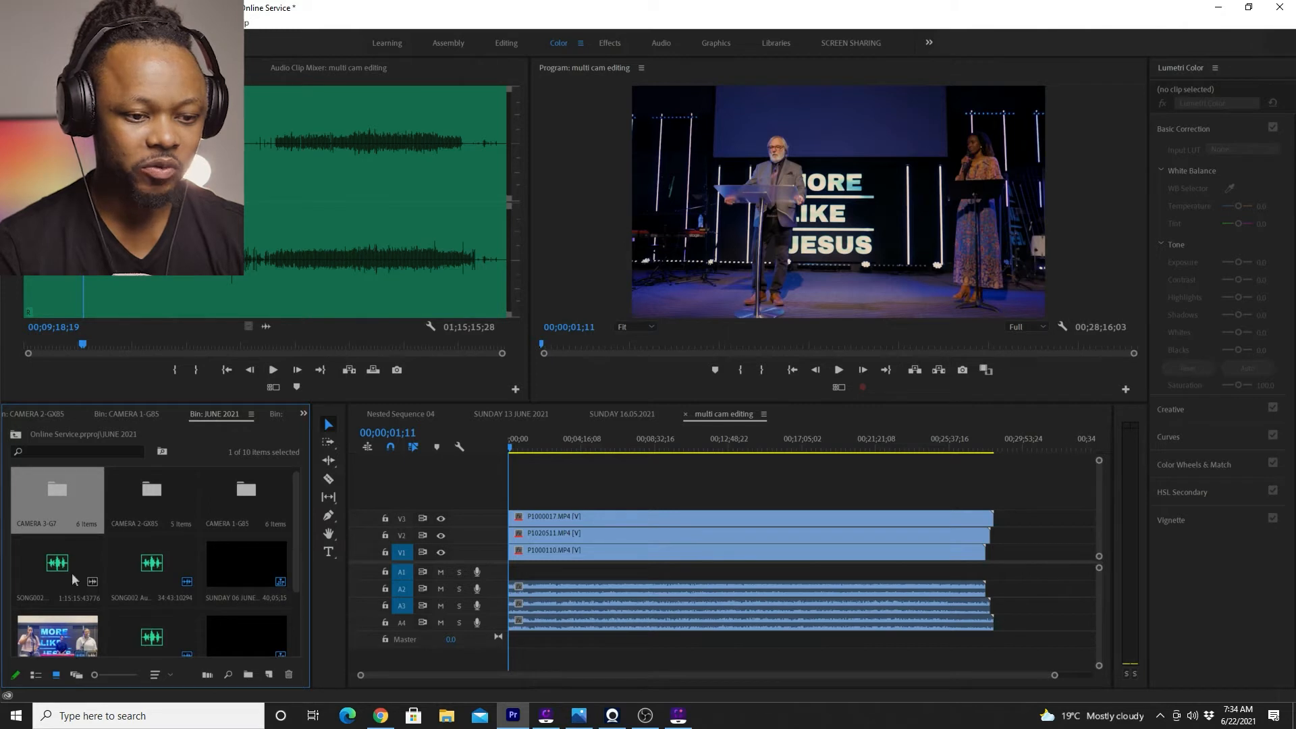
pyautogui.click(57, 563)
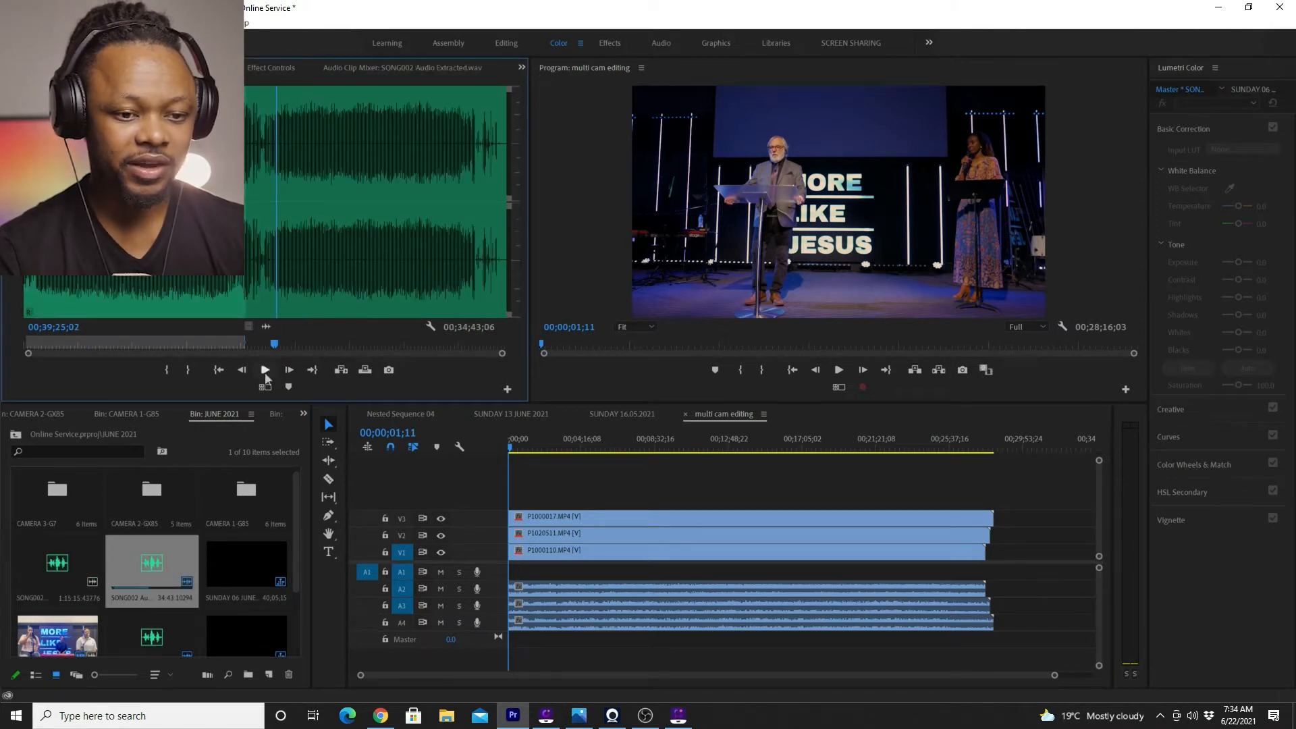
pyautogui.click(265, 369)
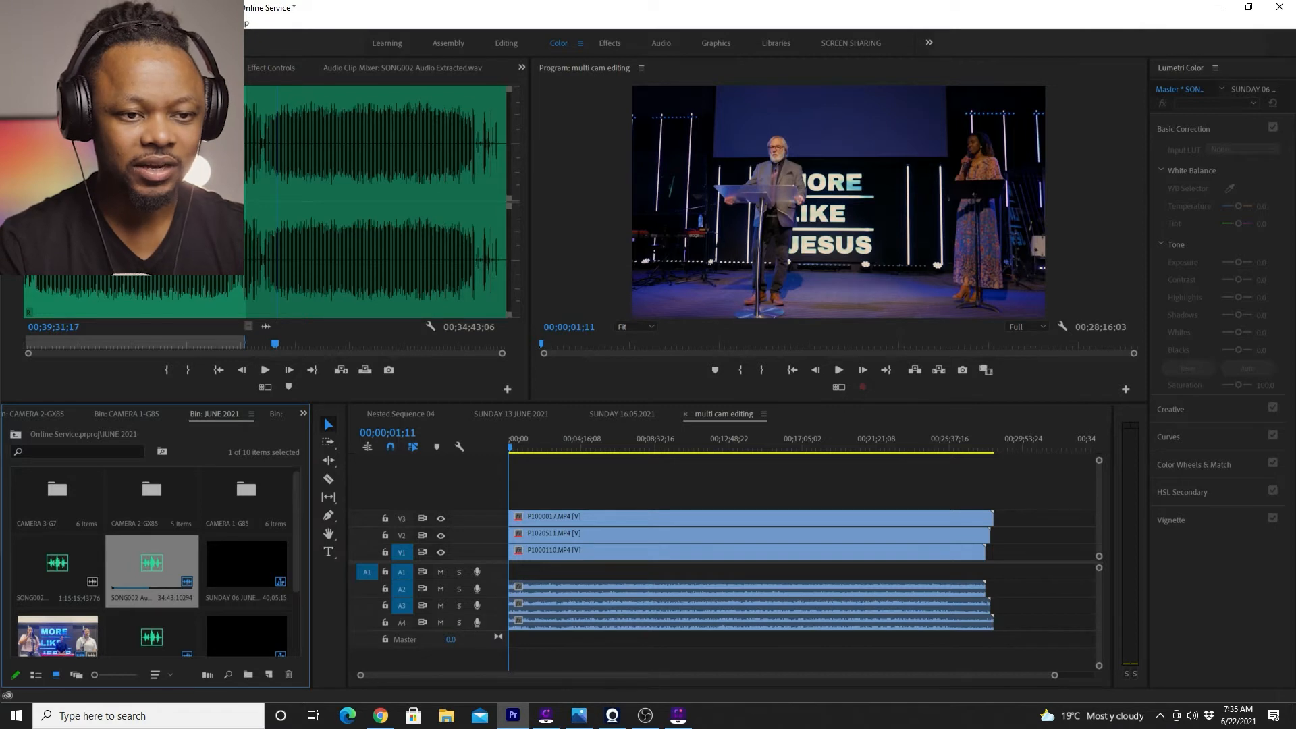
pyautogui.moveTo(280, 339)
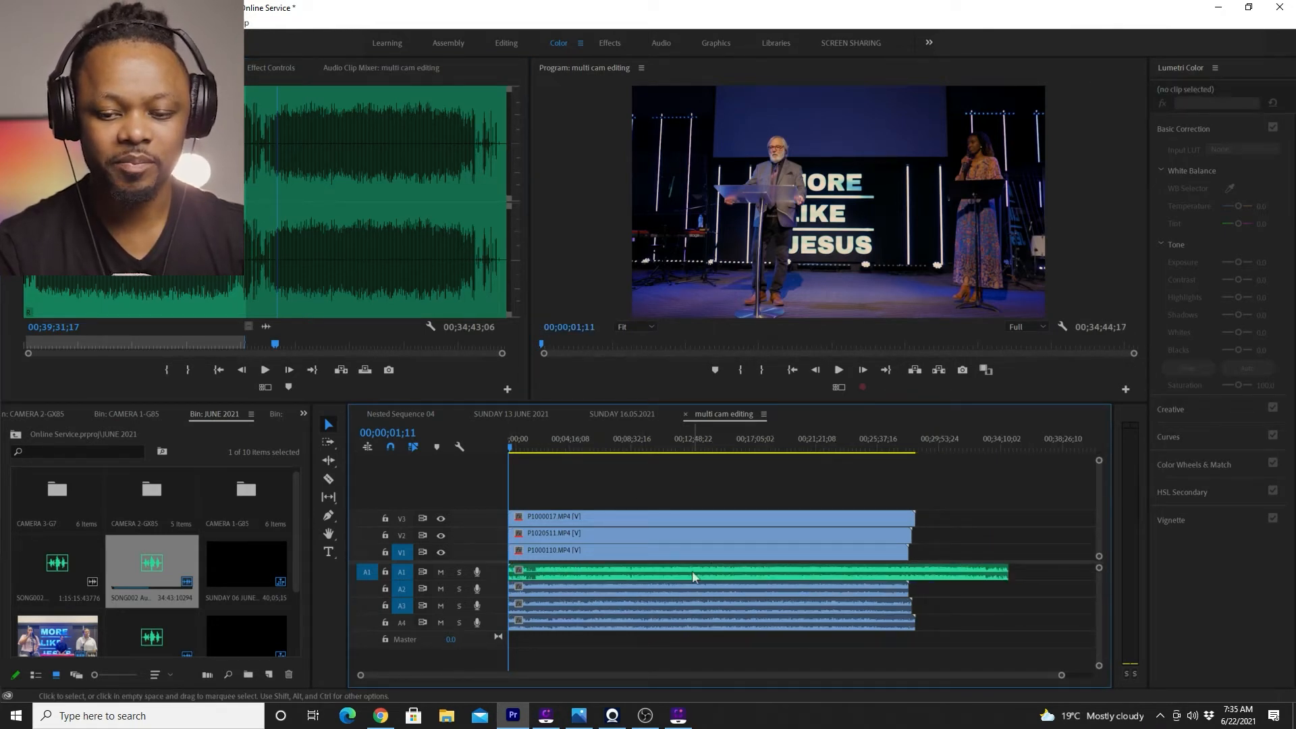
pyautogui.moveTo(667, 607)
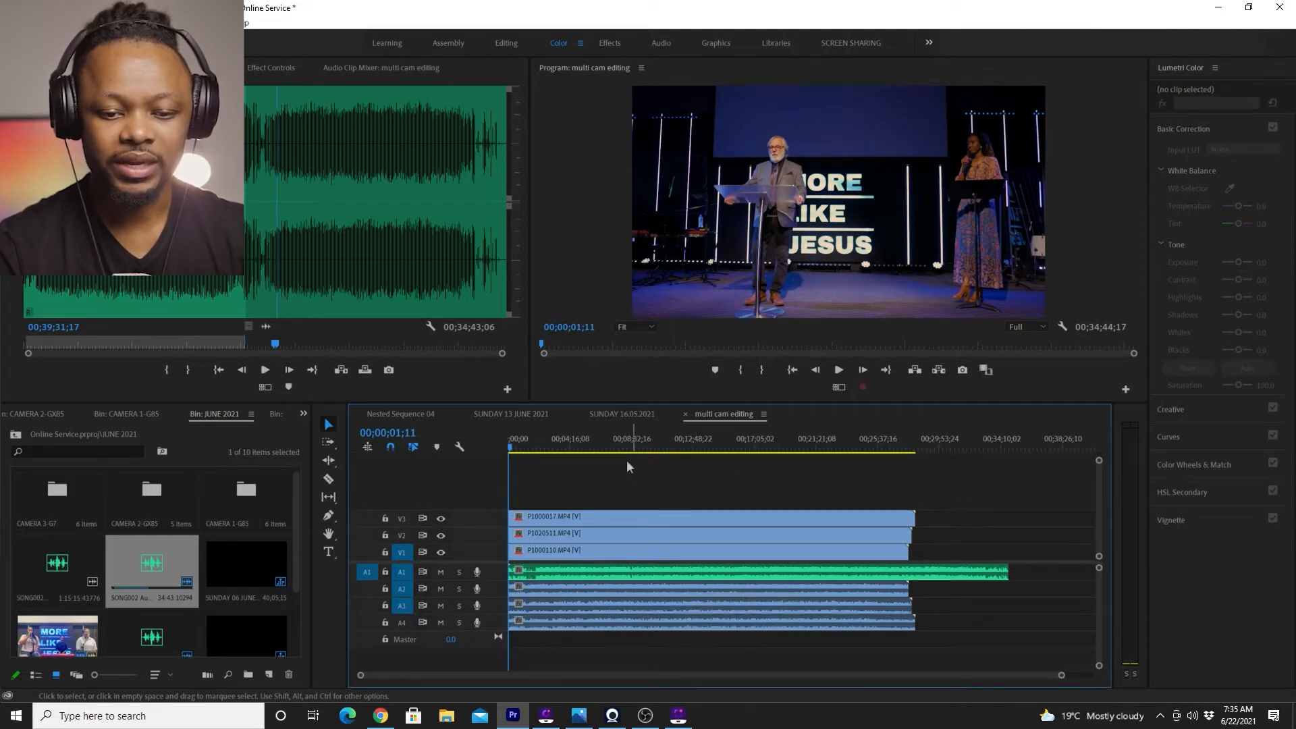
# Marquee-select every clip in the timeline and choose Synchronize from the context menu
pyautogui.moveTo(630, 468); pyautogui.dragTo(684, 629)
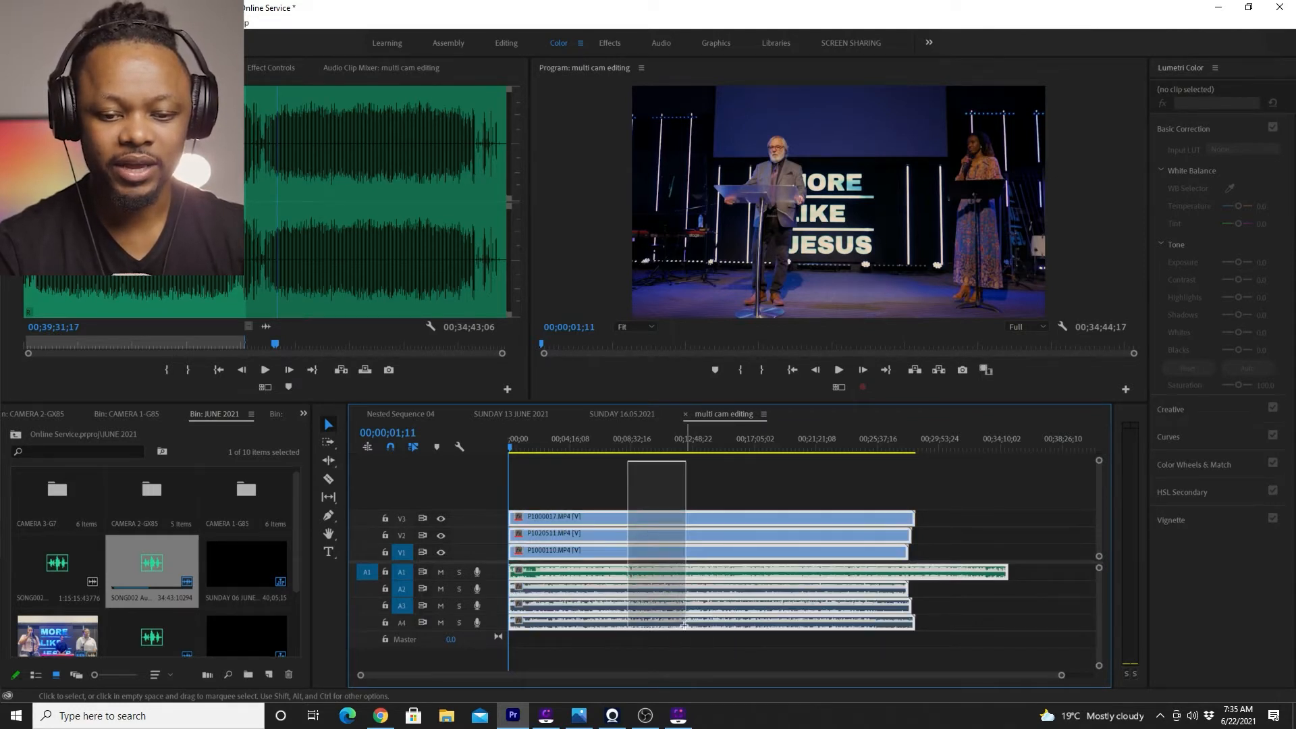
pyautogui.rightClick(657, 520)
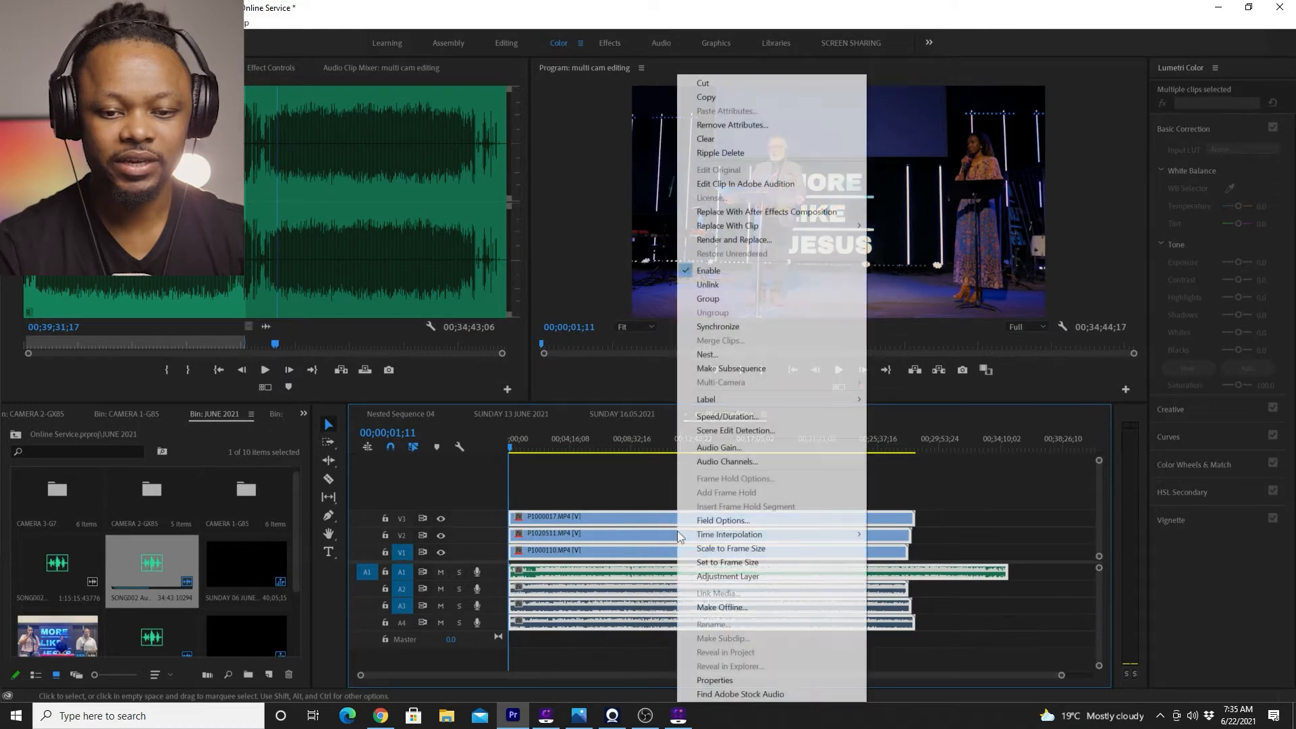
pyautogui.moveTo(719, 326)
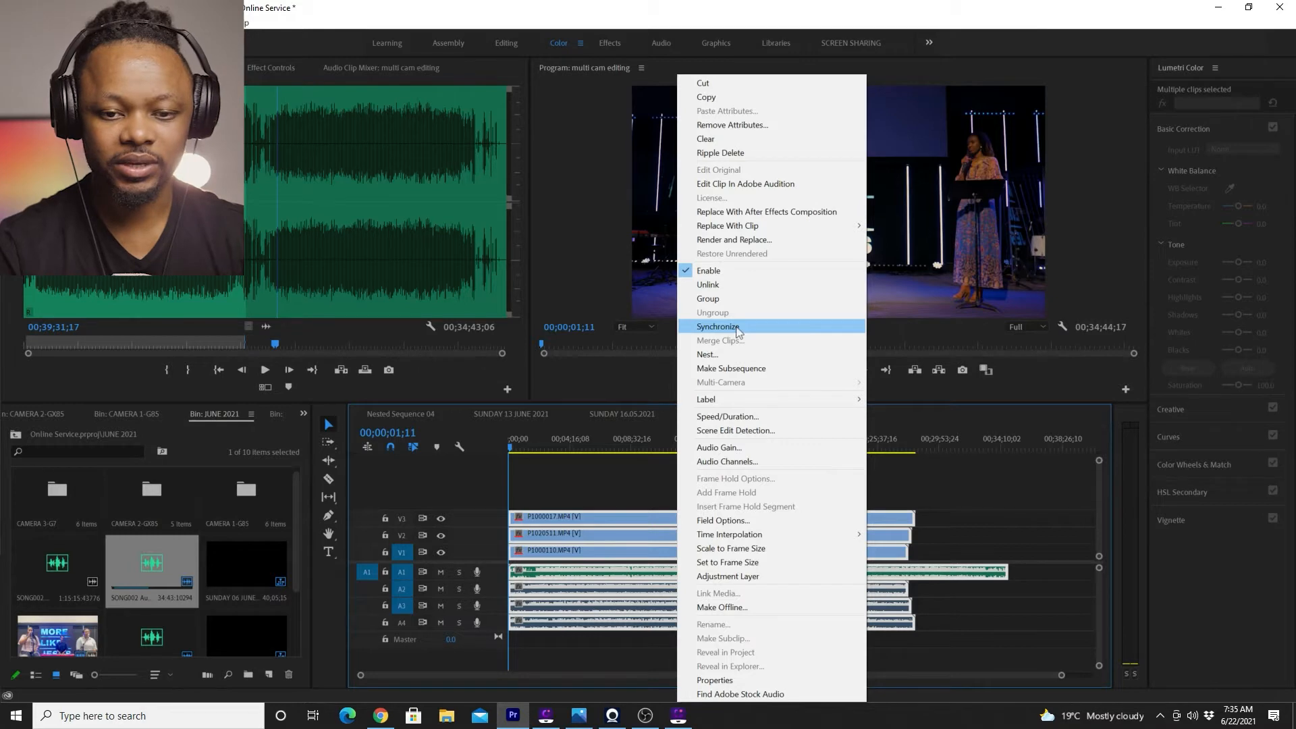
pyautogui.click(718, 326)
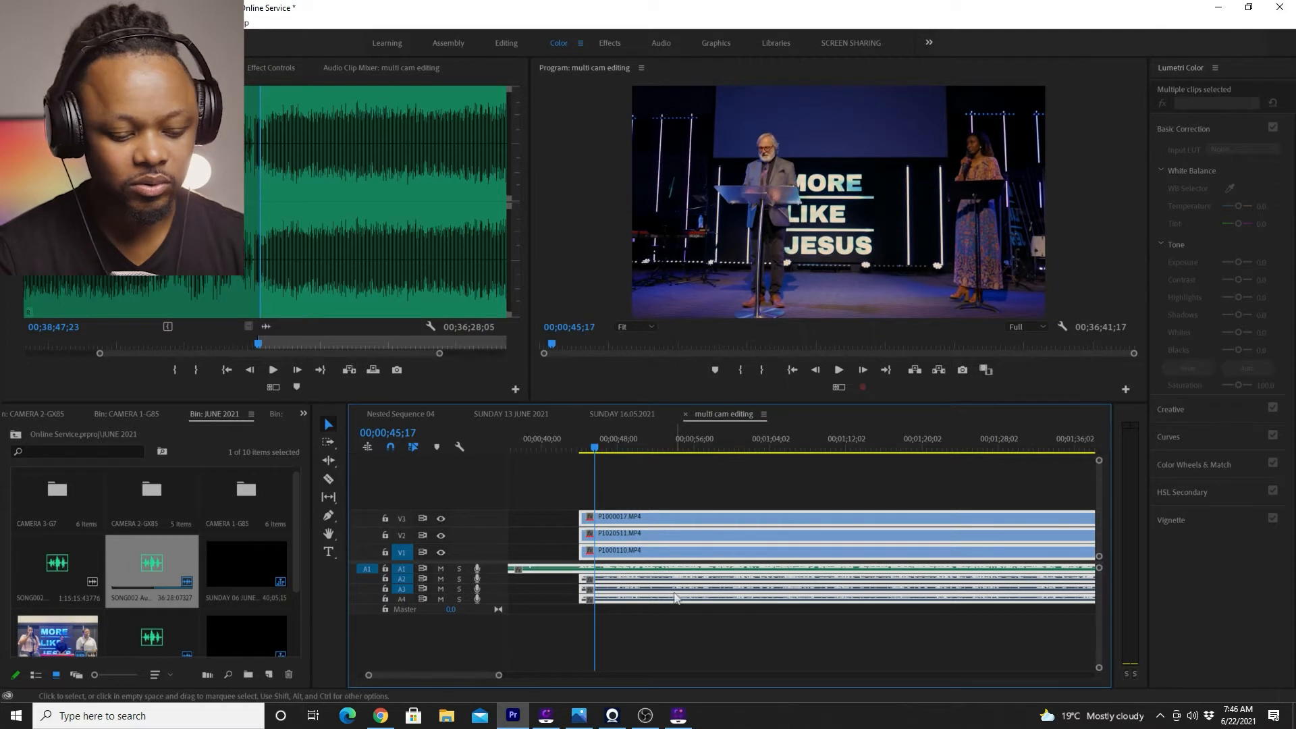
# Razor all tracks where the cameras overlap, then ripple-delete the empty gap at the start
pyautogui.click(327, 478)
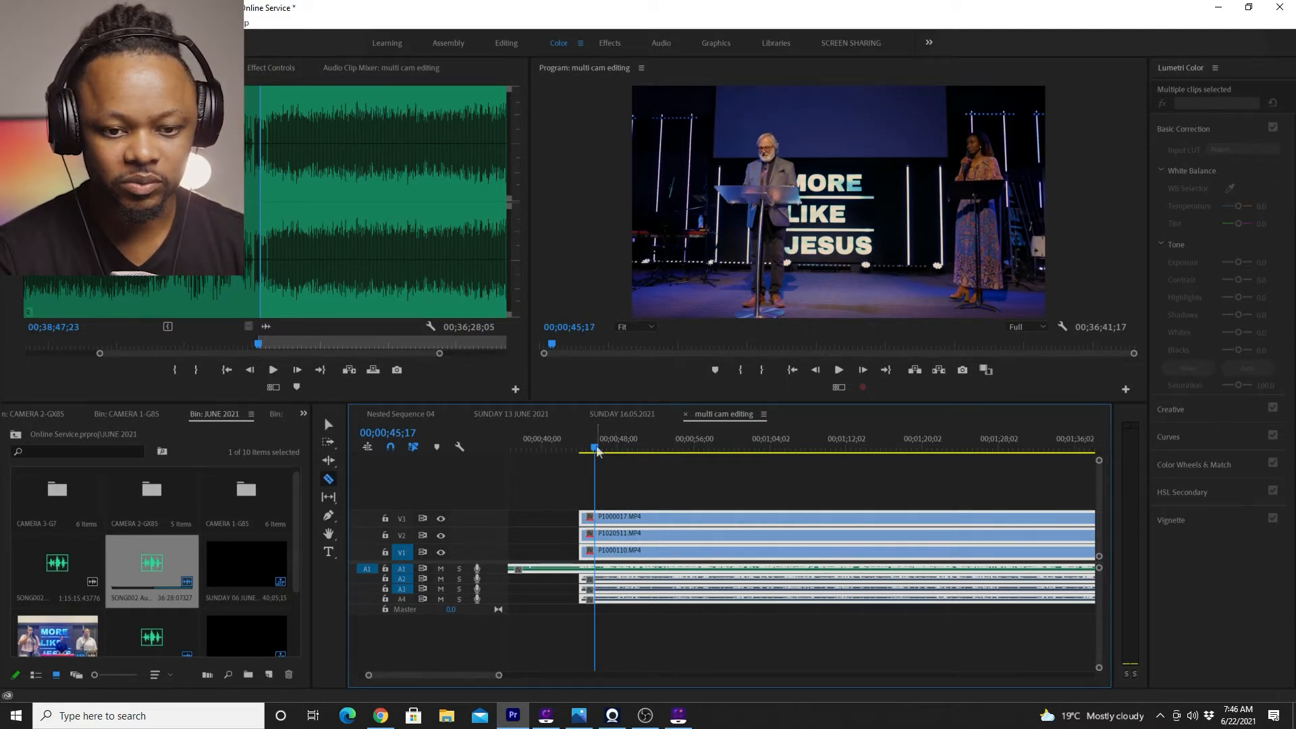
pyautogui.moveTo(597, 449); pyautogui.dragTo(583, 449)
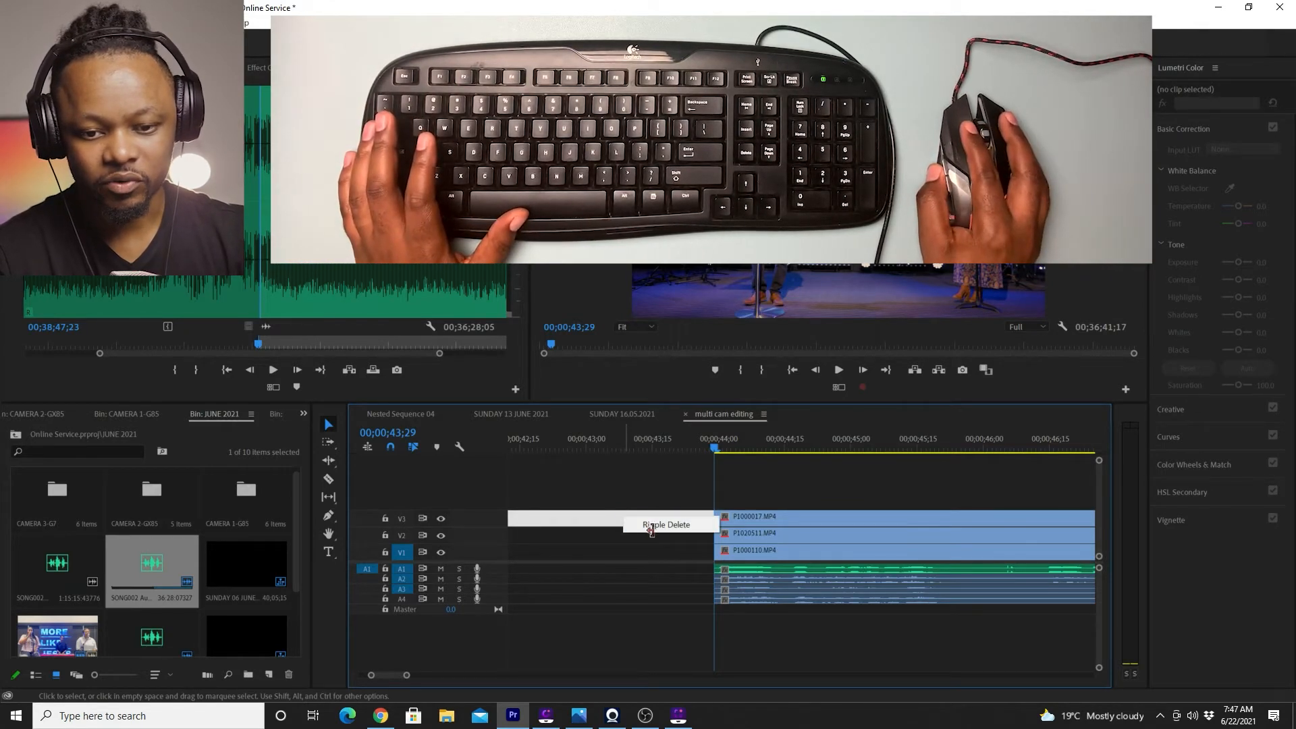
pyautogui.click(666, 524)
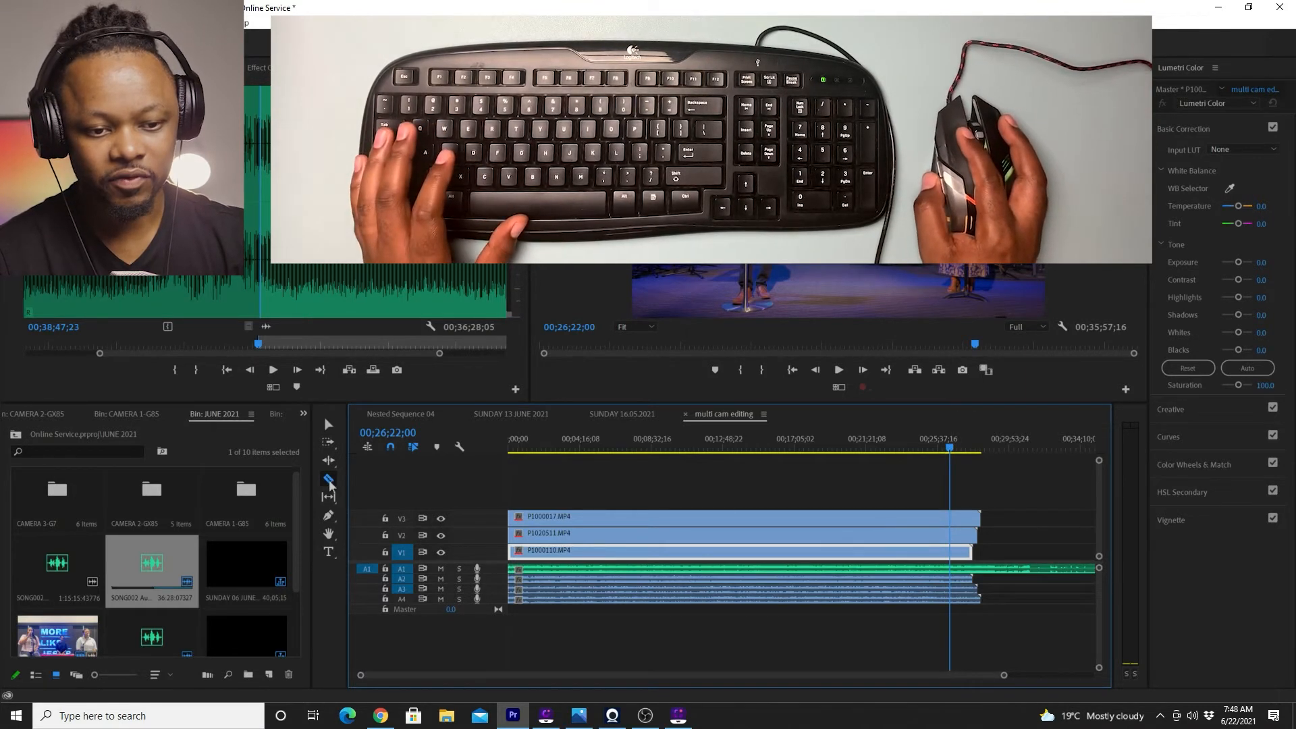
# Switch to the Razor tool to cut the clip tails
pyautogui.click(329, 478)
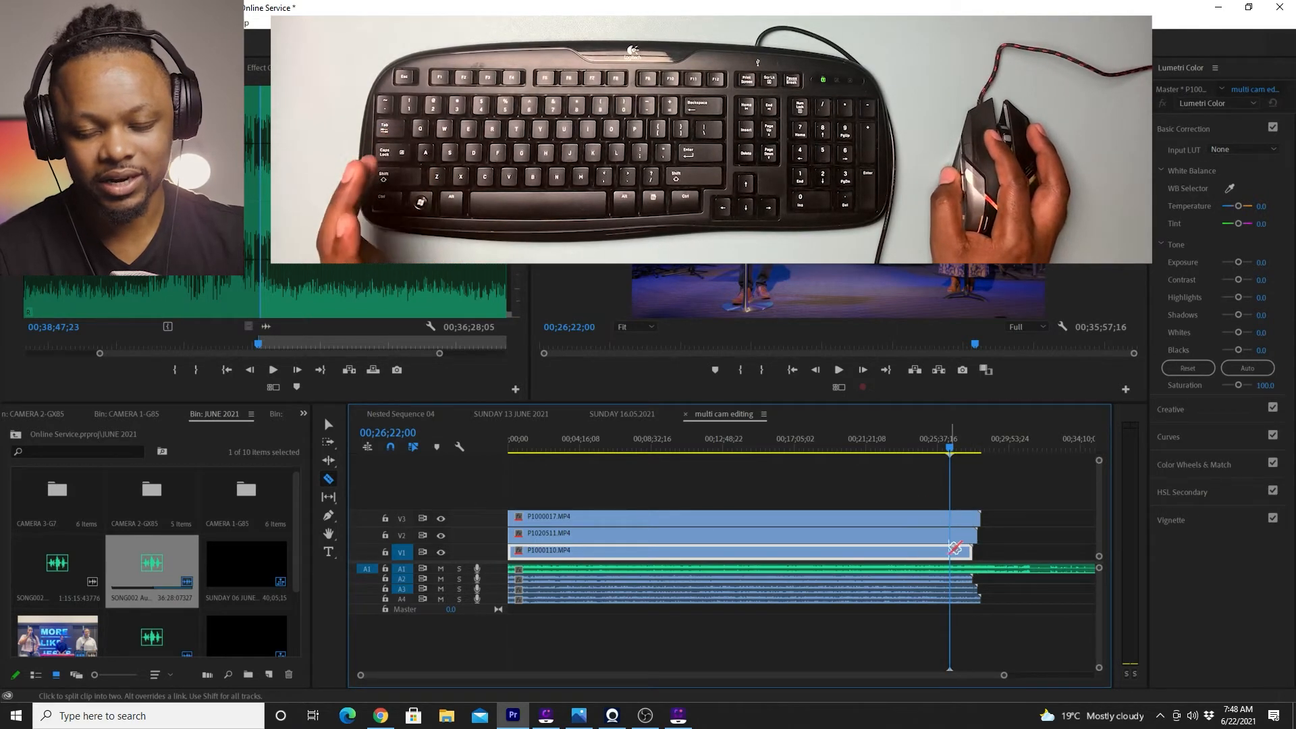
pyautogui.moveTo(951, 571)
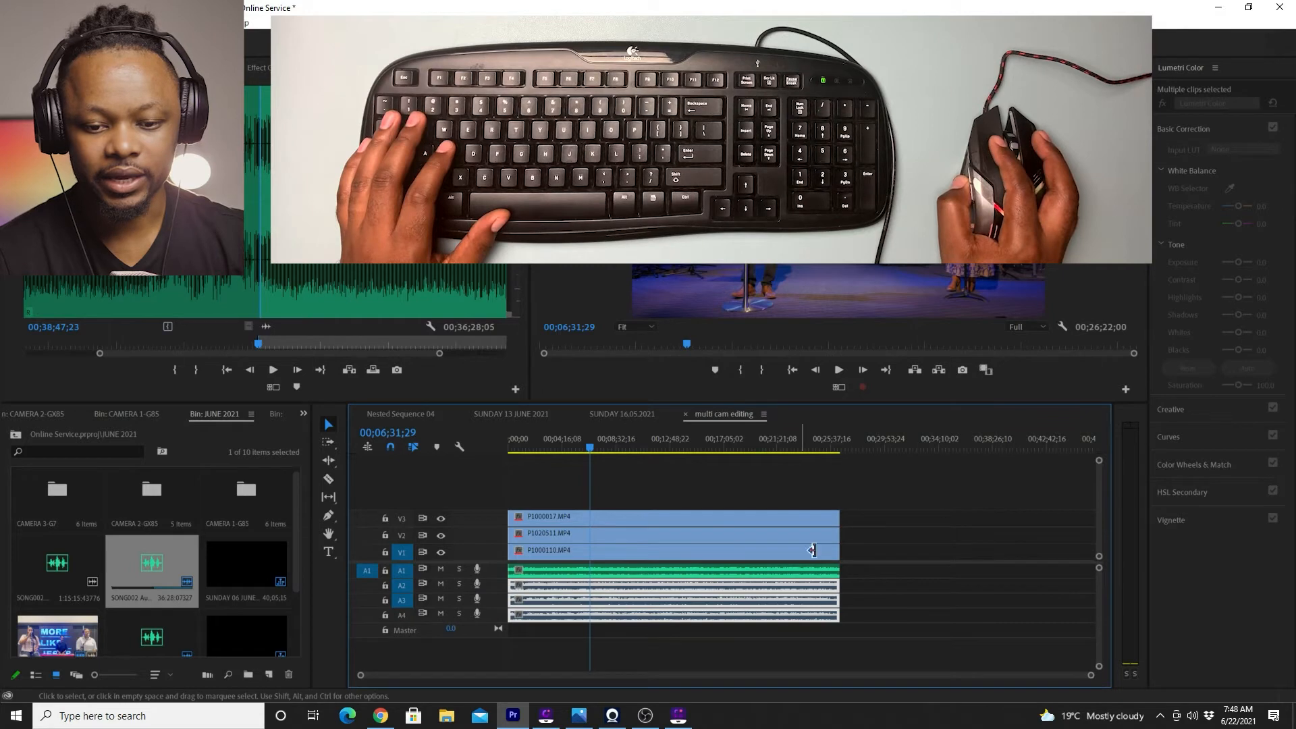
# Unlink the trimmed clips' video from their camera audio
pyautogui.rightClick(810, 550)
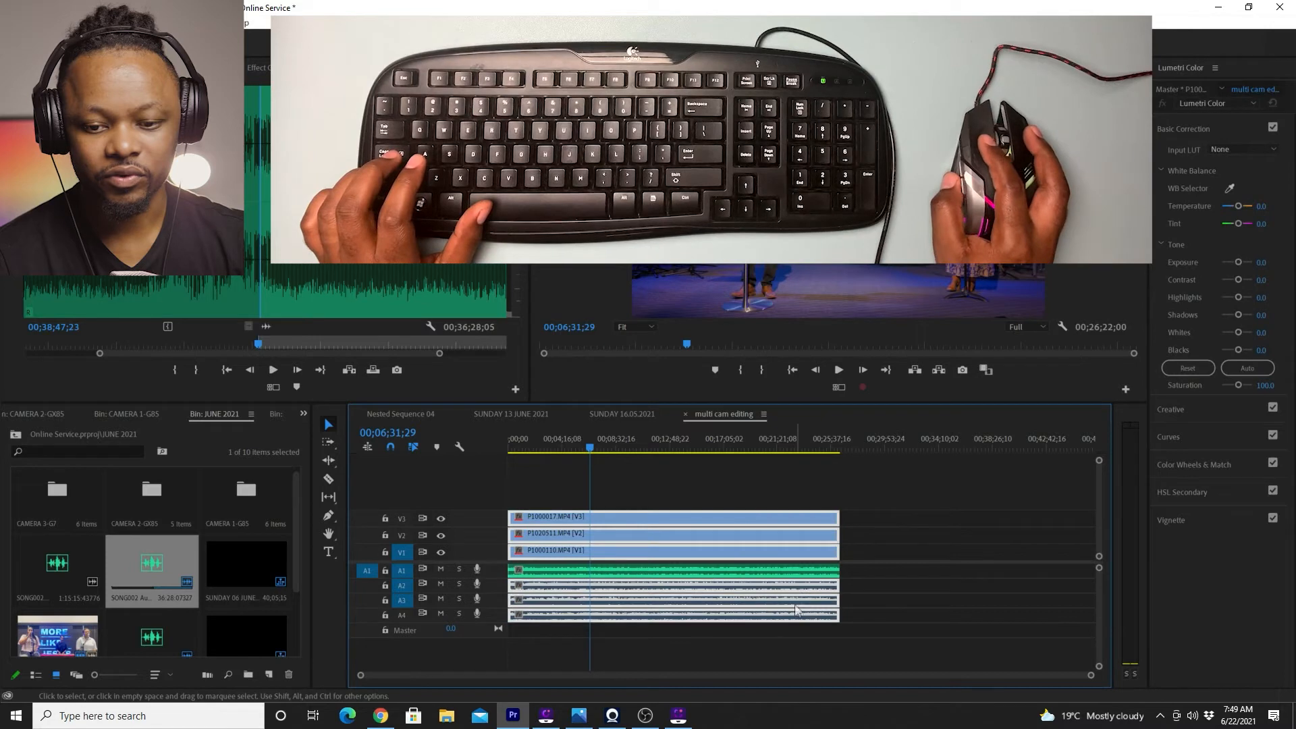
pyautogui.rightClick(794, 610)
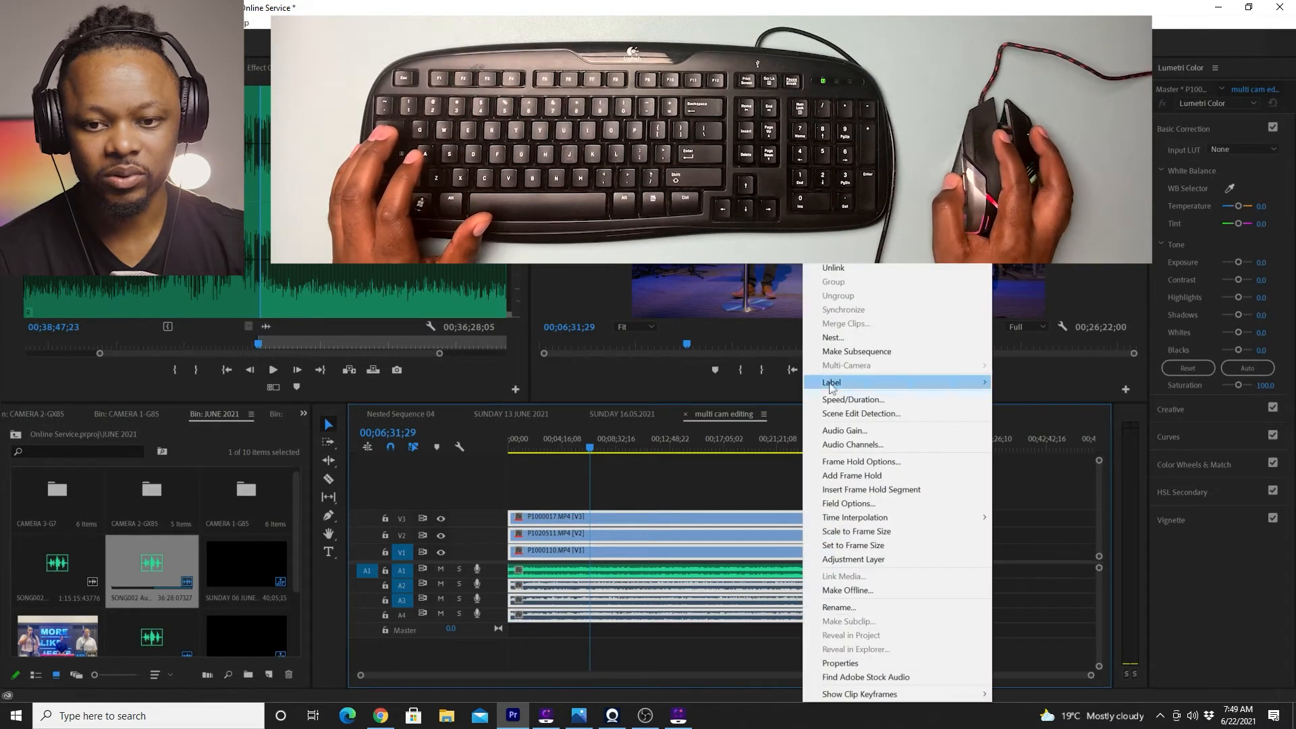
pyautogui.moveTo(833, 268)
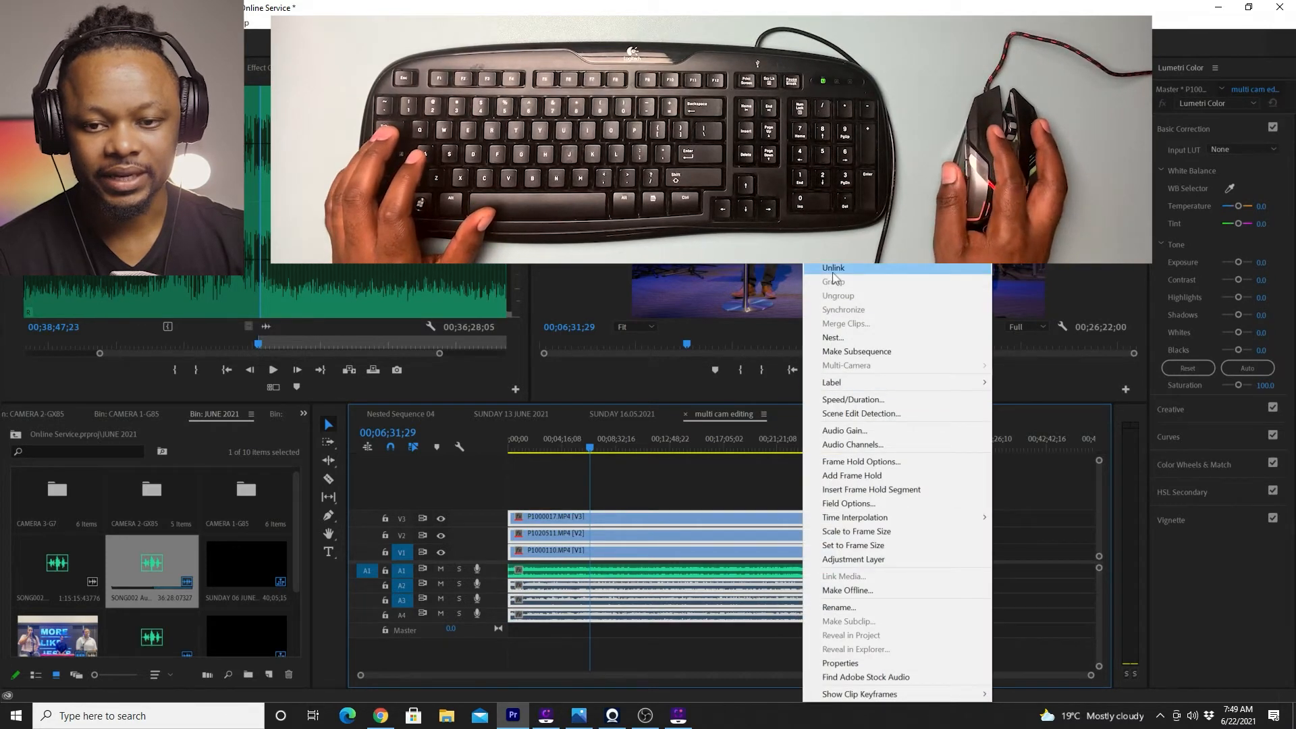
pyautogui.click(833, 267)
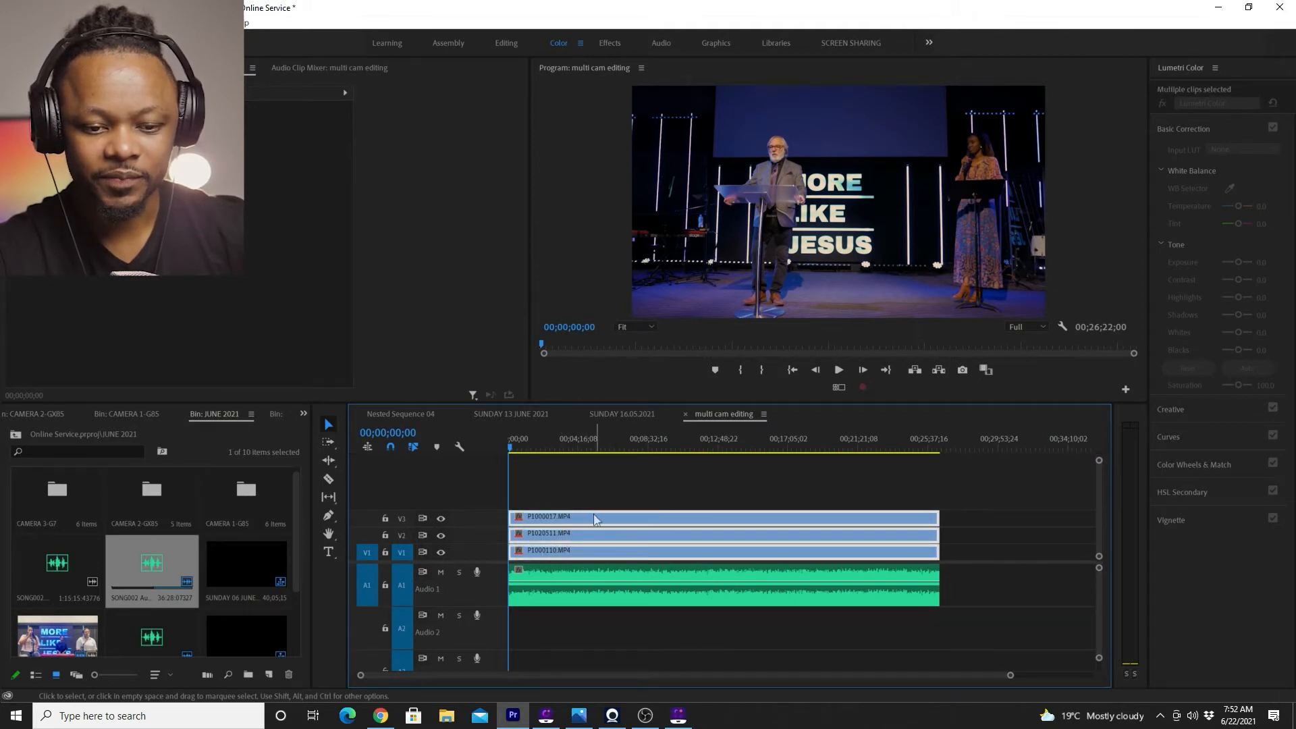
# Nest the three camera video clips into a sequence named 'sunday service'
pyautogui.rightClick(593, 516)
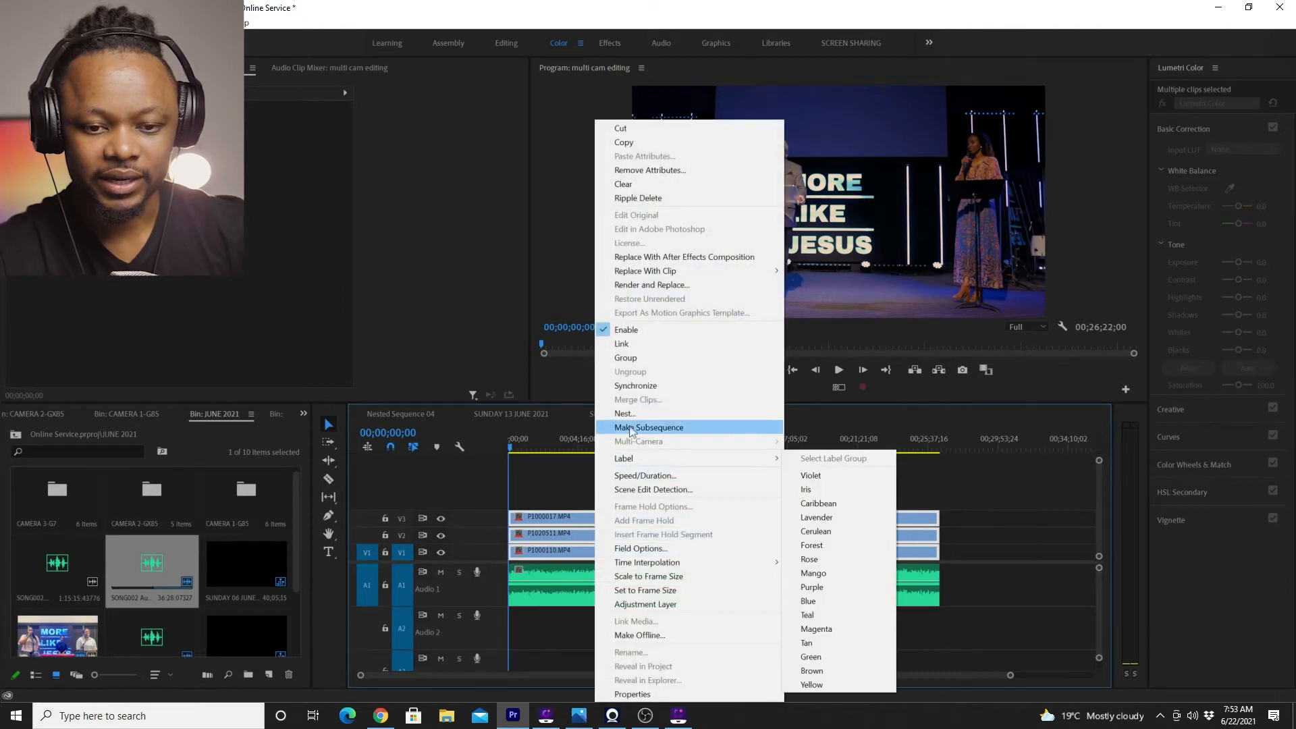
pyautogui.moveTo(627, 413)
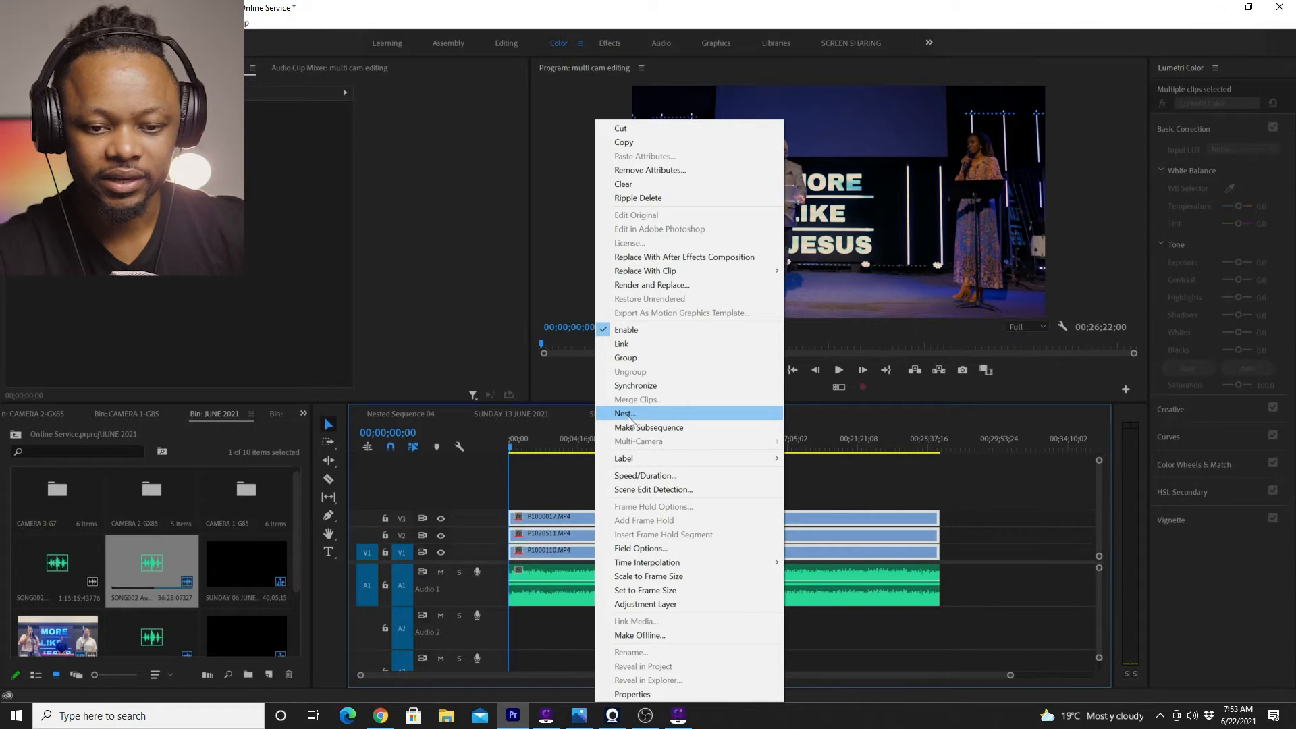
pyautogui.click(623, 413)
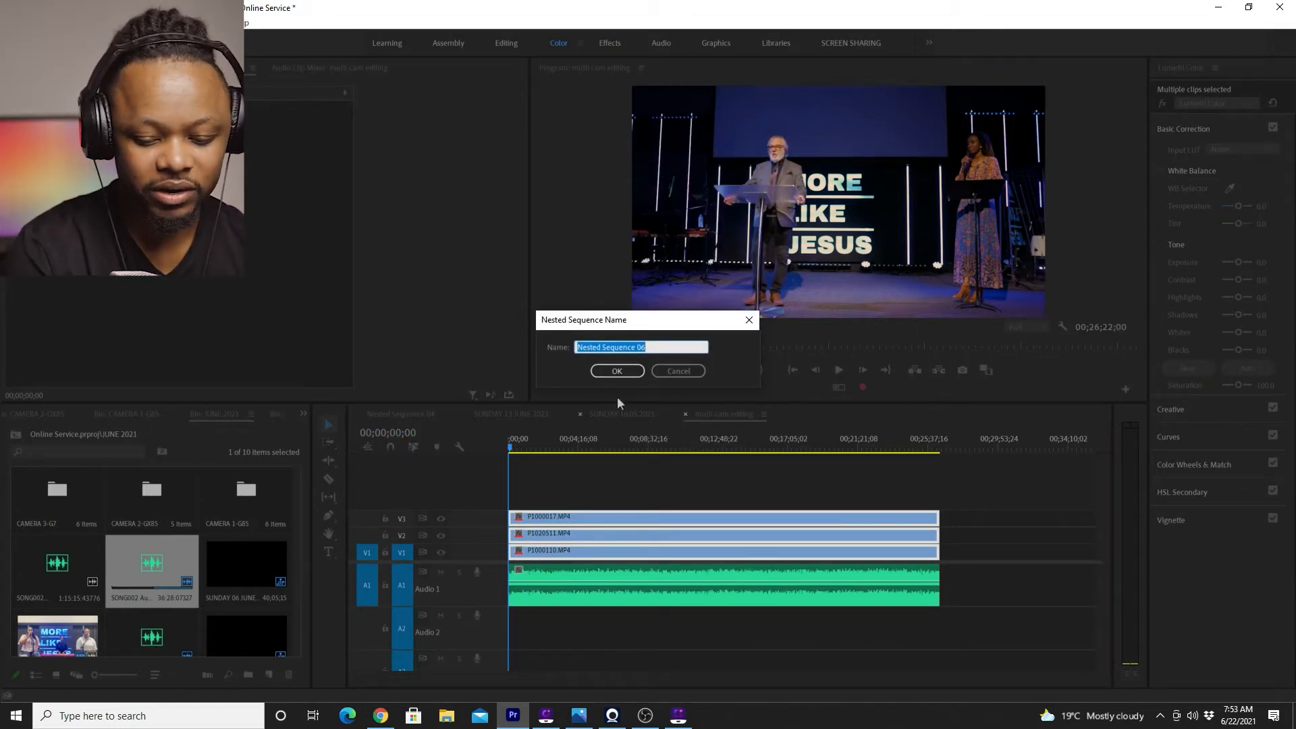
pyautogui.write('sunday serv')
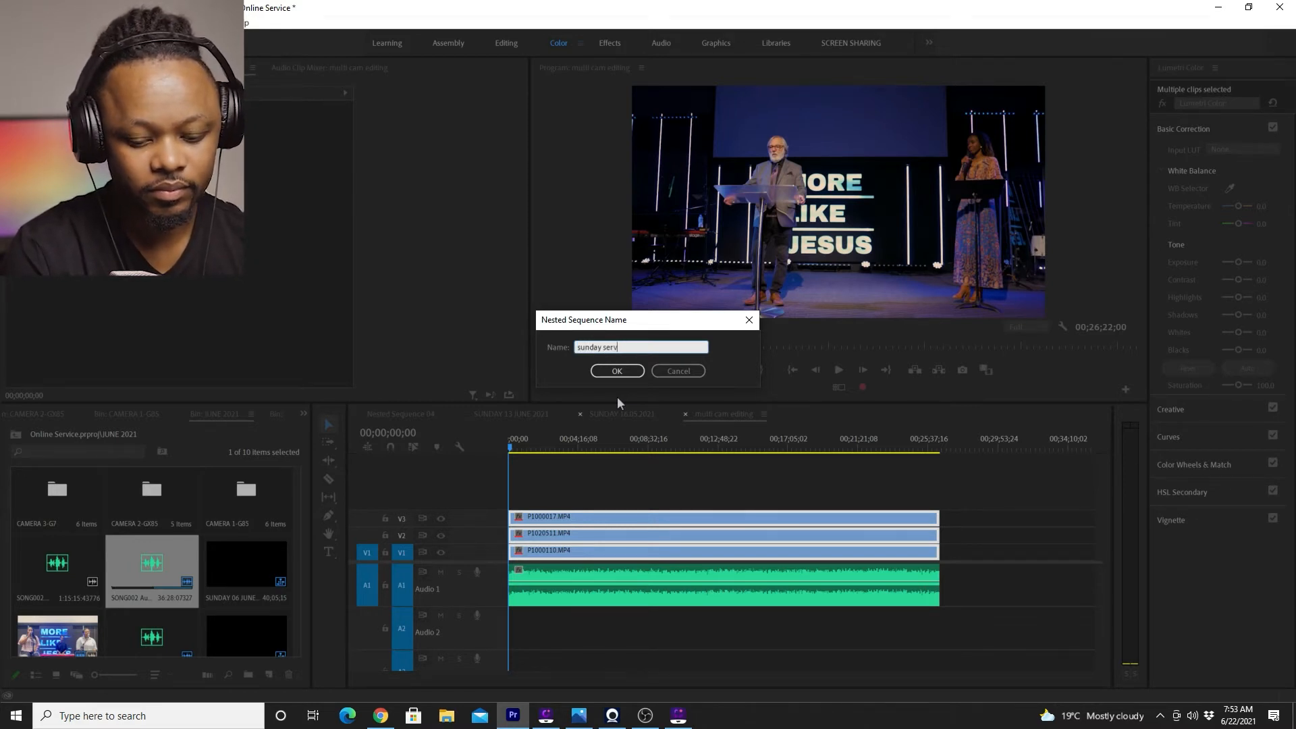
pyautogui.write('ice')
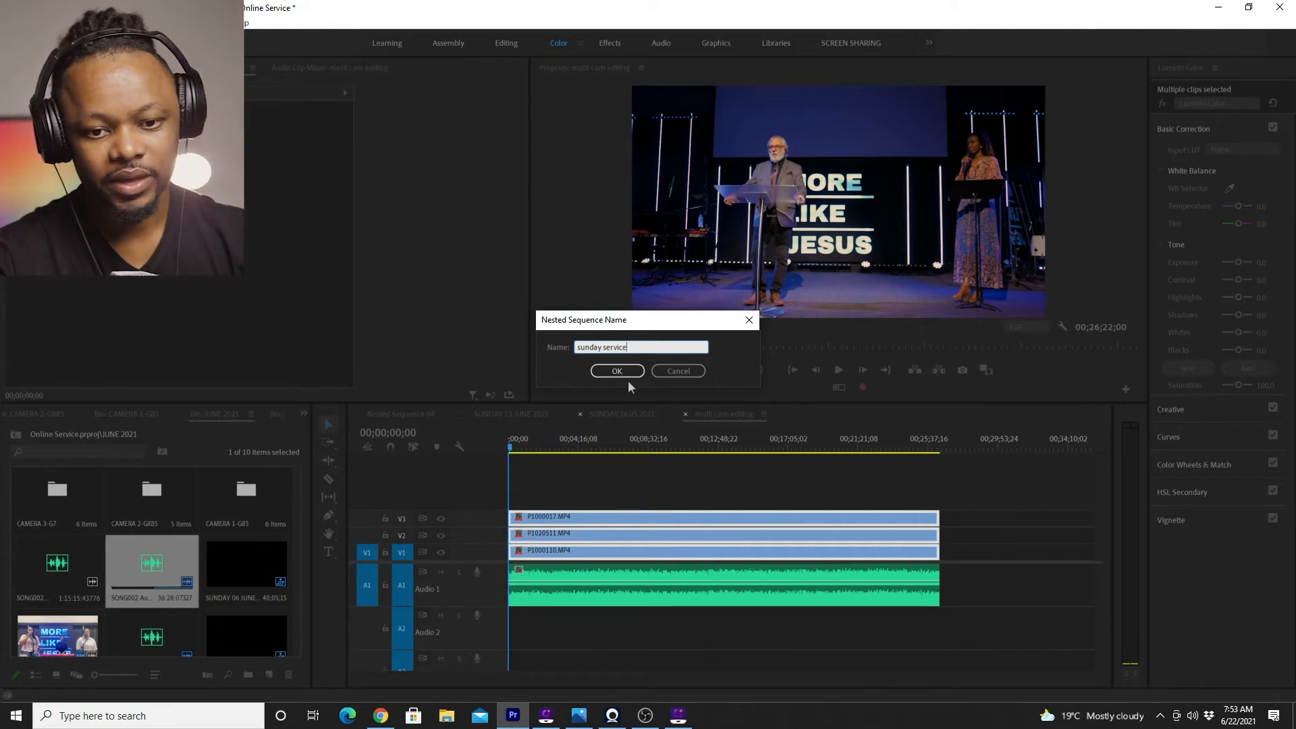
pyautogui.click(617, 371)
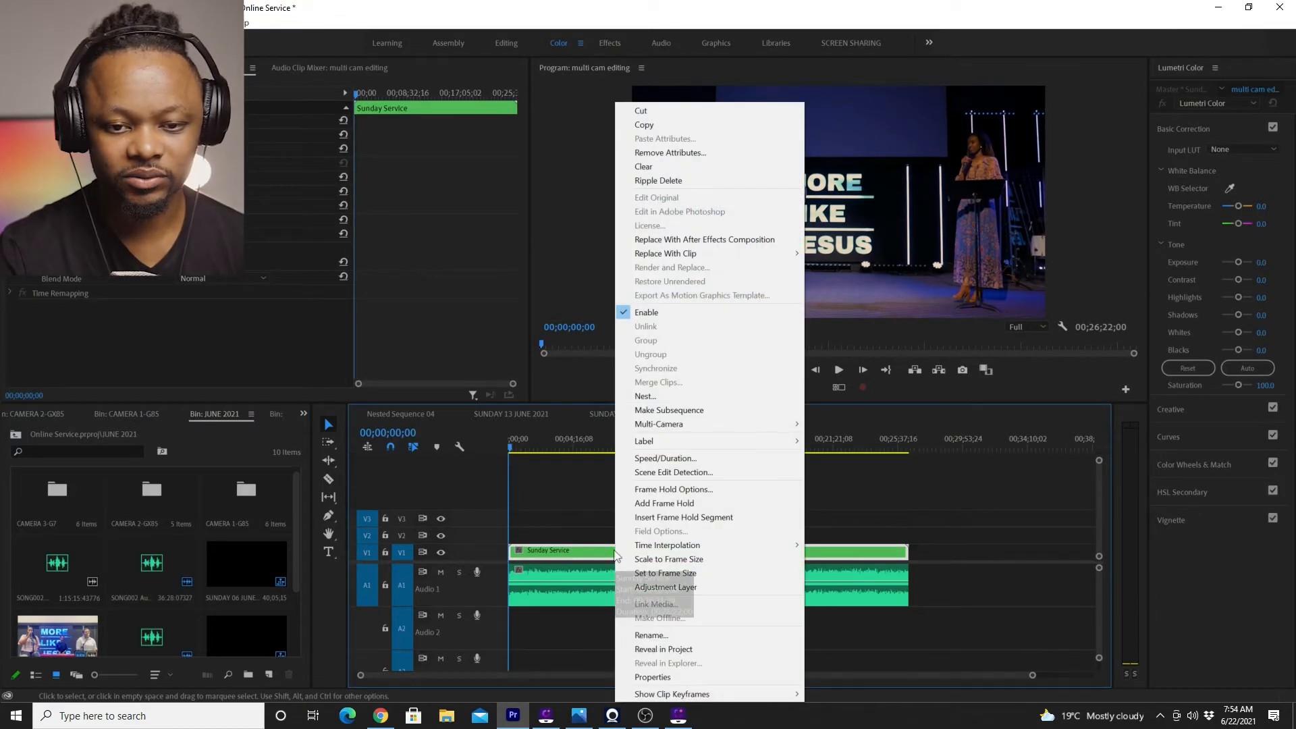
pyautogui.moveTo(666, 545)
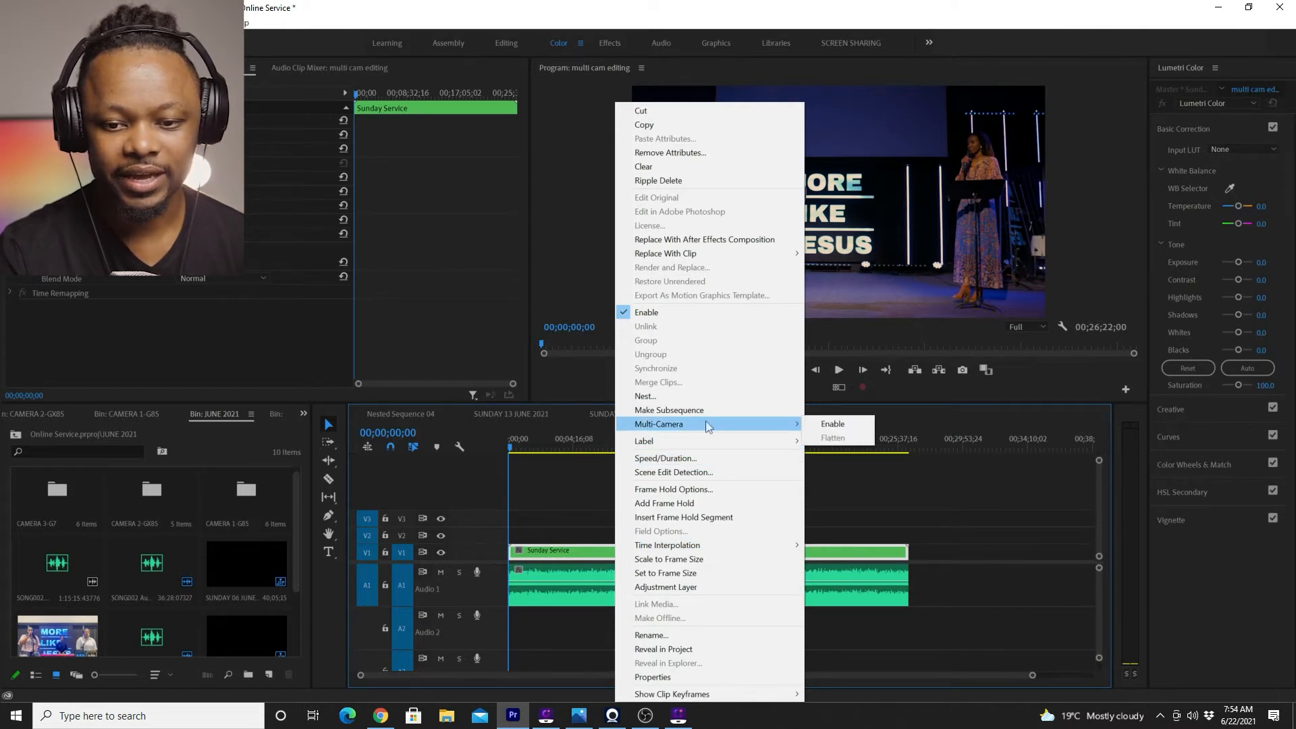
pyautogui.moveTo(832, 424)
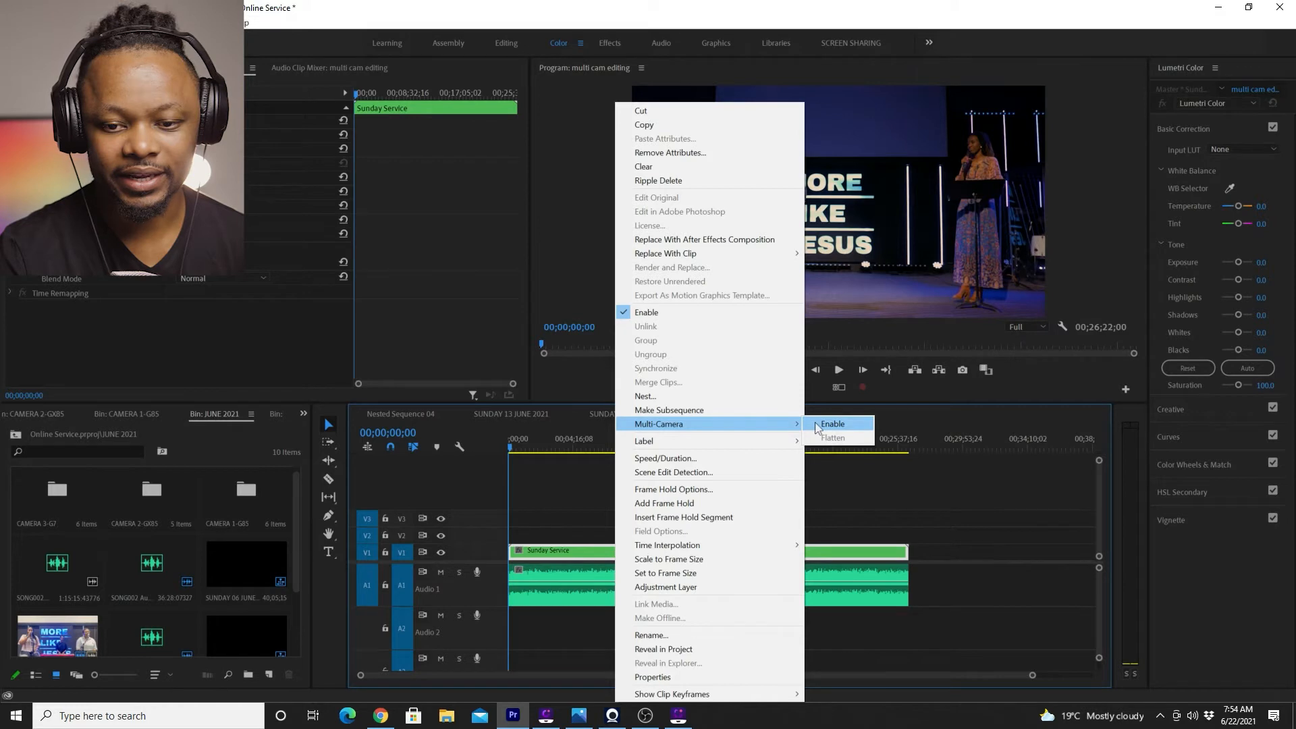
# Enable Multi-Camera on the nested Sunday Service clip
pyautogui.click(832, 423)
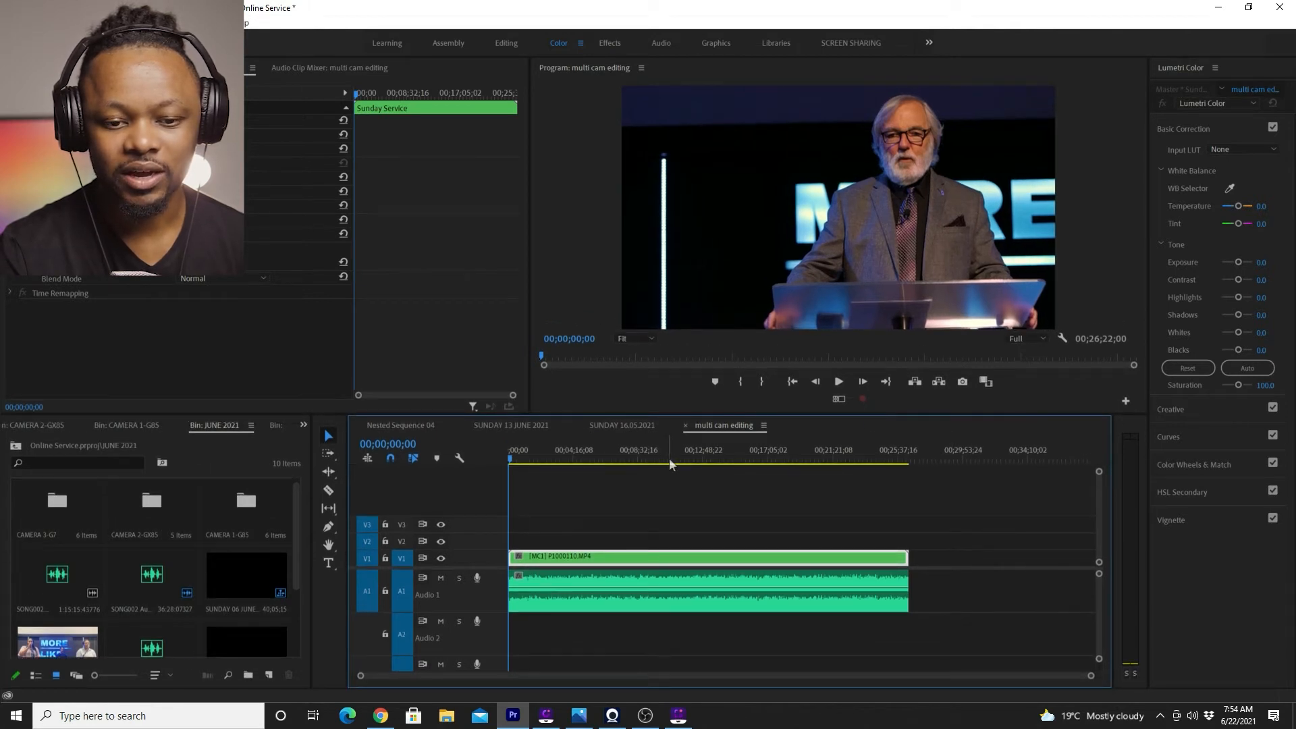
pyautogui.moveTo(752, 181)
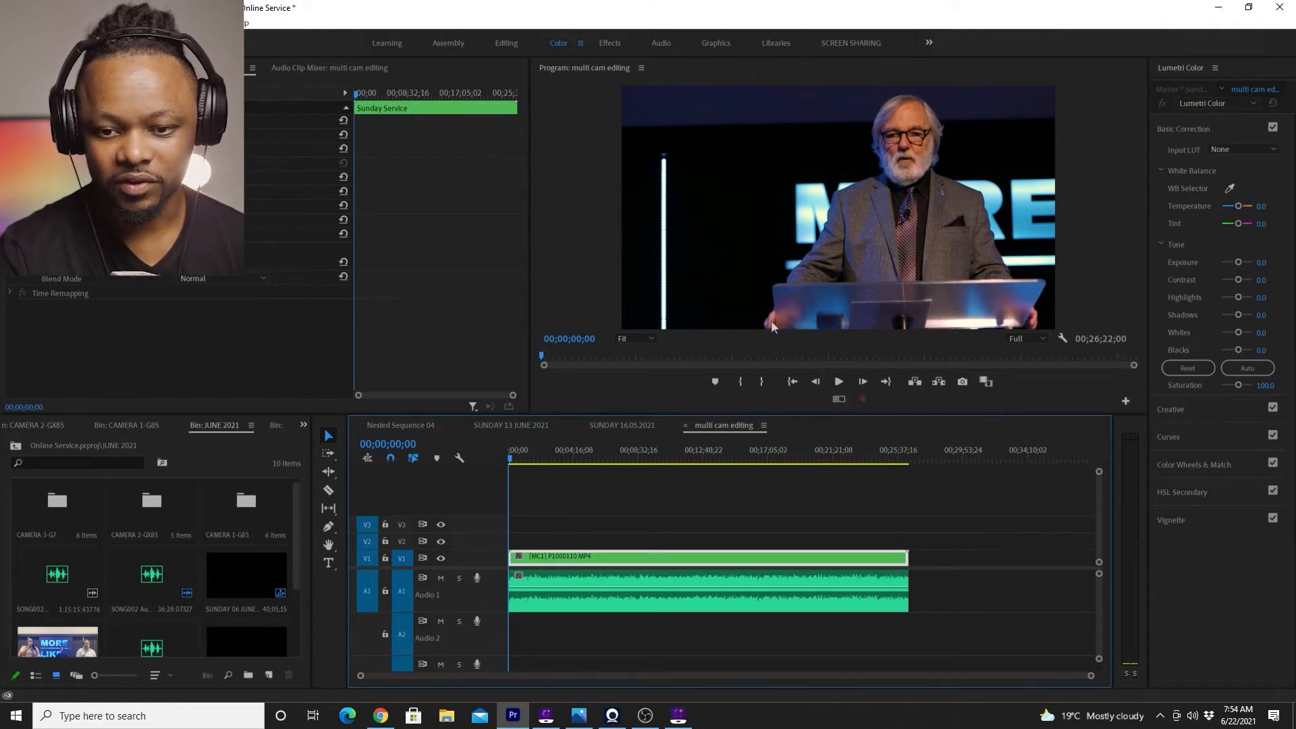
pyautogui.moveTo(839, 381)
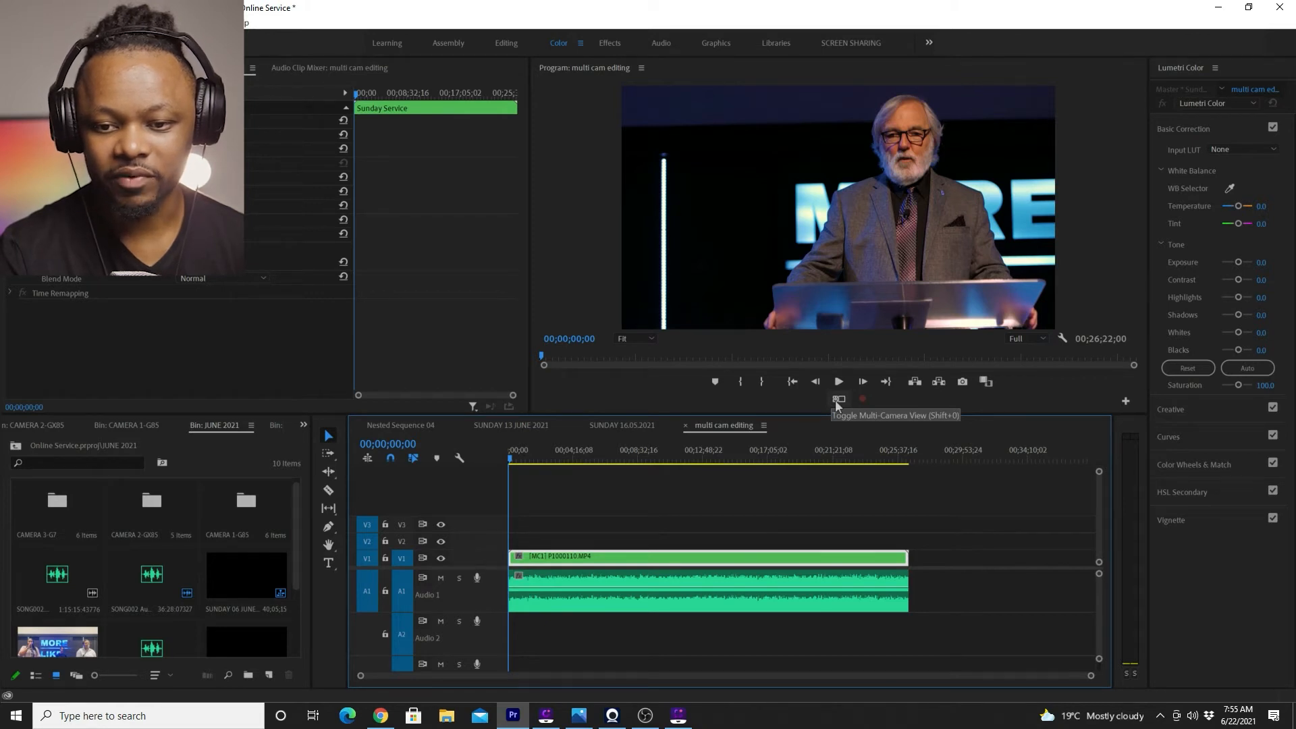
pyautogui.moveTo(1006, 402)
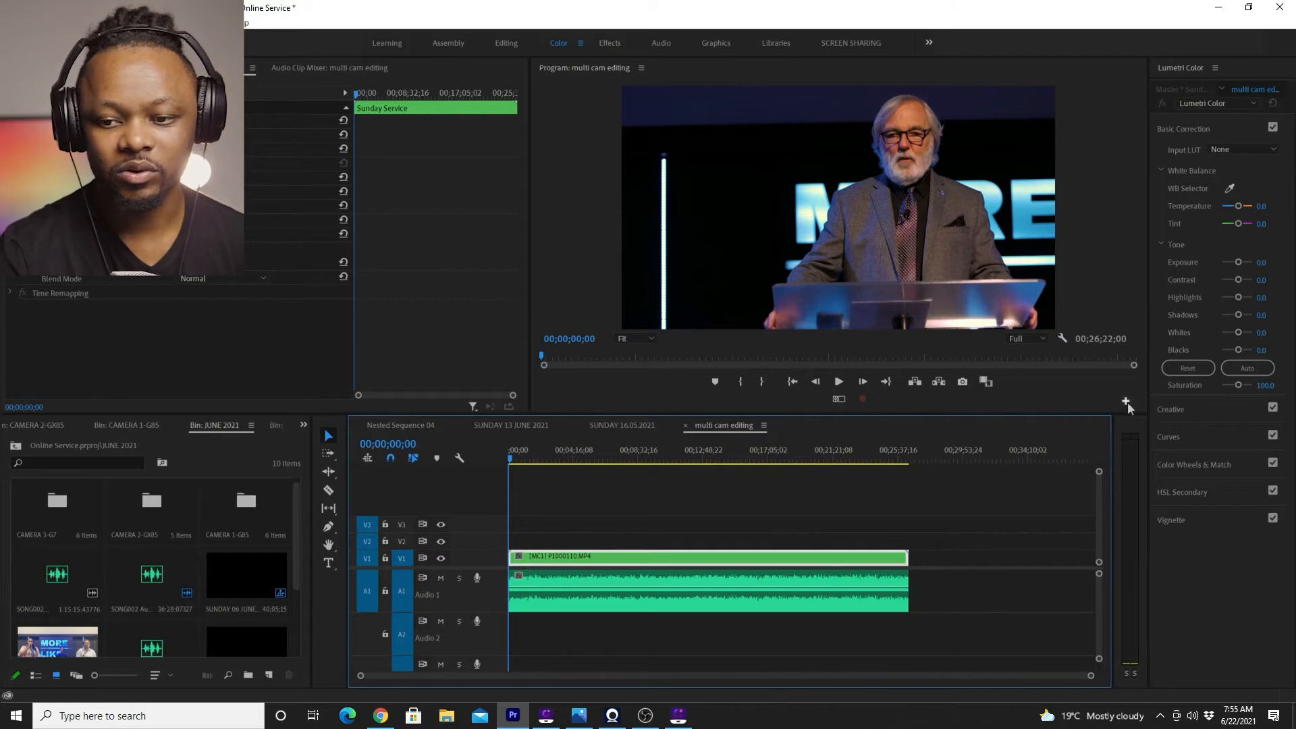
pyautogui.moveTo(1125, 404)
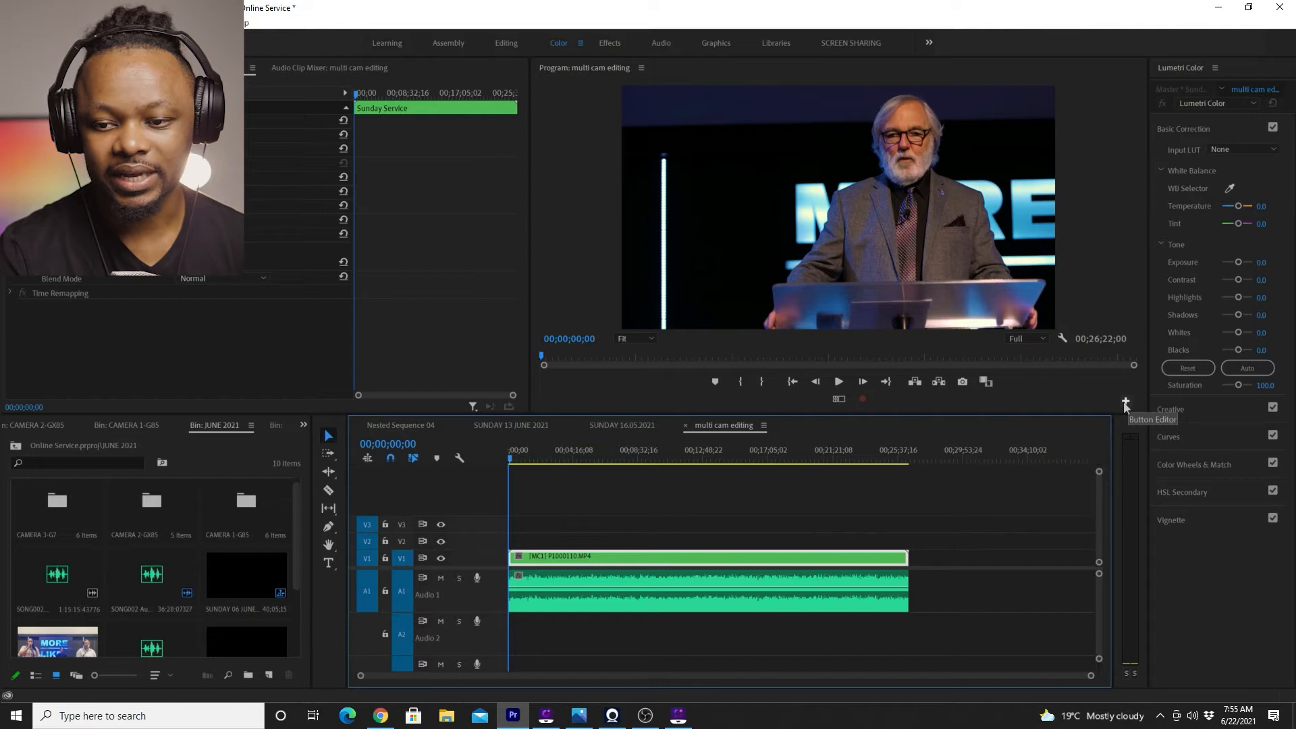
# Add the Toggle Multi-Camera View button to the Program Monitor controls via the Button Editor
pyautogui.click(1124, 404)
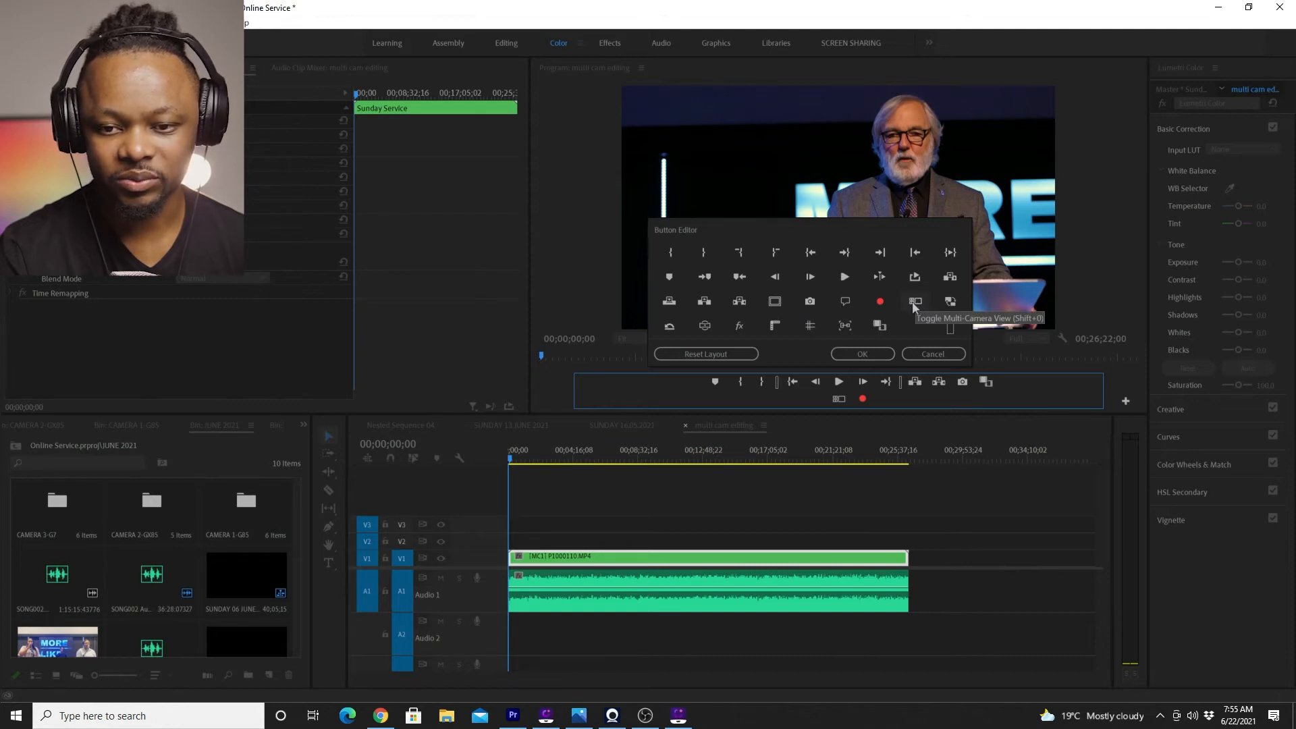
pyautogui.moveTo(907, 332)
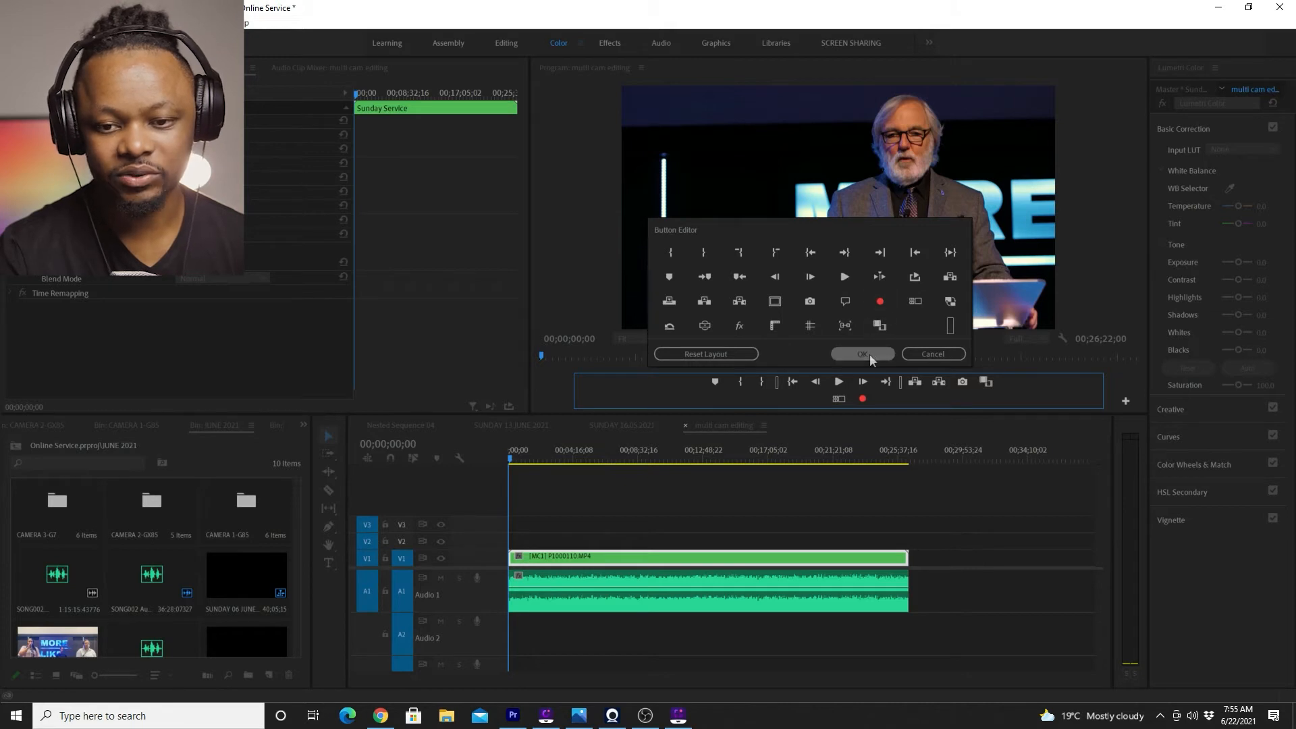
pyautogui.click(862, 353)
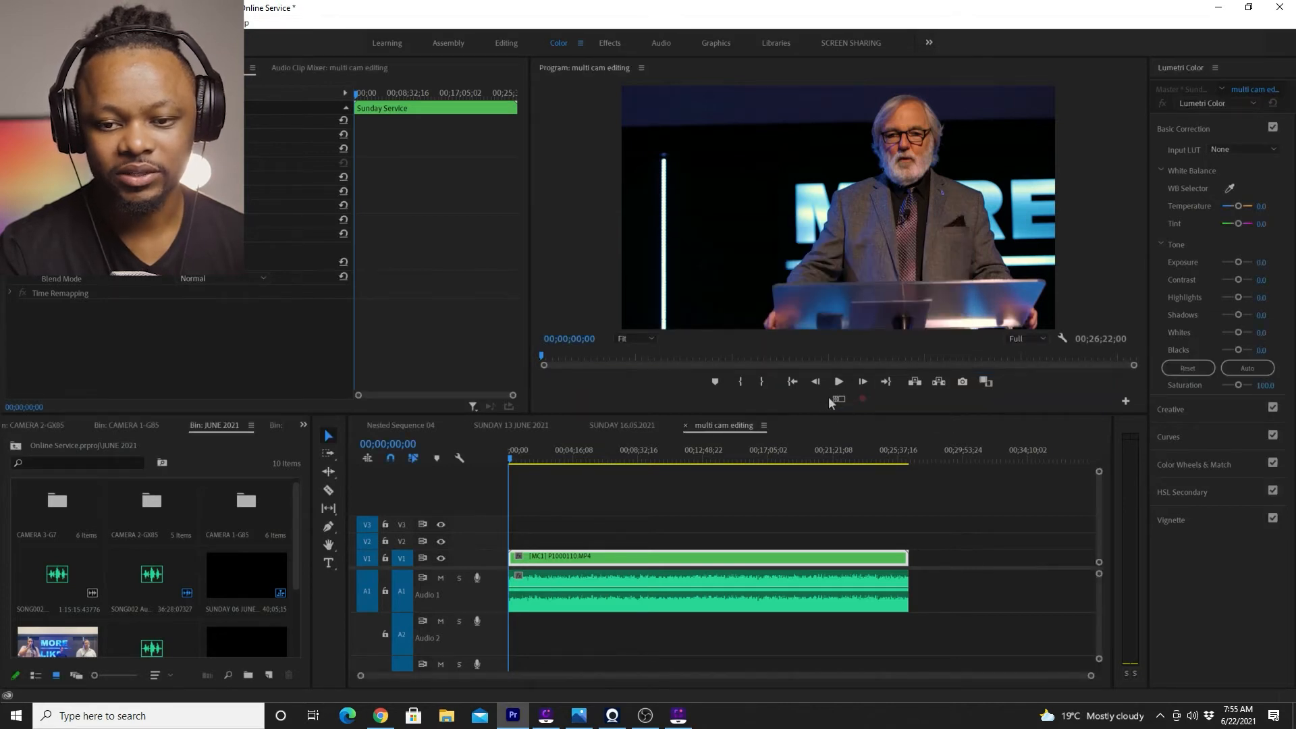
pyautogui.moveTo(839, 399)
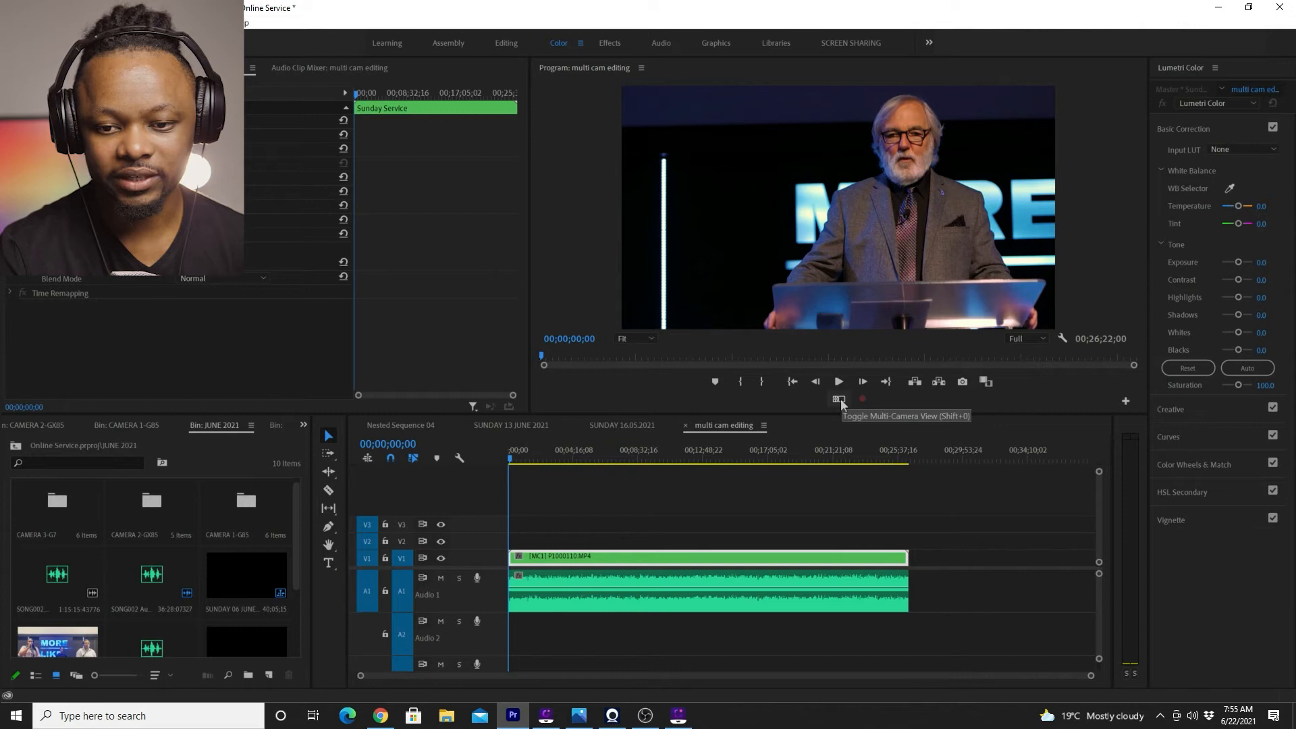
# Switch the Program Monitor to multi-camera view showing all three angles
pyautogui.click(840, 399)
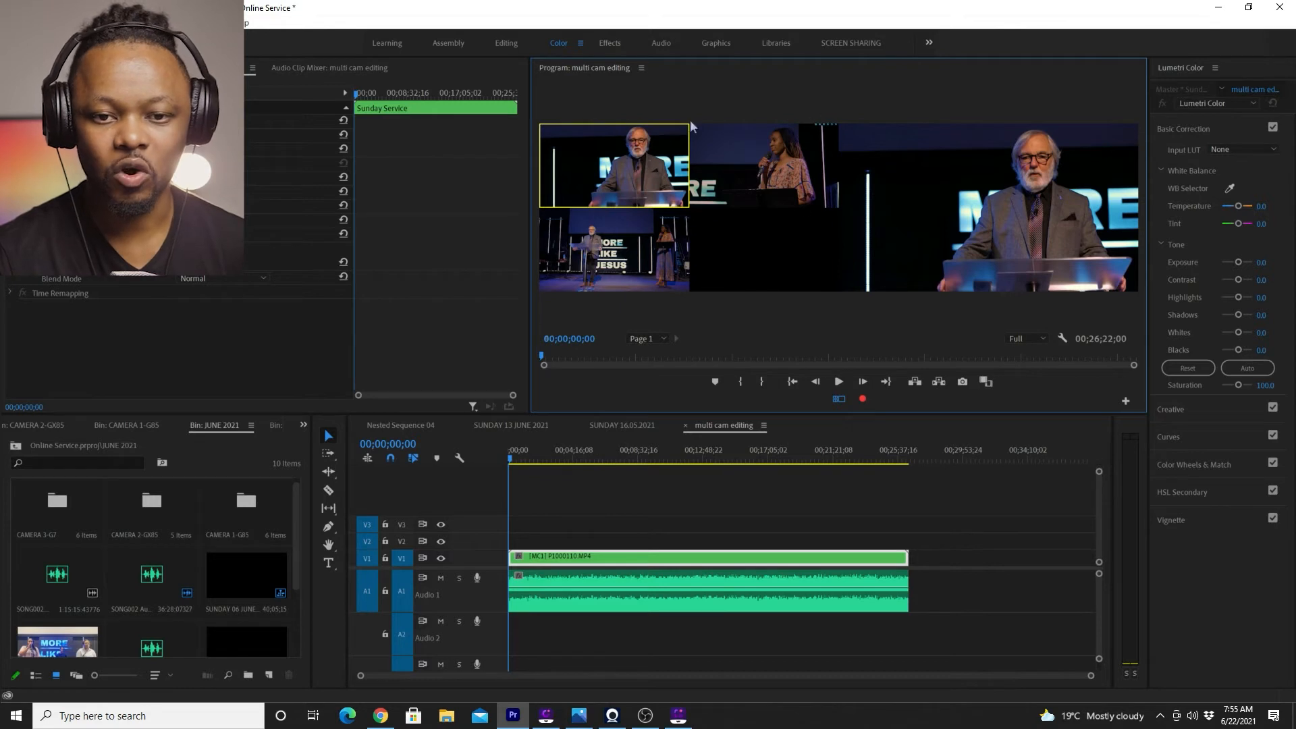
pyautogui.moveTo(785, 187)
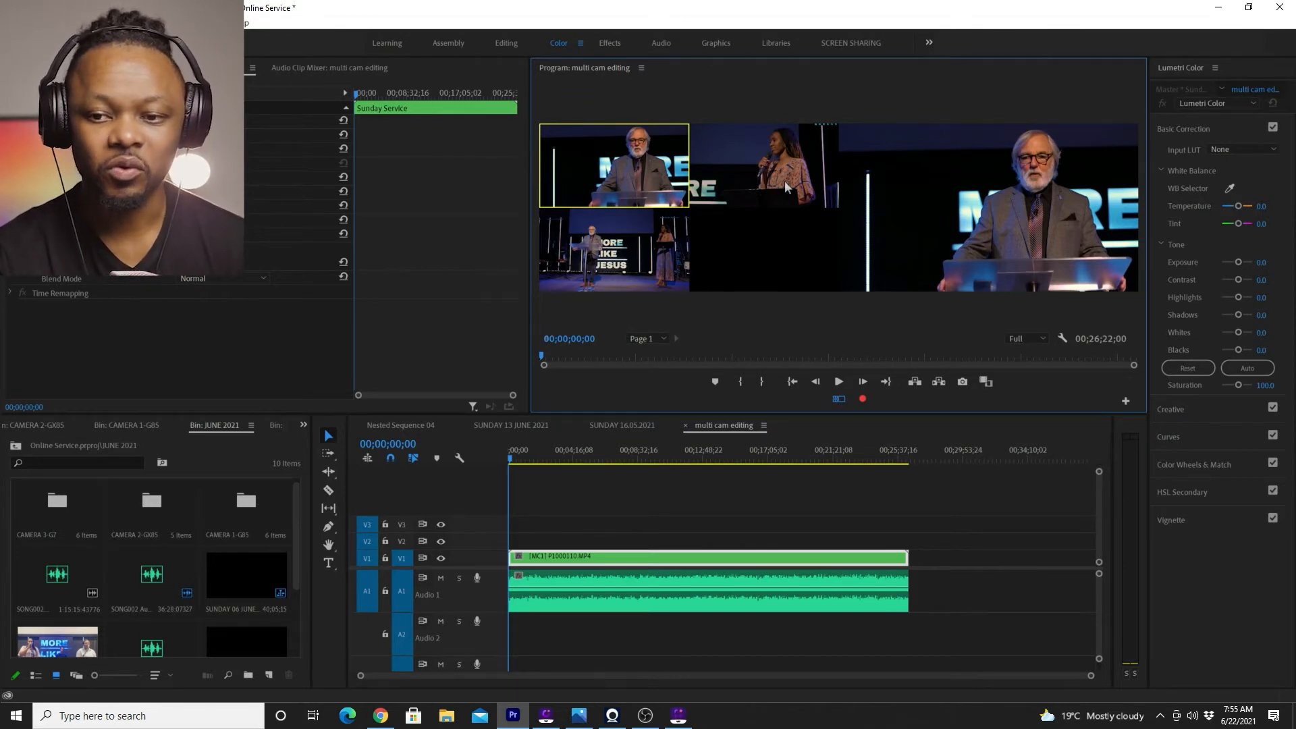
pyautogui.moveTo(665, 173)
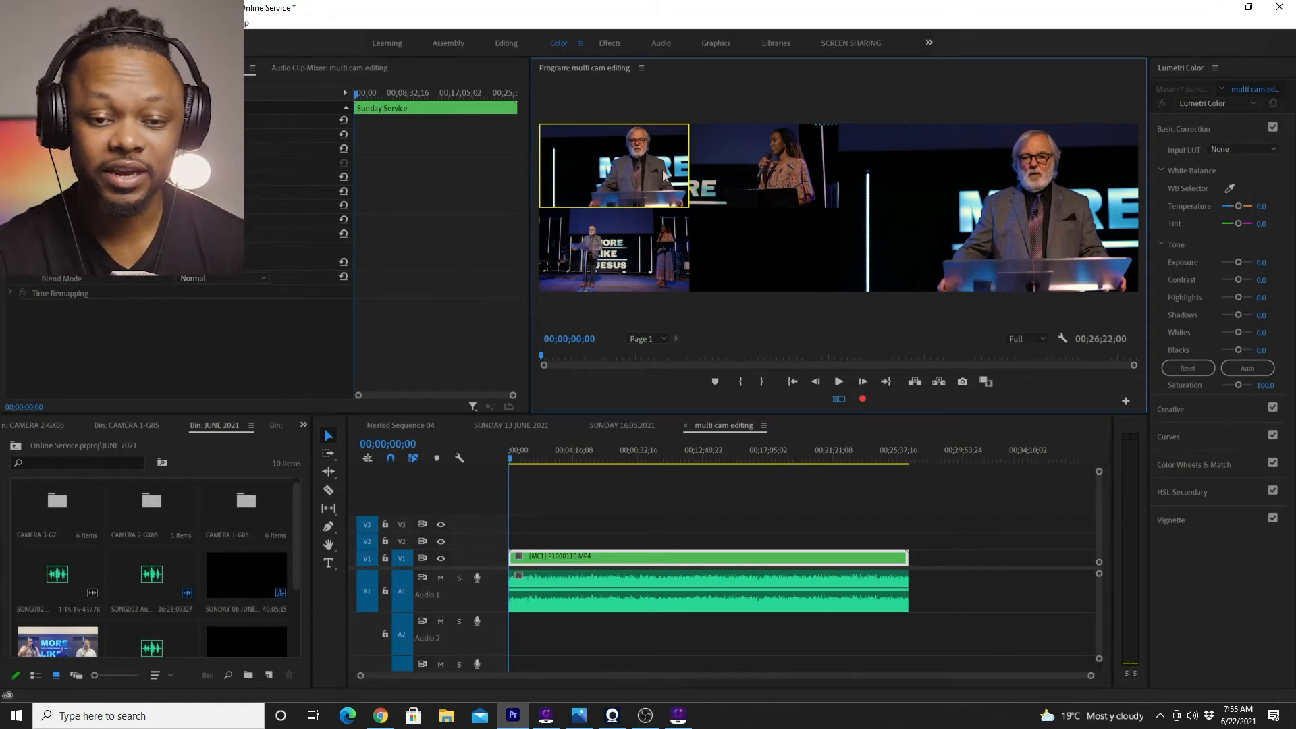
pyautogui.moveTo(708, 179)
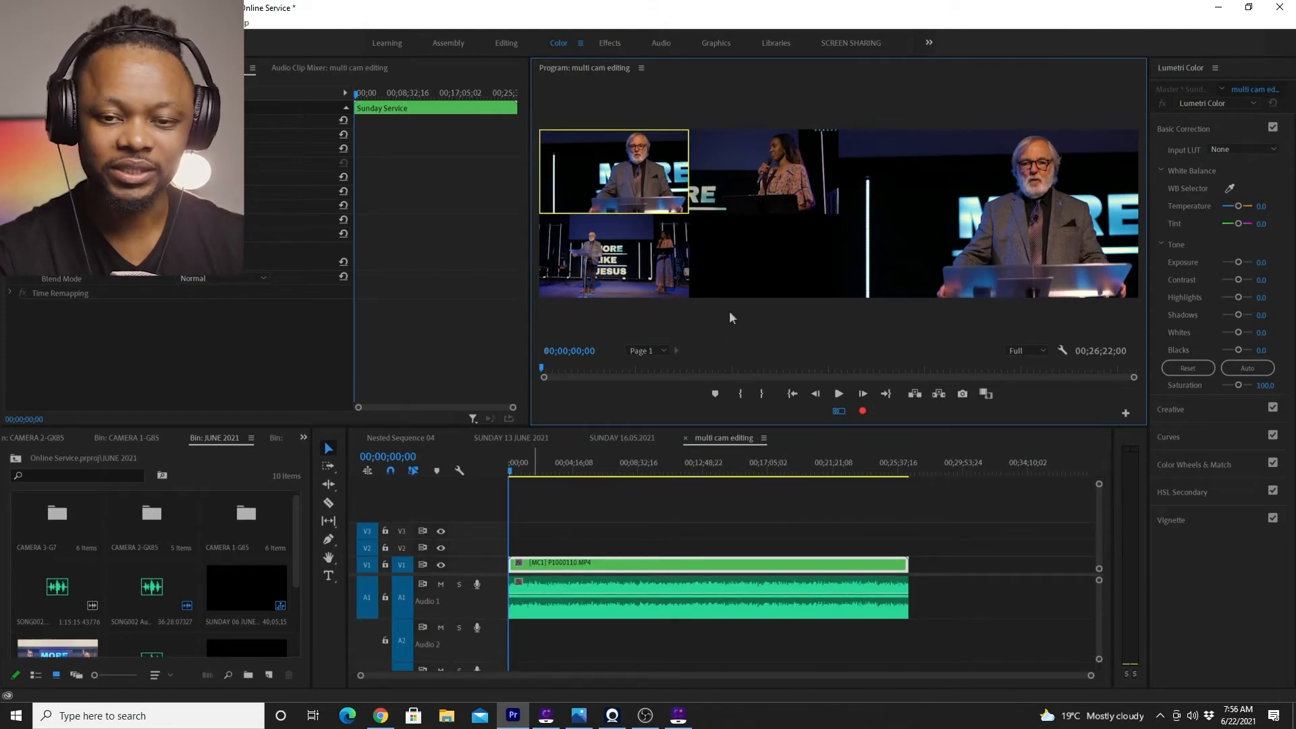
pyautogui.moveTo(644, 256)
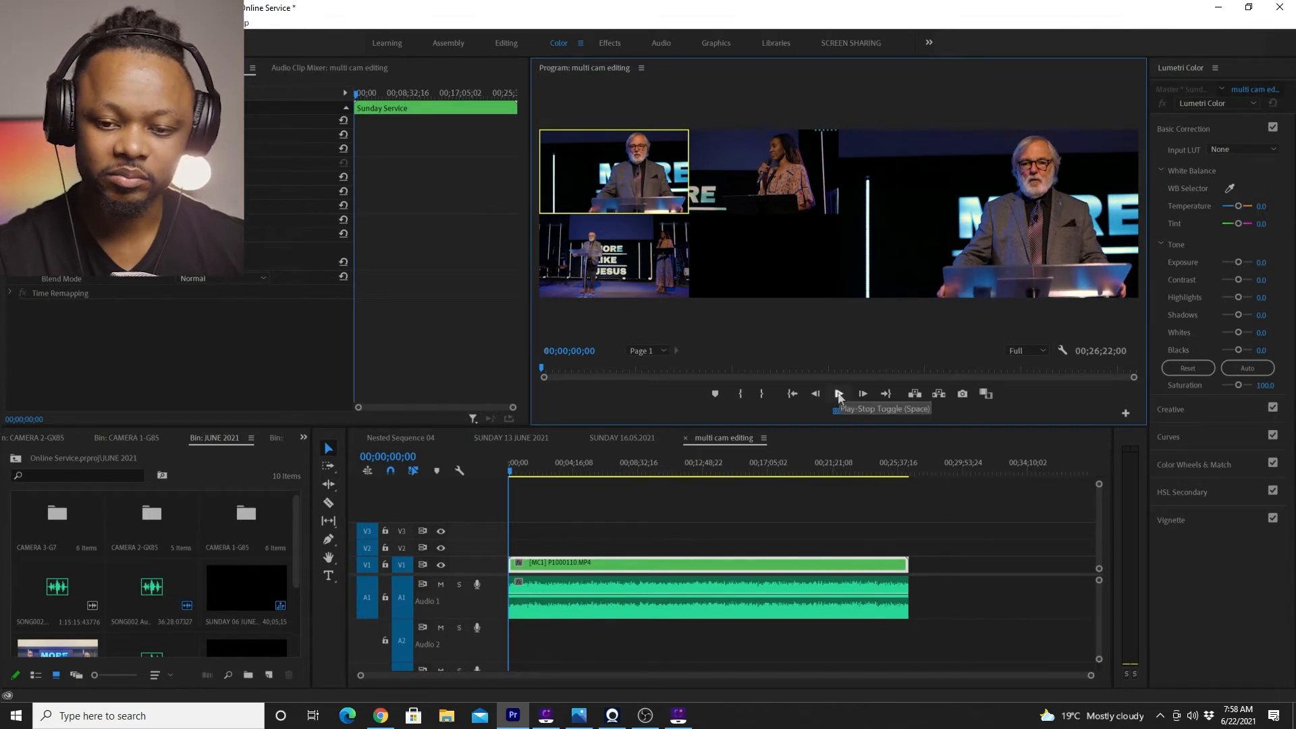
# Play the multicam sequence, mute Audio 1, and record the first angle switches
pyautogui.click(838, 394)
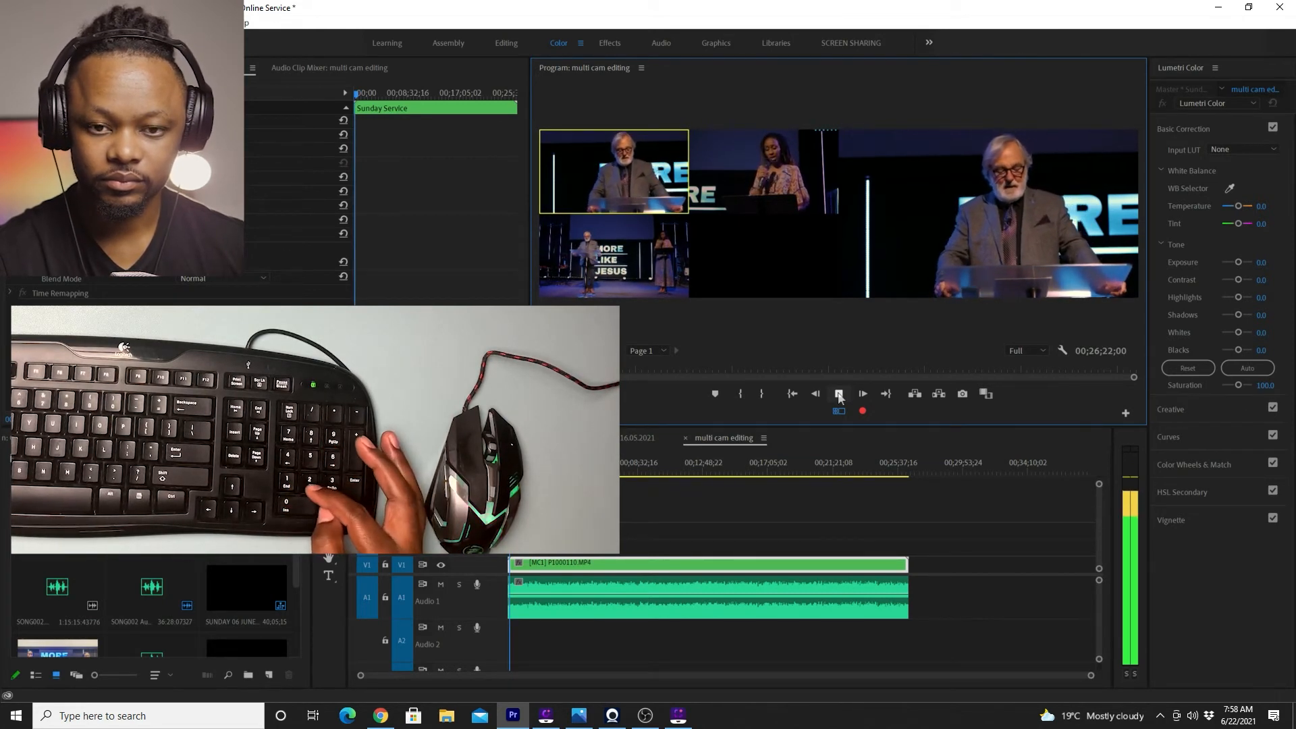
pyautogui.click(760, 171)
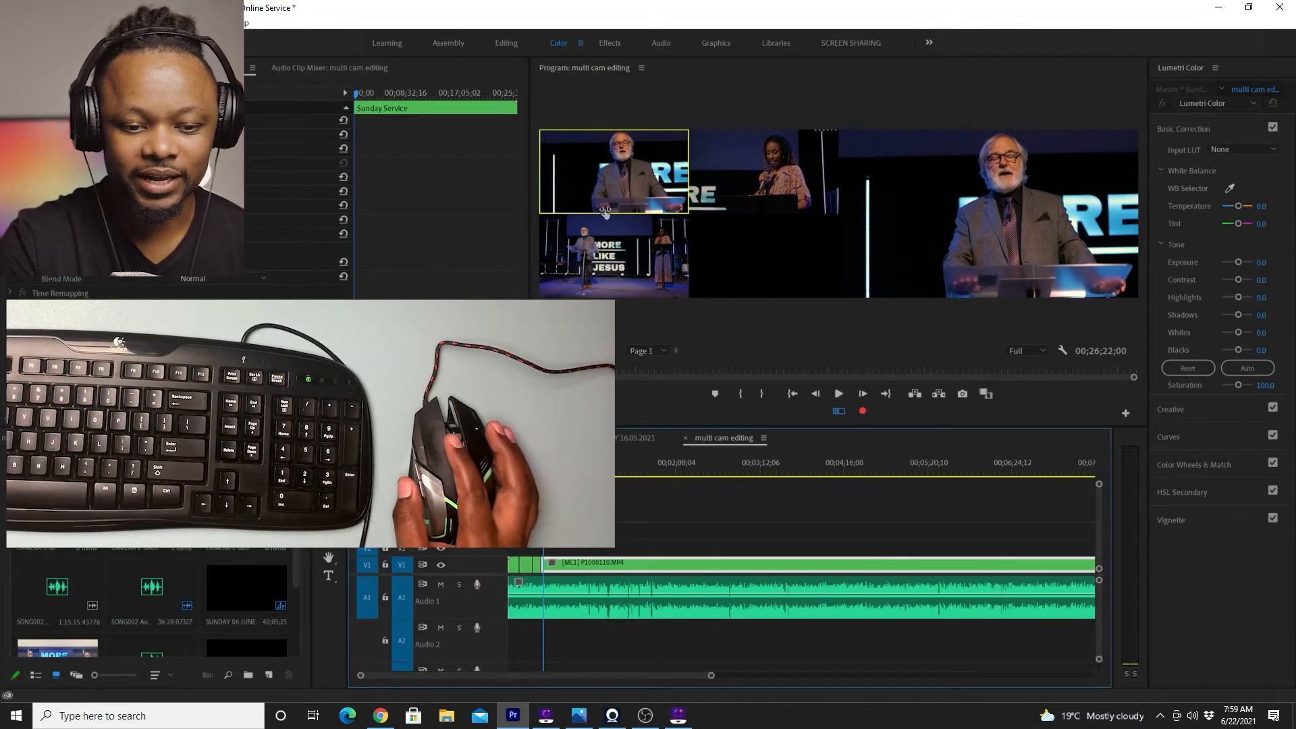
pyautogui.moveTo(441, 585)
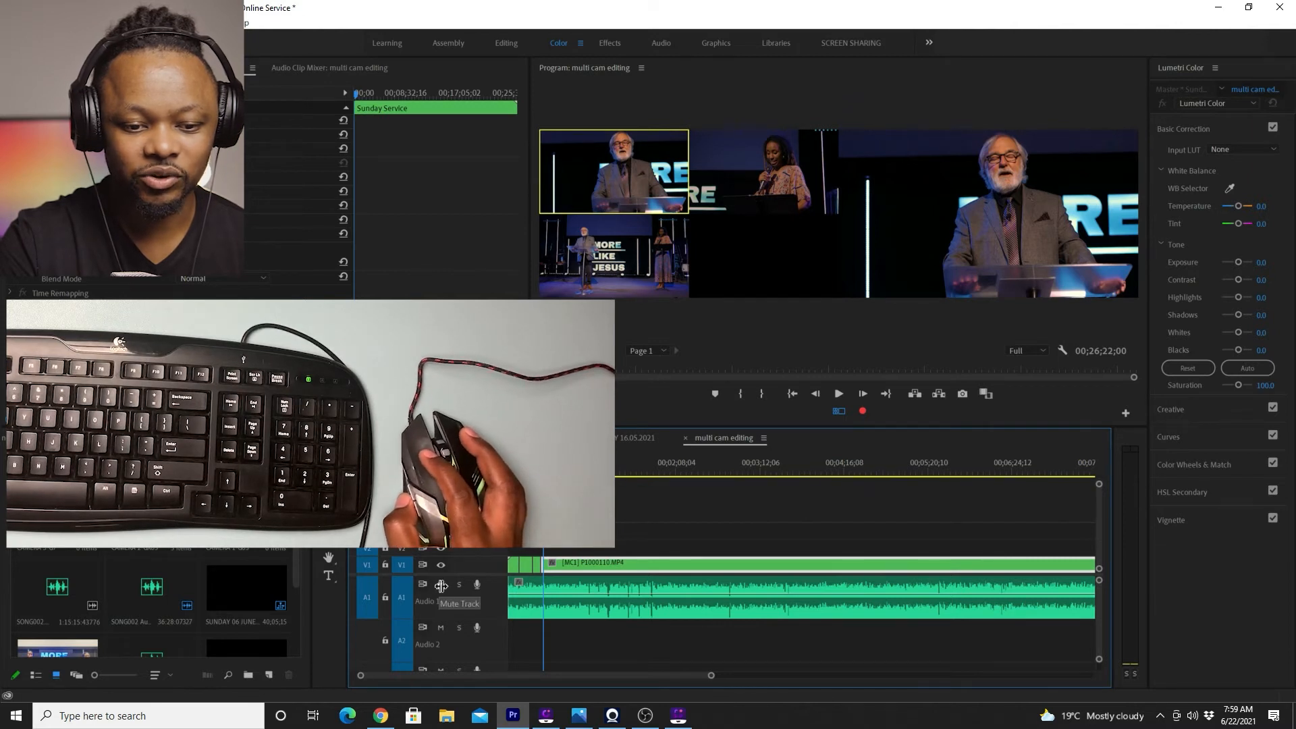
pyautogui.click(441, 585)
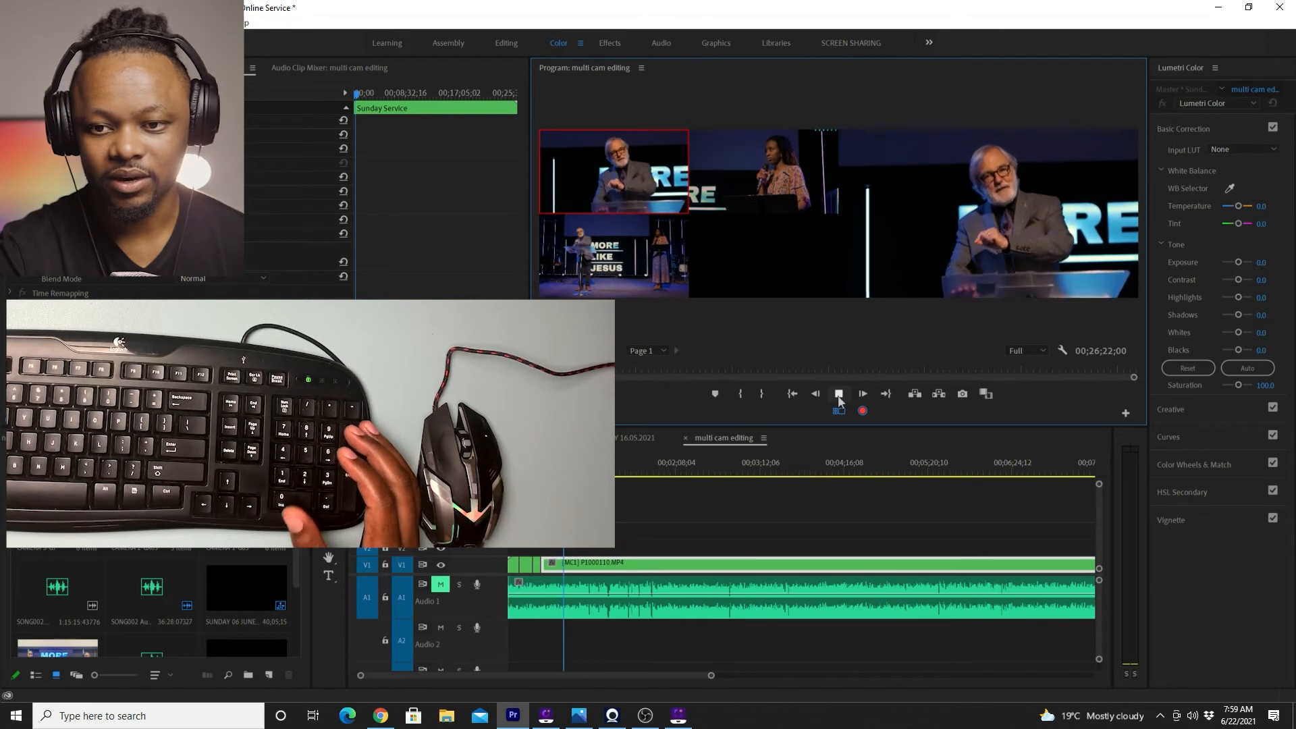
pyautogui.click(837, 394)
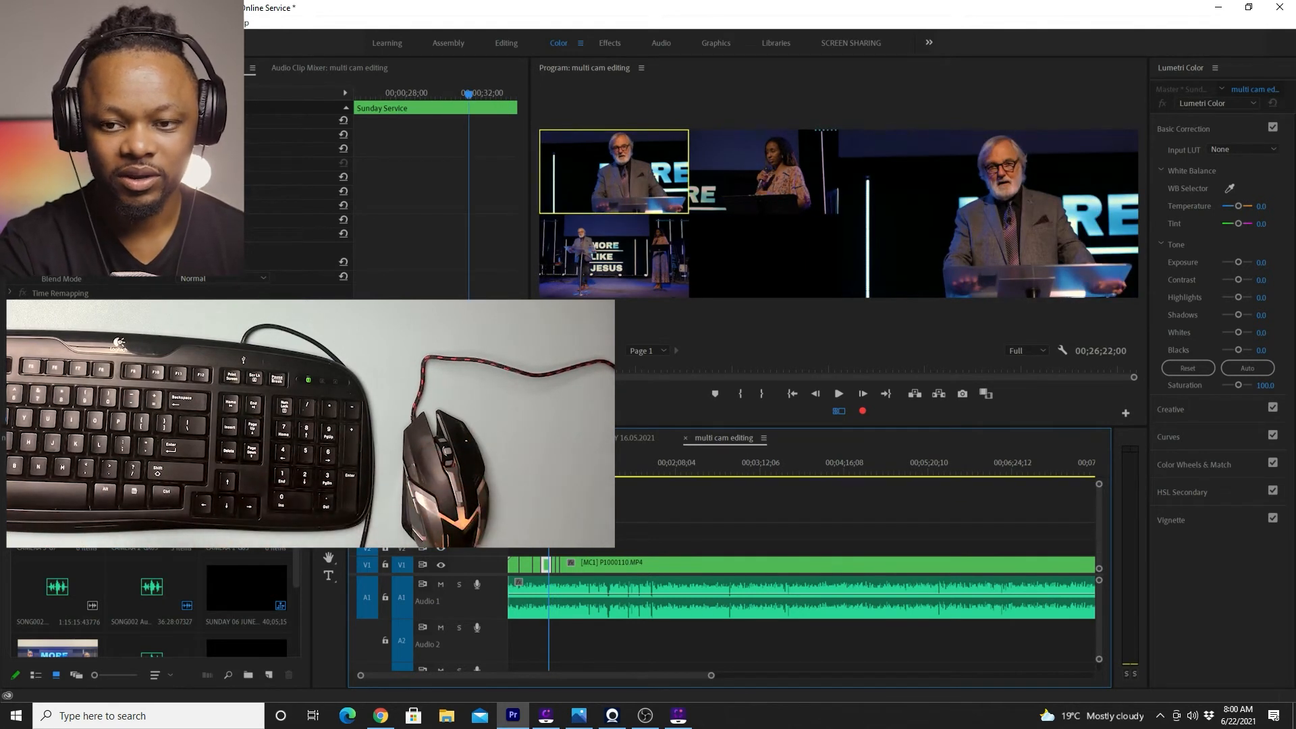
# Resume playback to record further camera-angle cuts near the clip's start
pyautogui.click(837, 394)
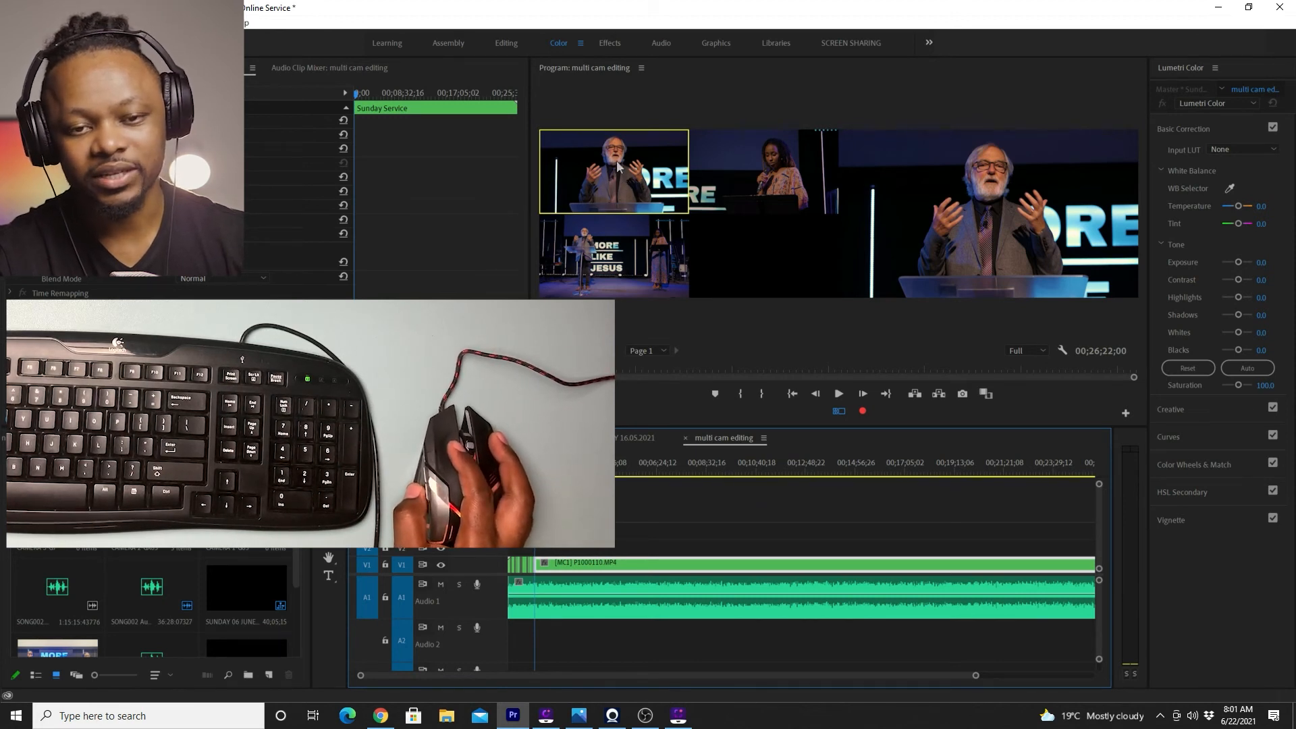
pyautogui.moveTo(605, 228)
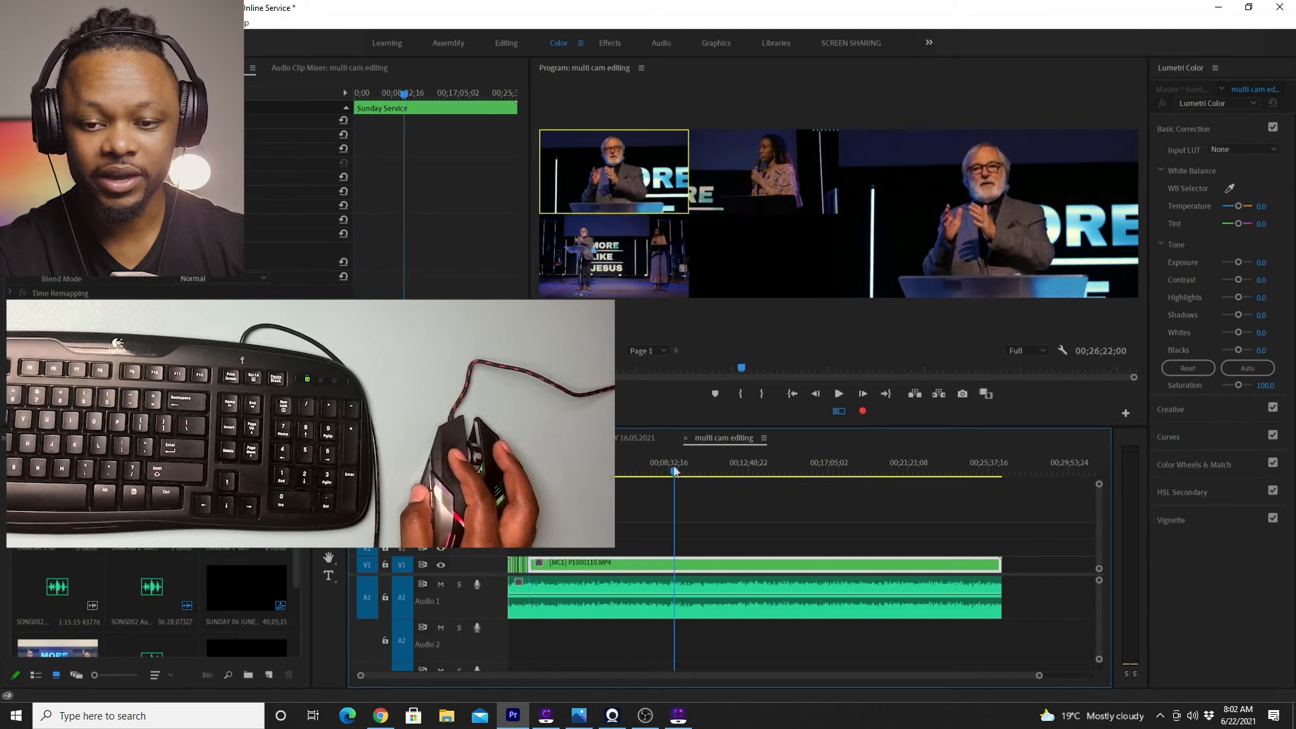
# Stop recording angle switches and move the playhead back into the edited clips
pyautogui.click(936, 471)
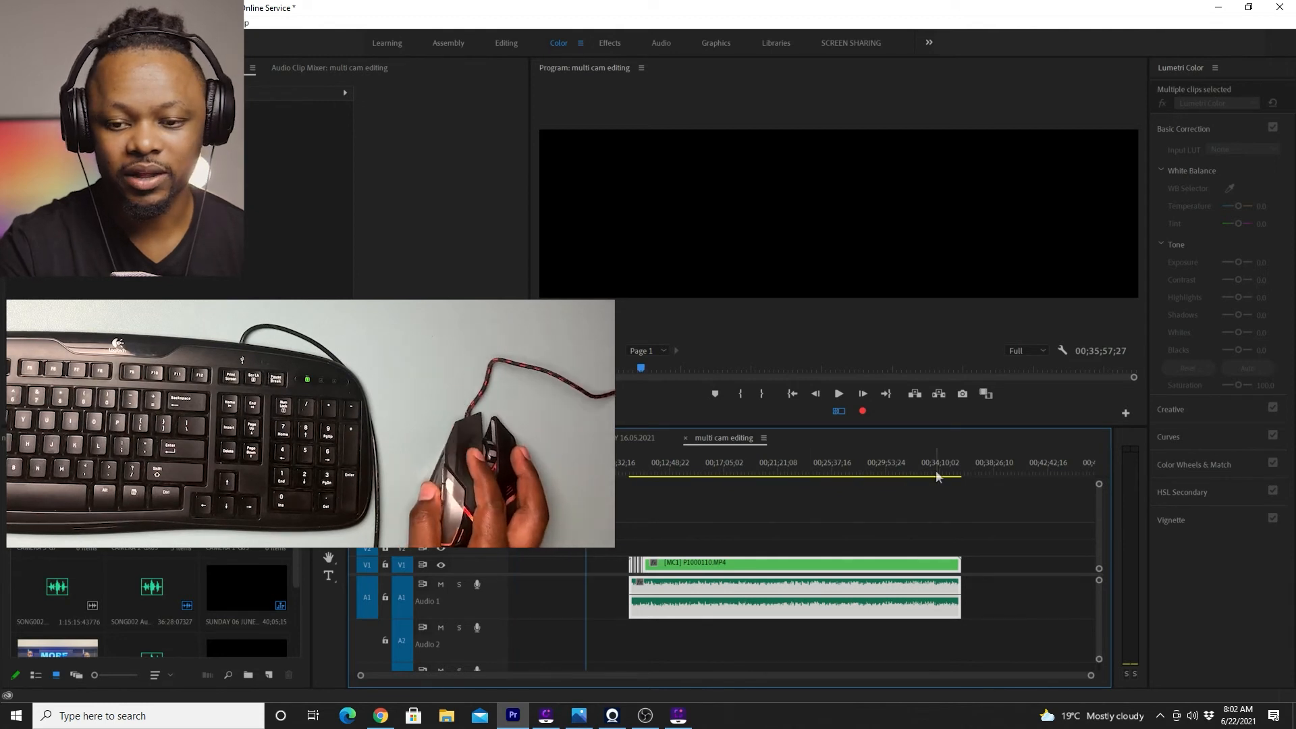
pyautogui.click(969, 471)
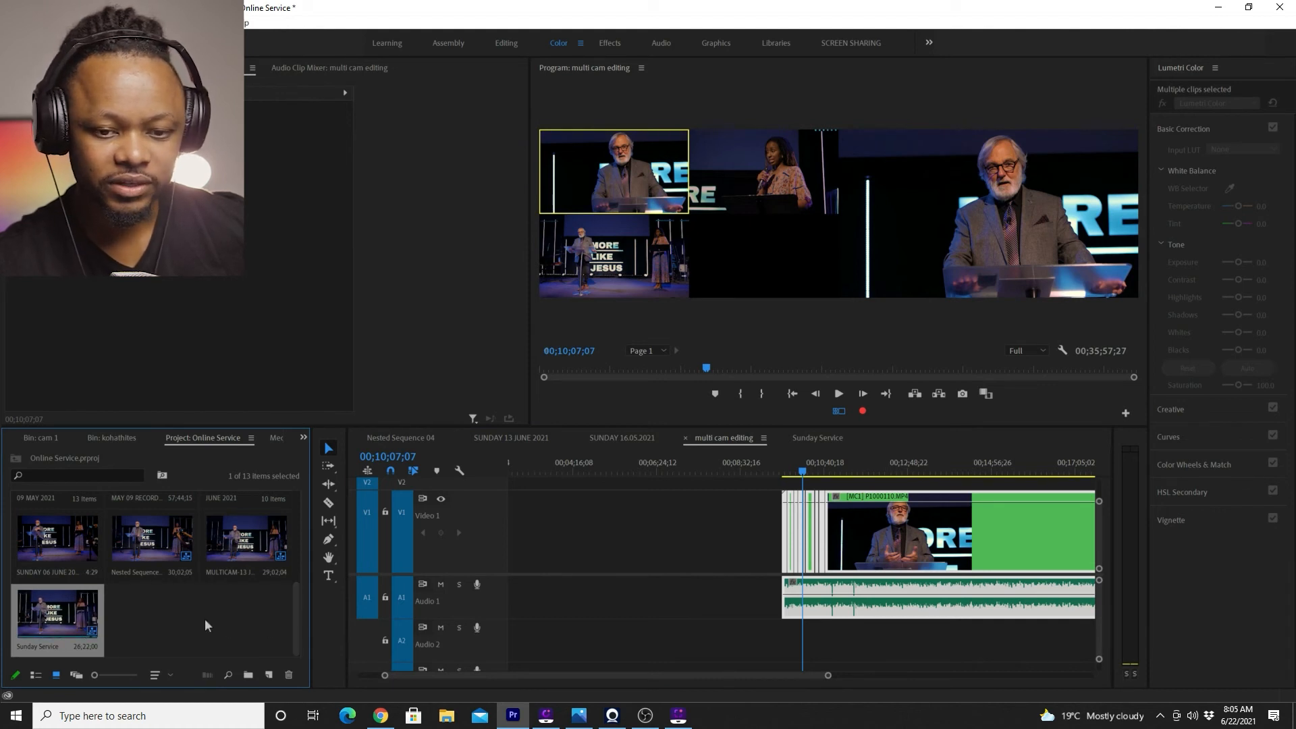
# Open the nested Sunday Service sequence with its three stacked camera clips
pyautogui.click(817, 437)
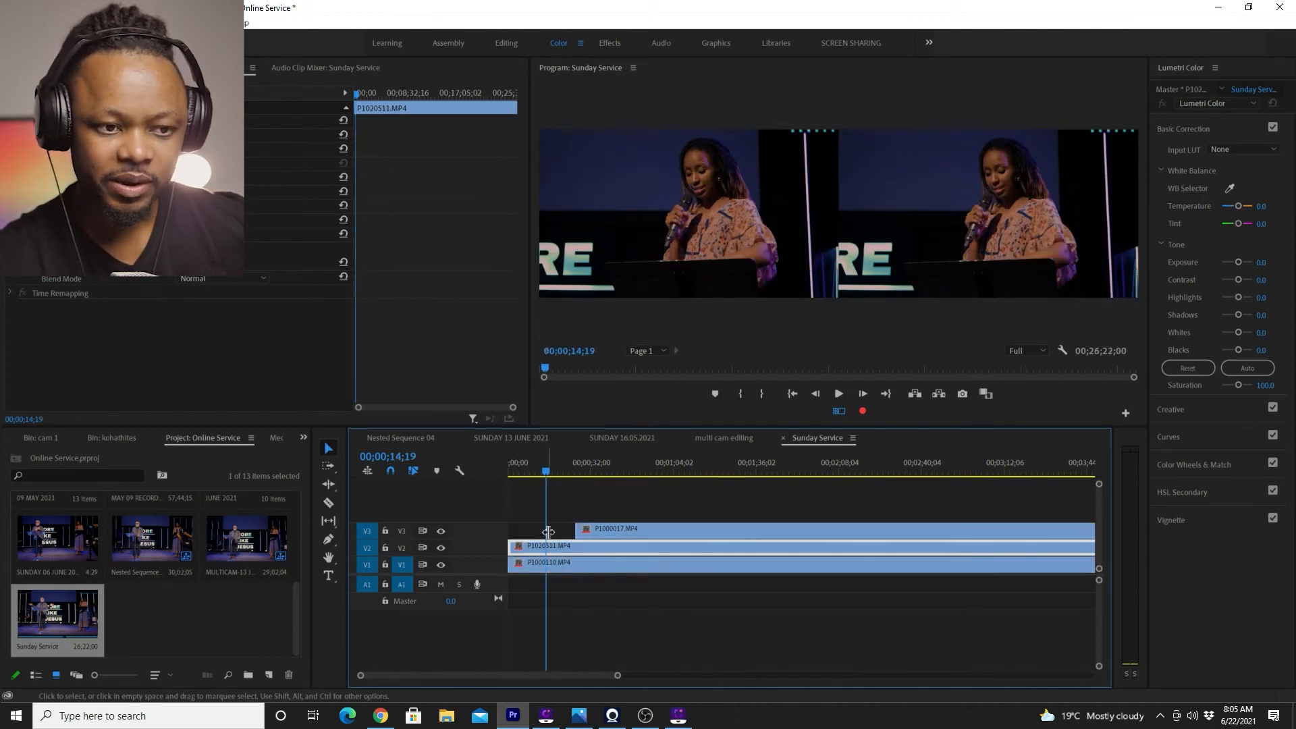
pyautogui.moveTo(376, 409)
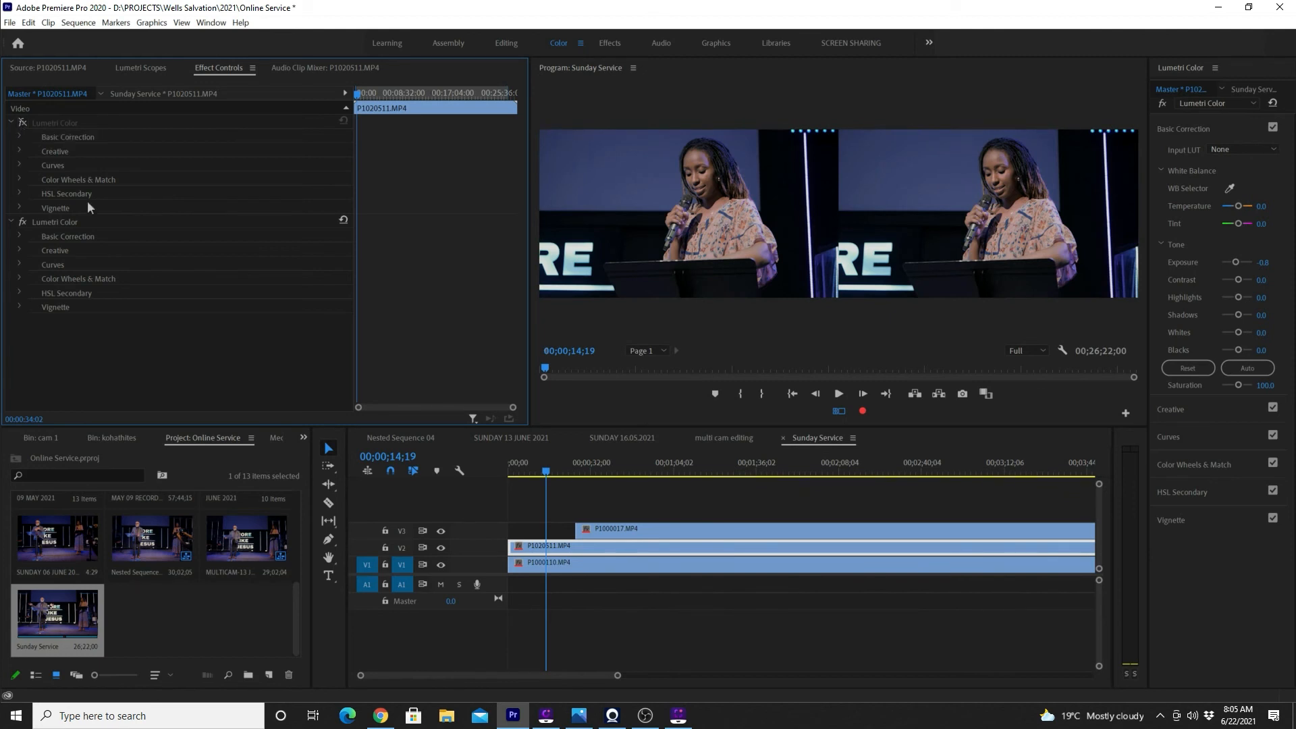
# Go back to the multi cam editing sequence tab to review the [MC1]/[MC2]/[MC3] cuts
pyautogui.click(722, 437)
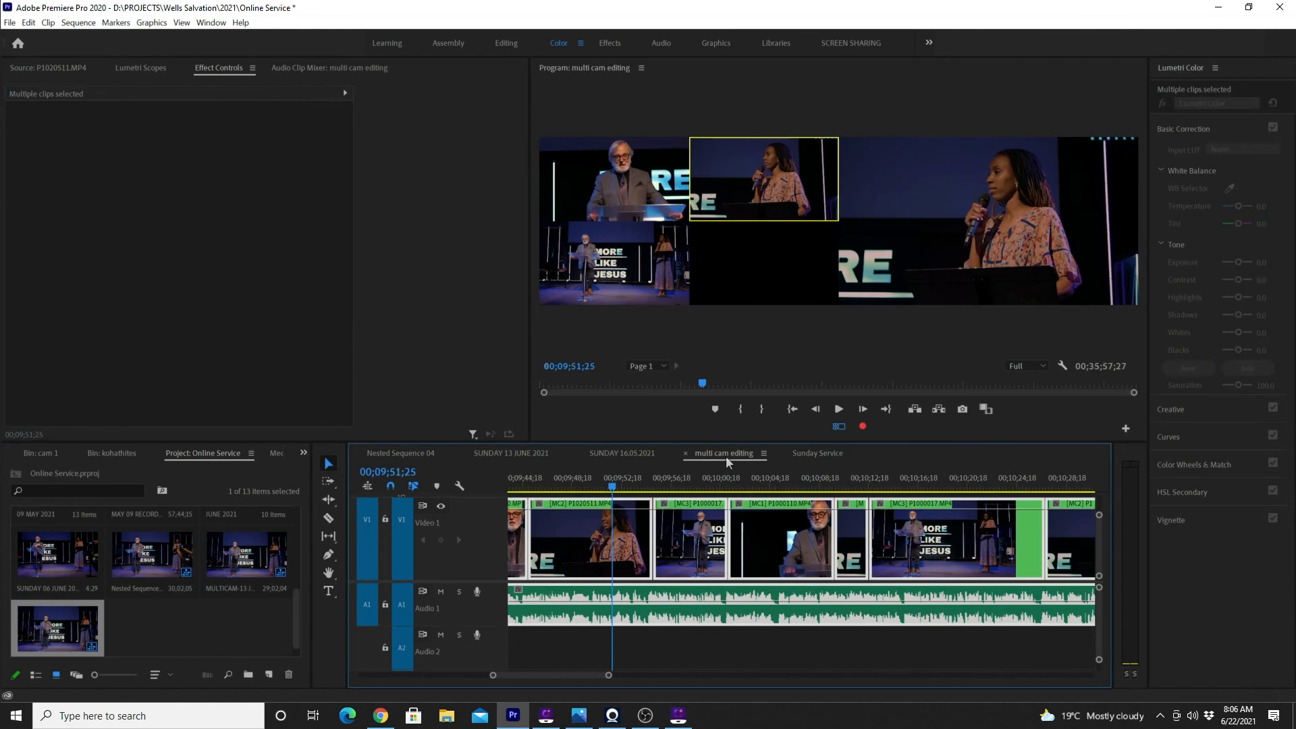
pyautogui.moveTo(1099, 664)
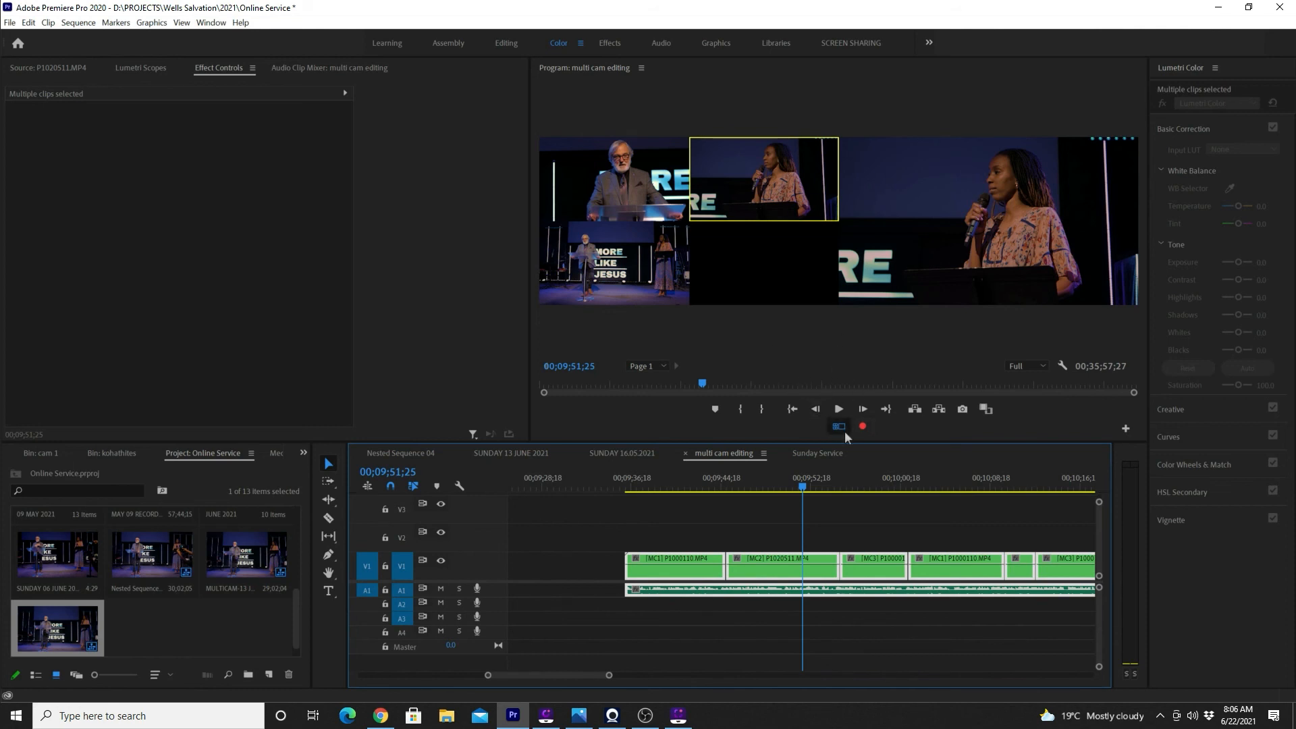
pyautogui.moveTo(837, 426)
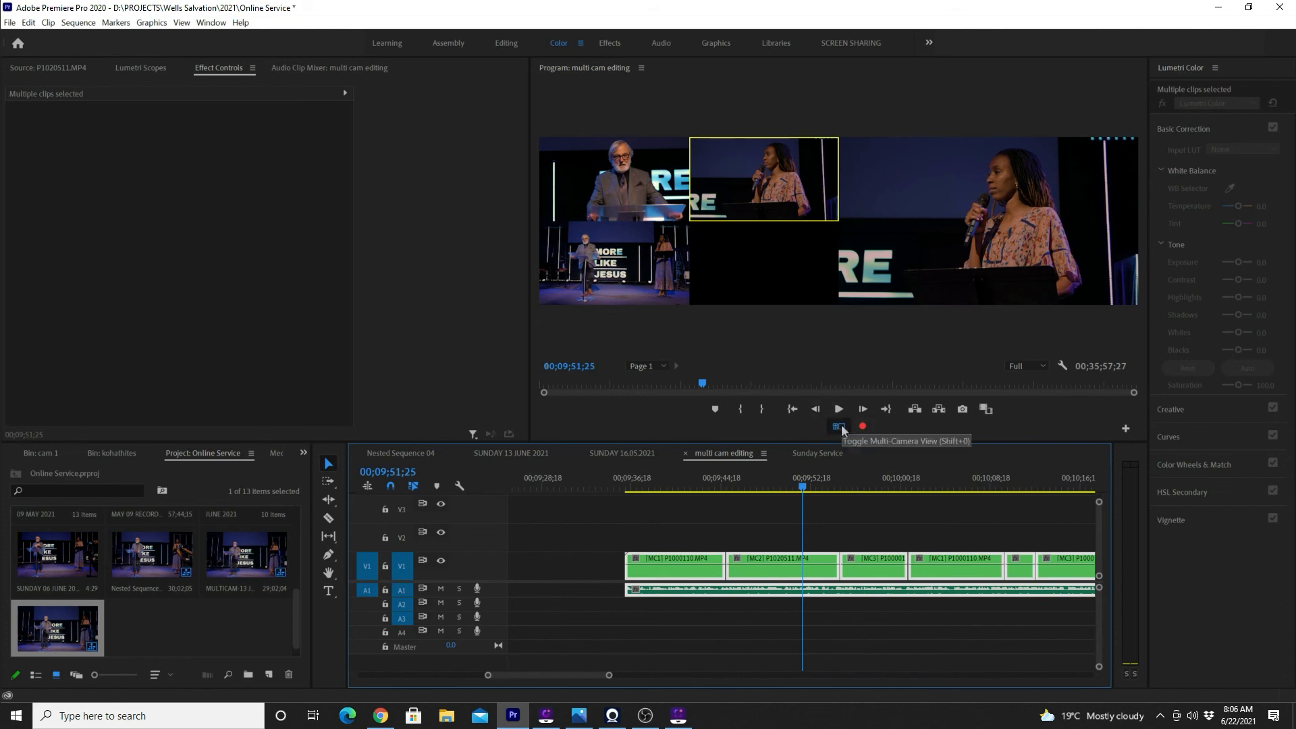
pyautogui.click(838, 426)
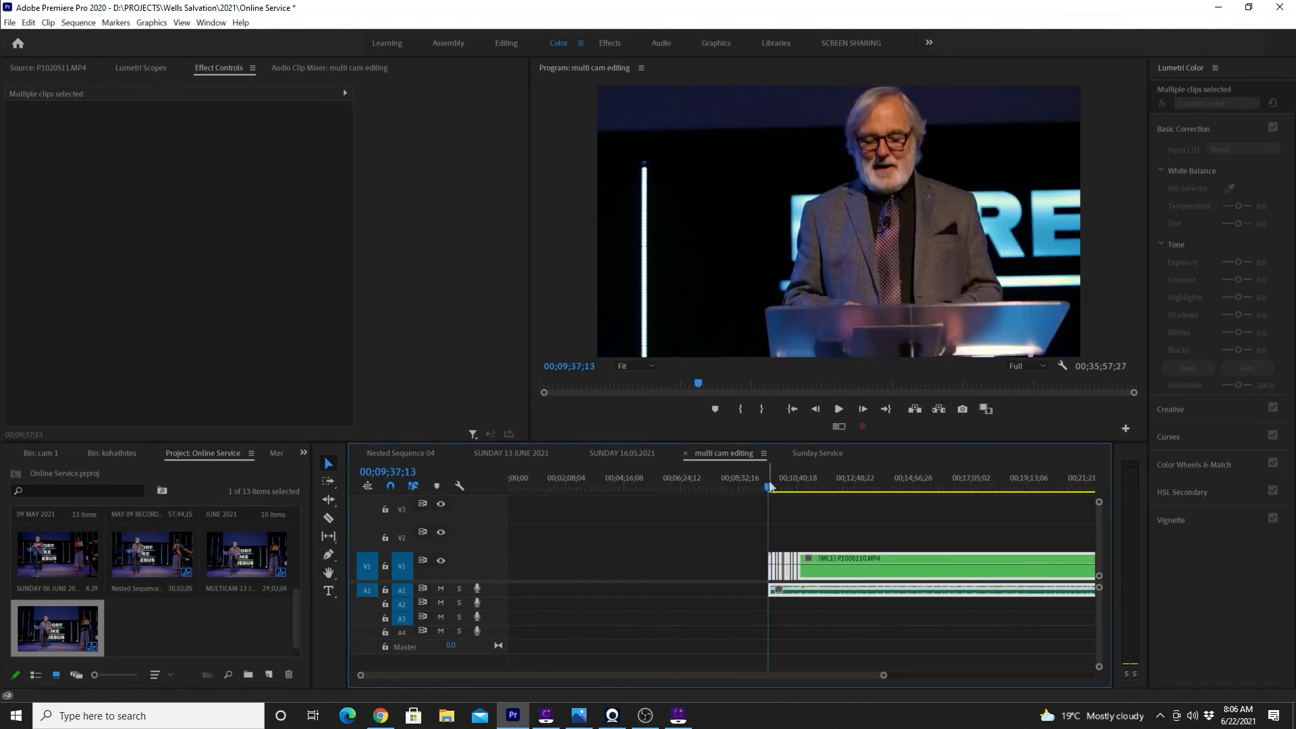
pyautogui.click(838, 408)
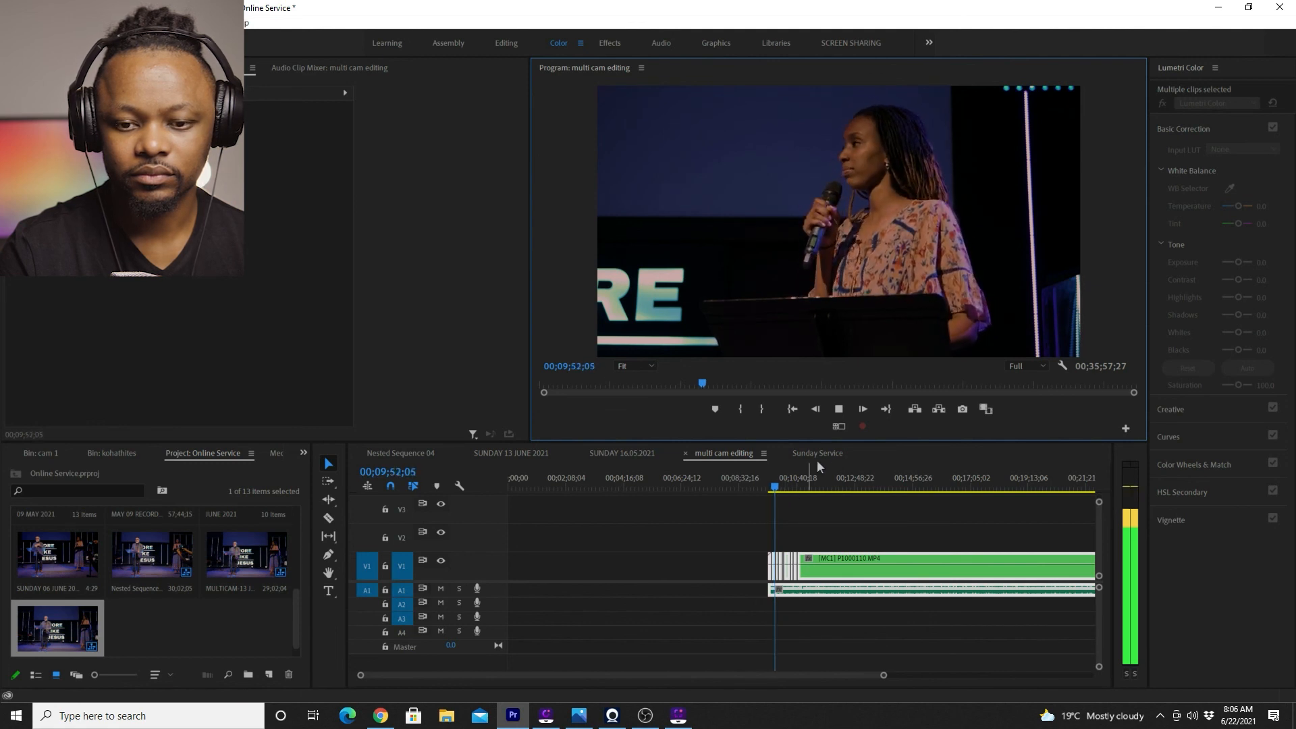
pyautogui.click(839, 426)
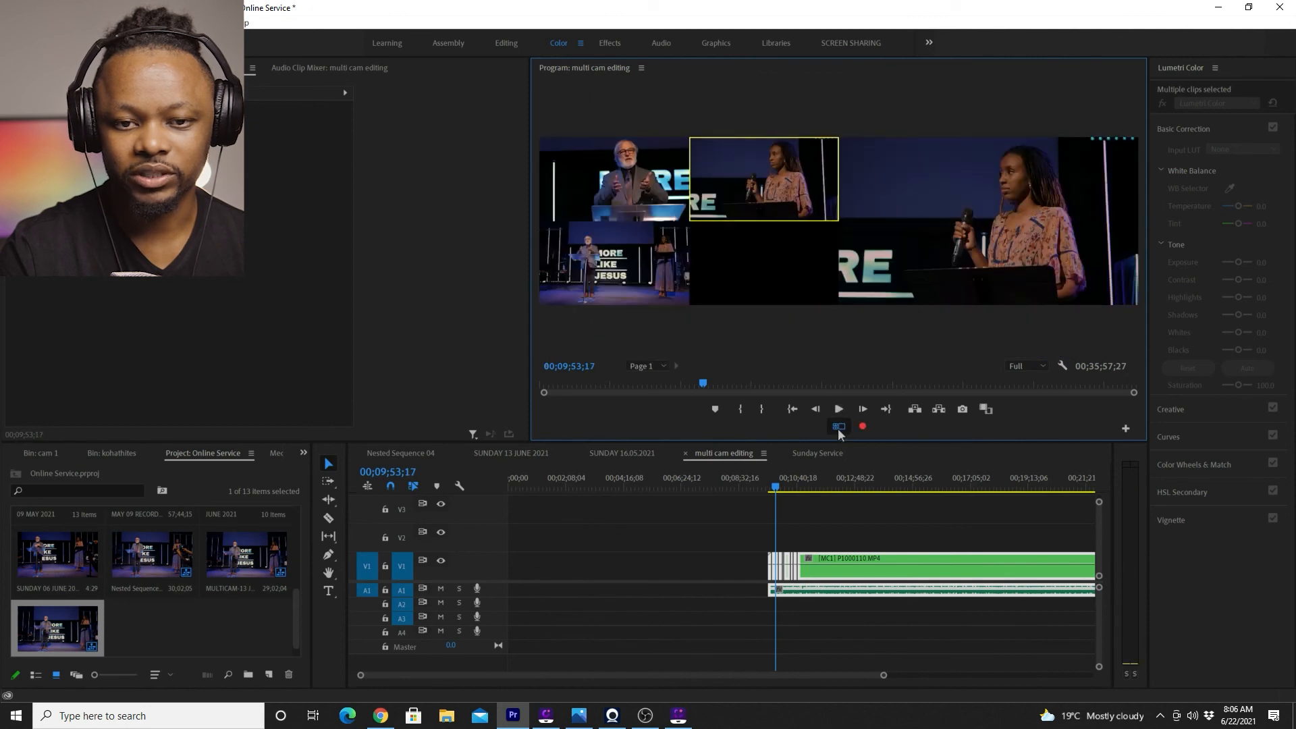